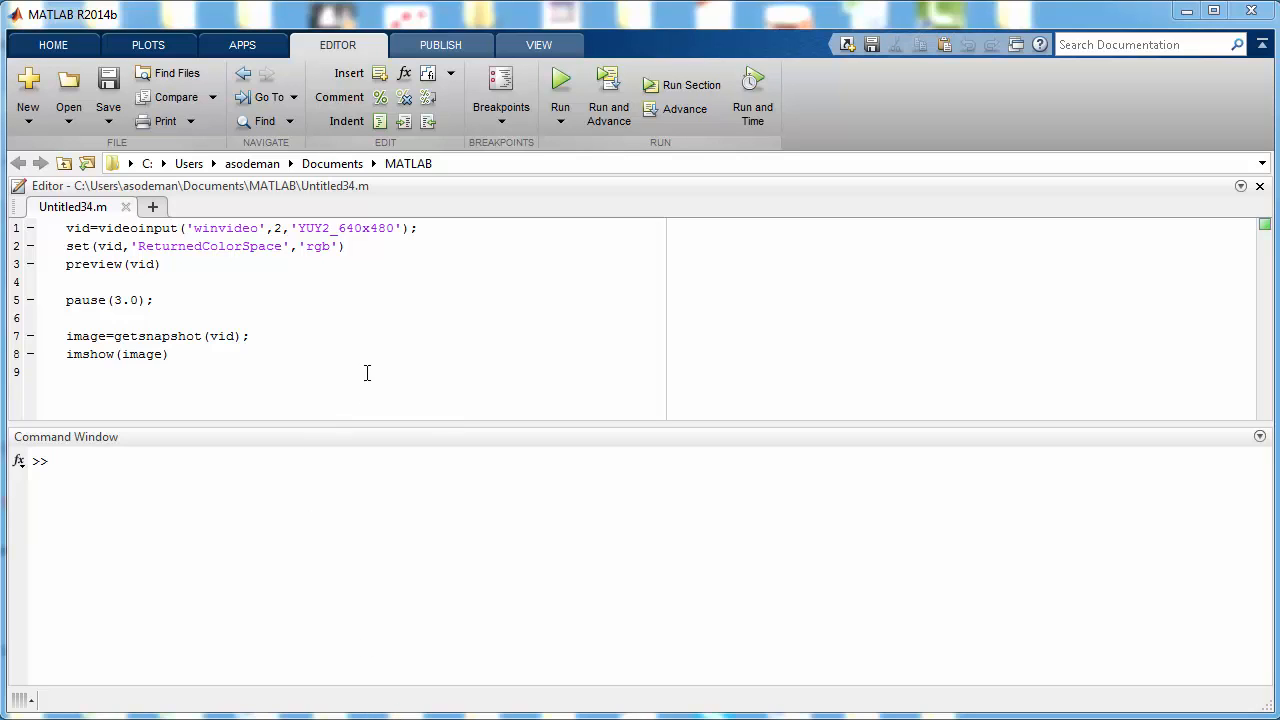
Run the webcam capture script so Figure 2 shows the snapshot of coloured shapes
{"action": "left_click", "coordinate": [66, 371]}
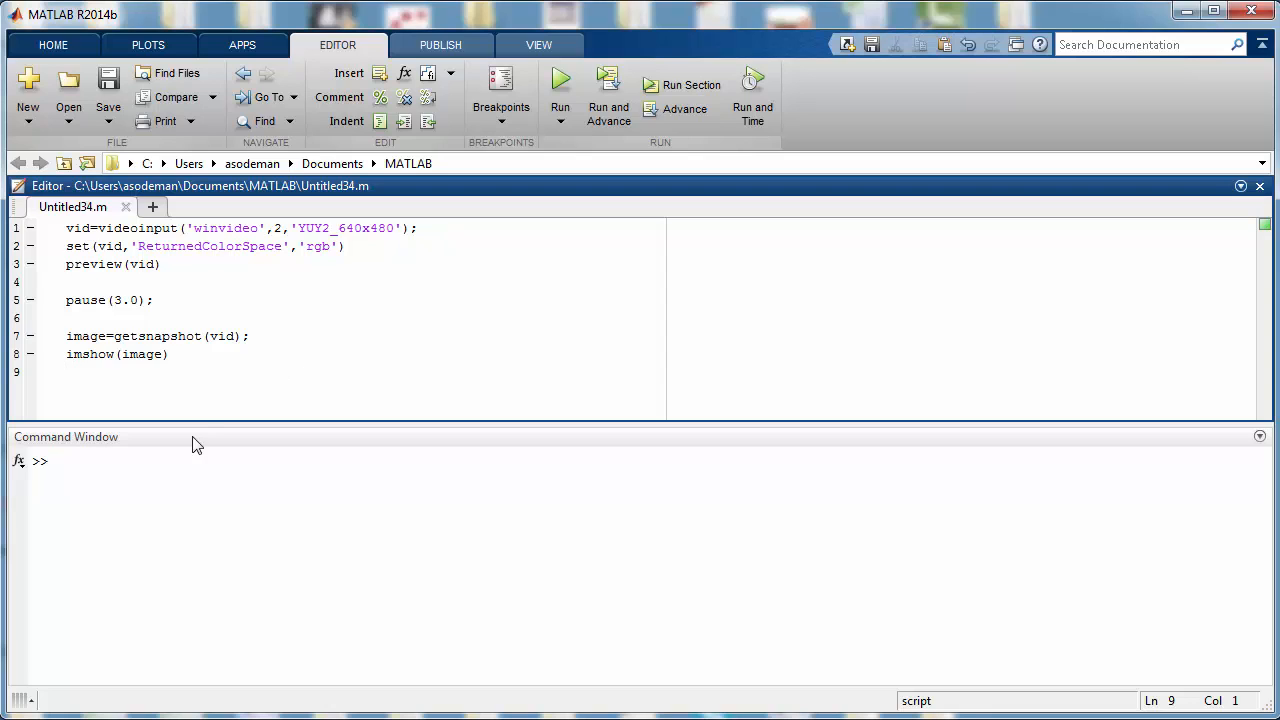
{"action": "mouse_move", "coordinate": [113, 445]}
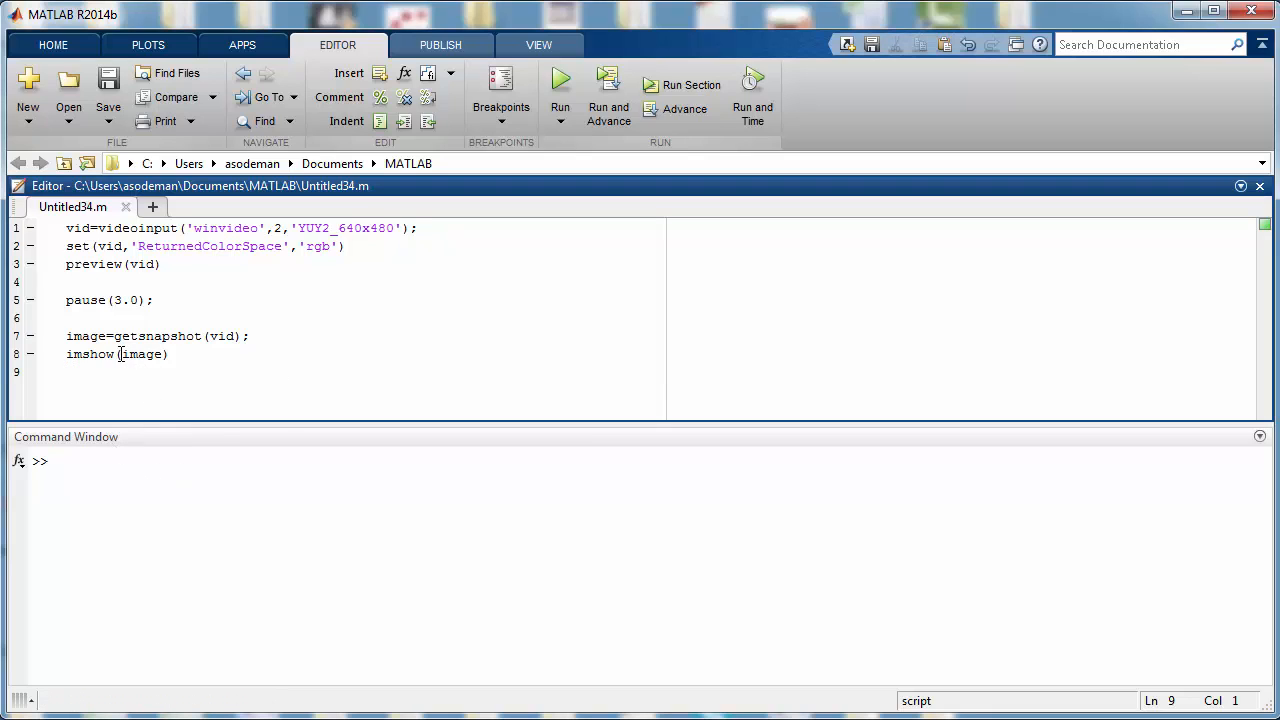
{"action": "double_click", "coordinate": [140, 354]}
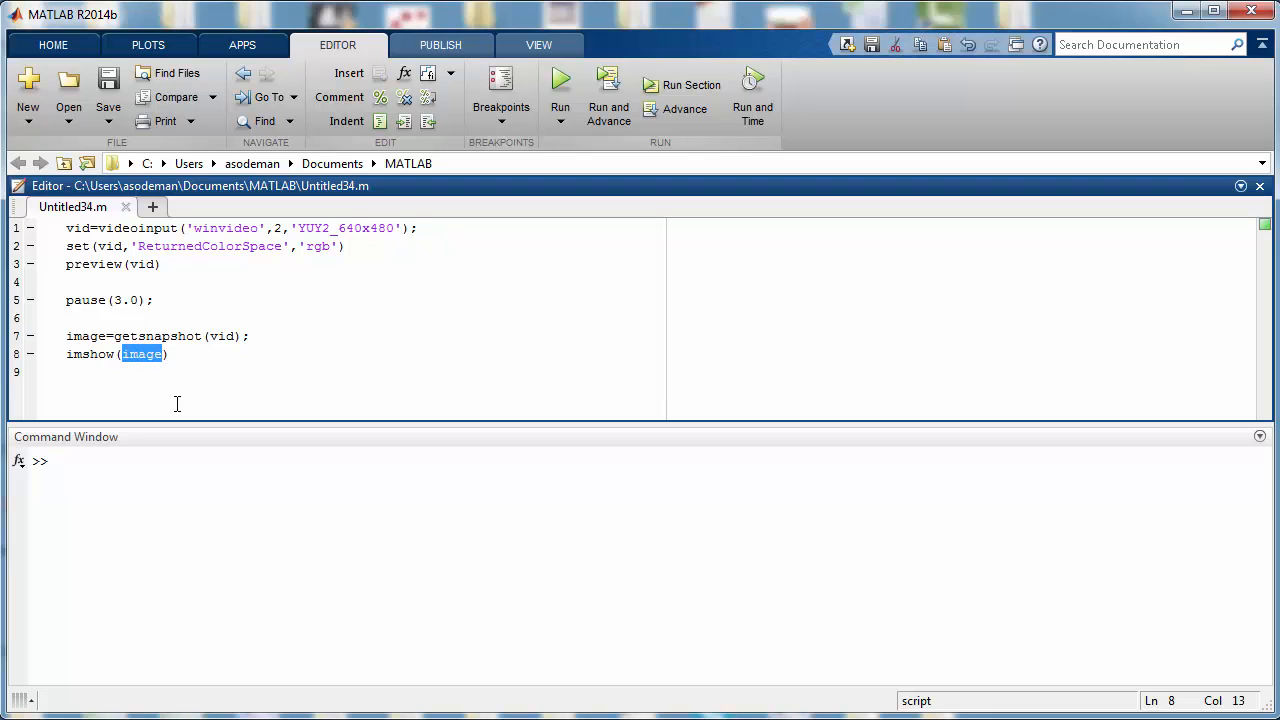
{"action": "left_click", "coordinate": [66, 371]}
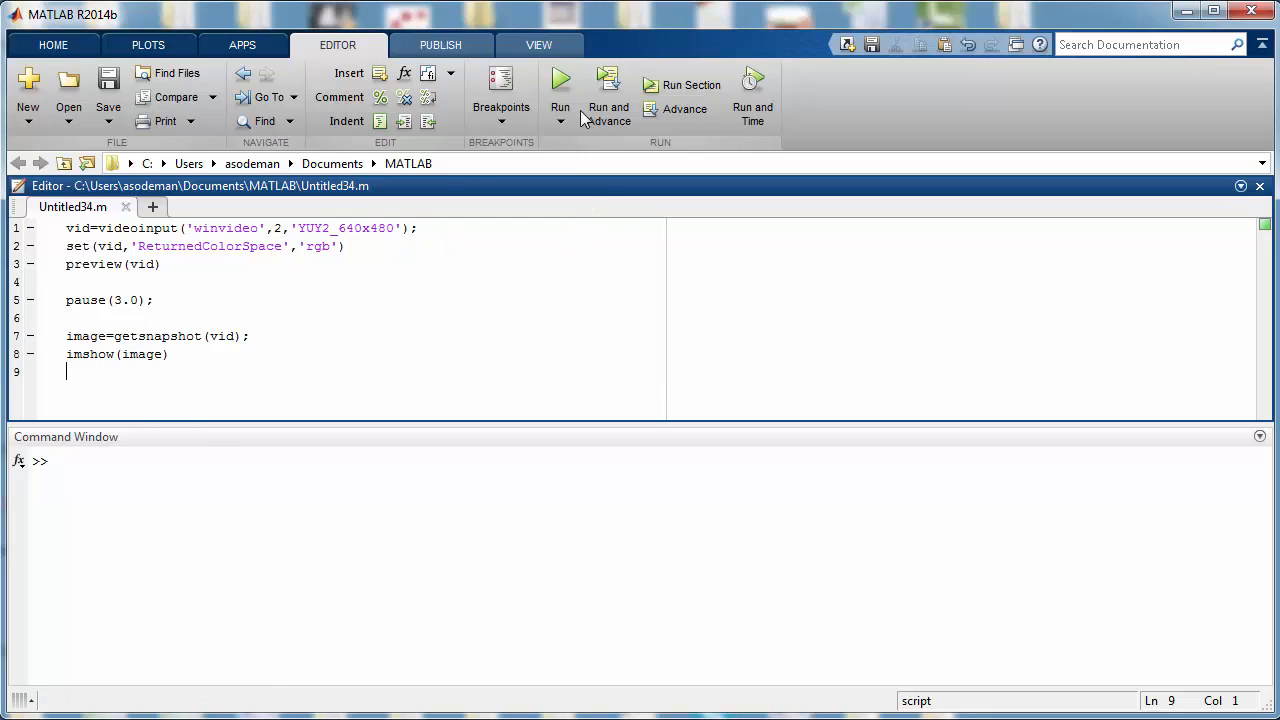
{"action": "mouse_move", "coordinate": [560, 80]}
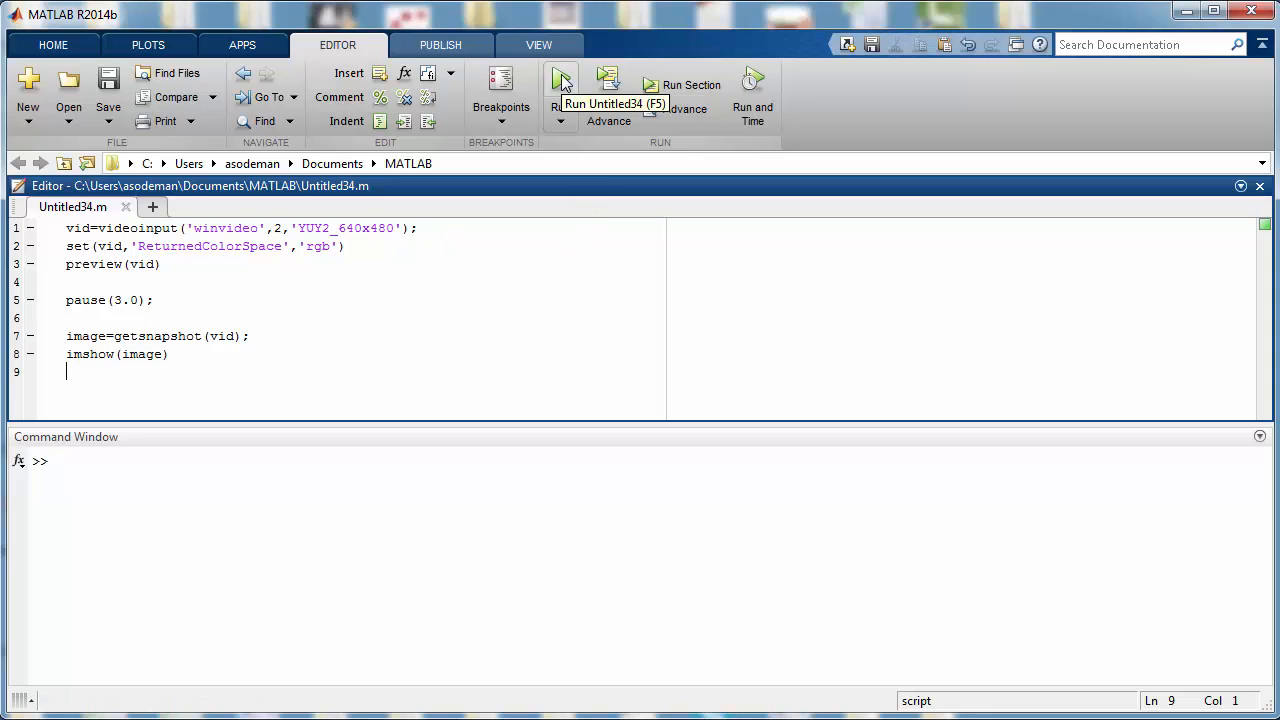
{"action": "left_click", "coordinate": [560, 84]}
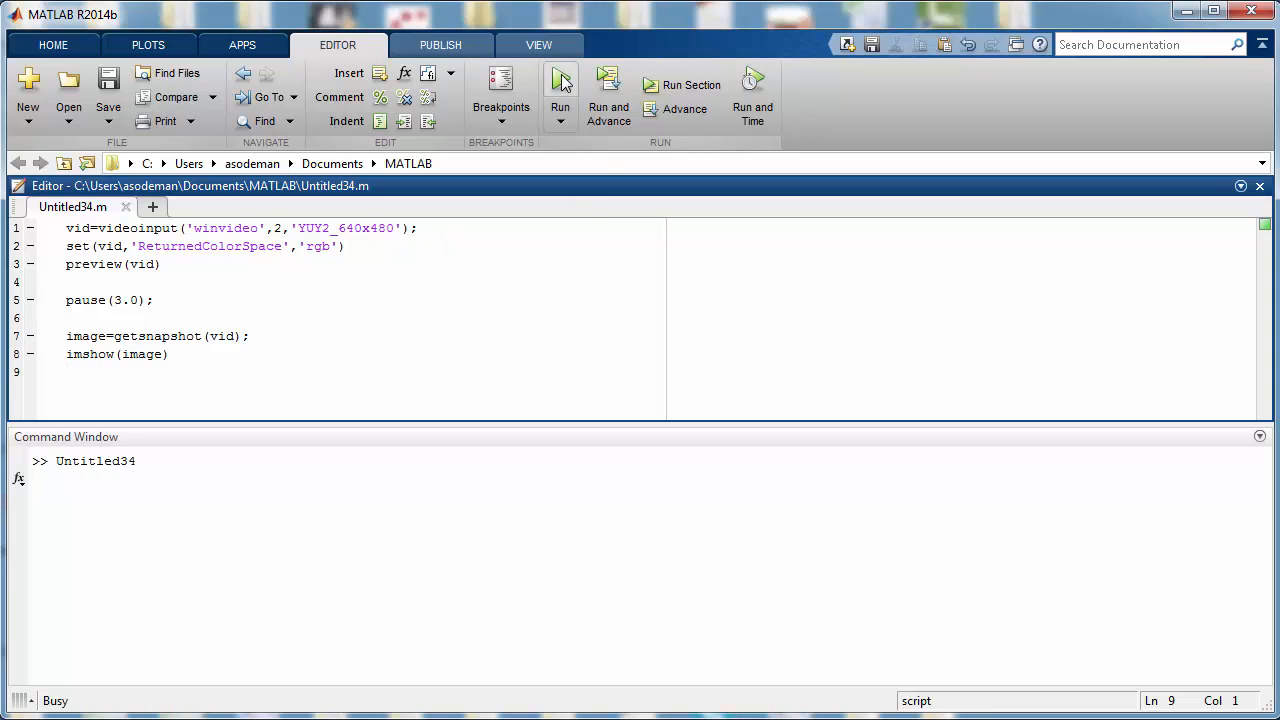
{"action": "left_click", "coordinate": [560, 84]}
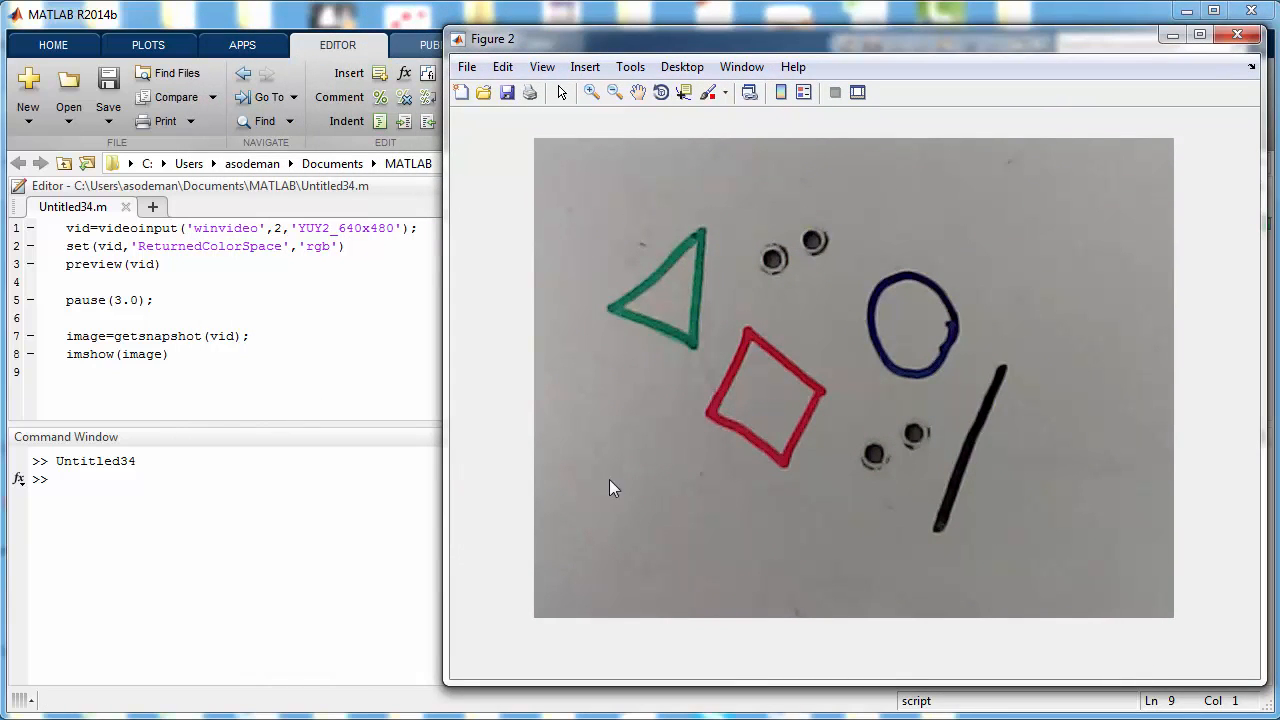
{"action": "mouse_move", "coordinate": [808, 532]}
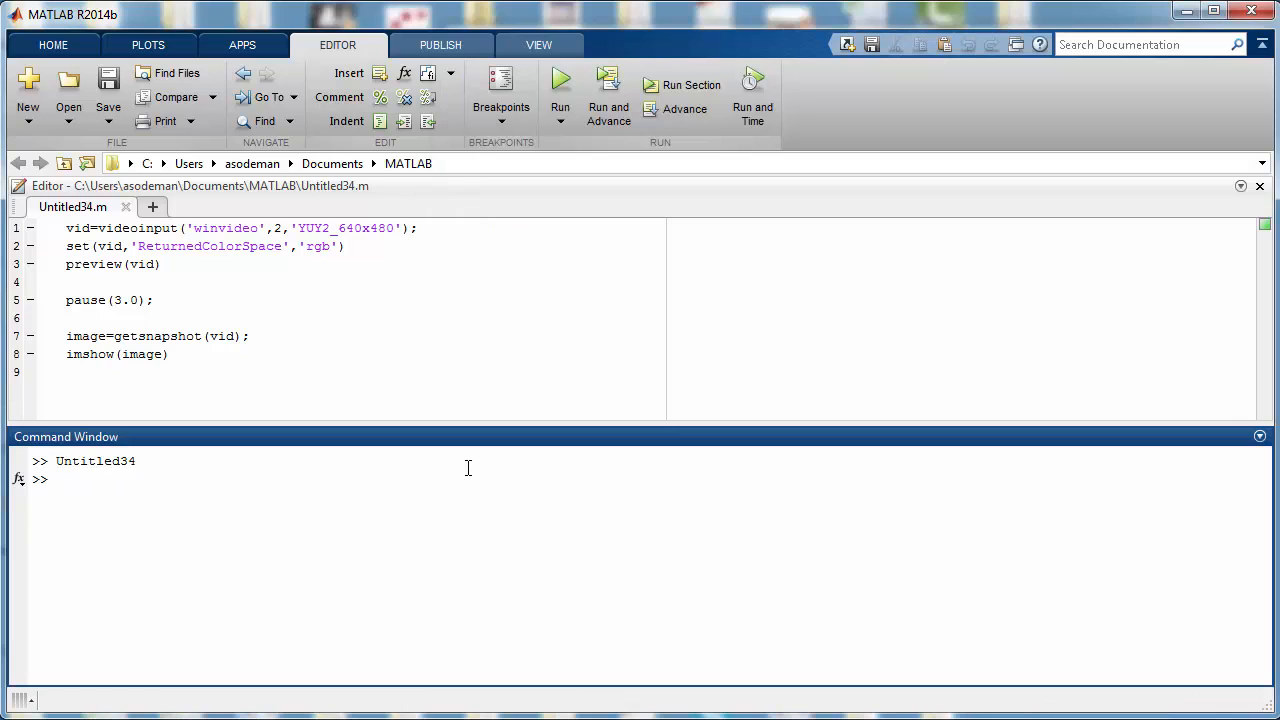
Enter image in the Command Window and scroll through the printed pixel matrix
{"action": "type", "text": "imag"}
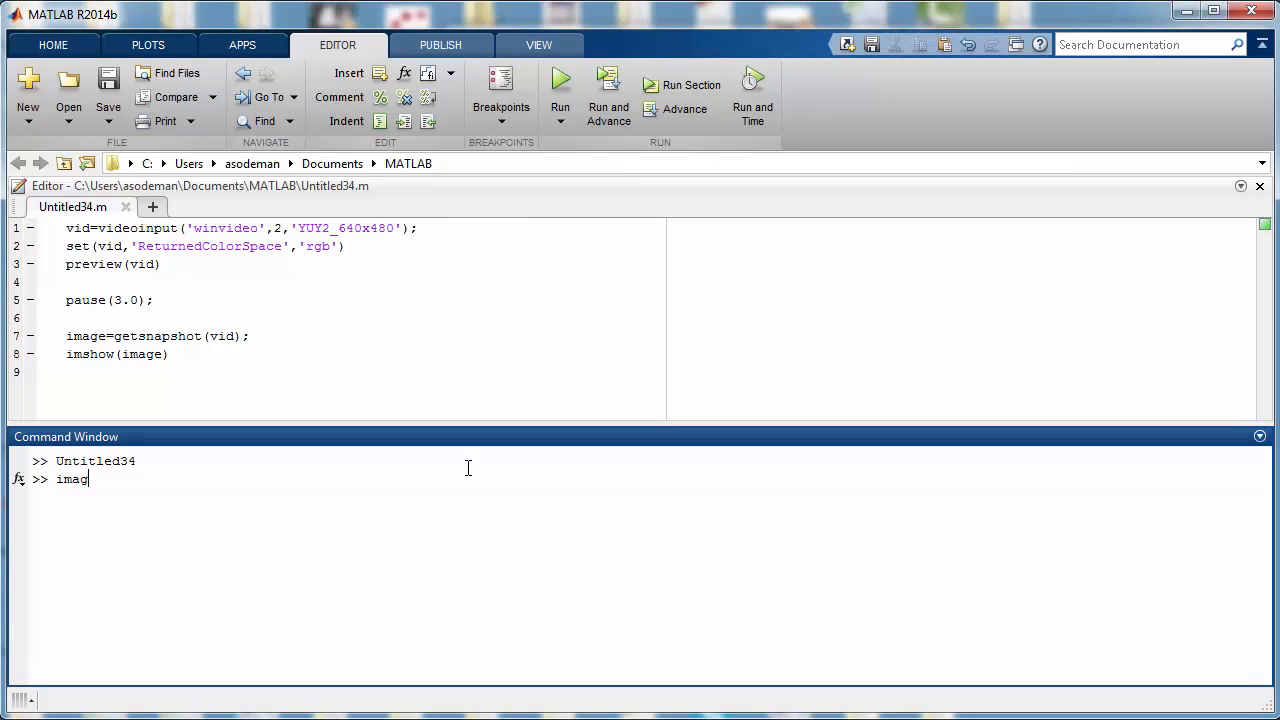
{"action": "type", "text": "e"}
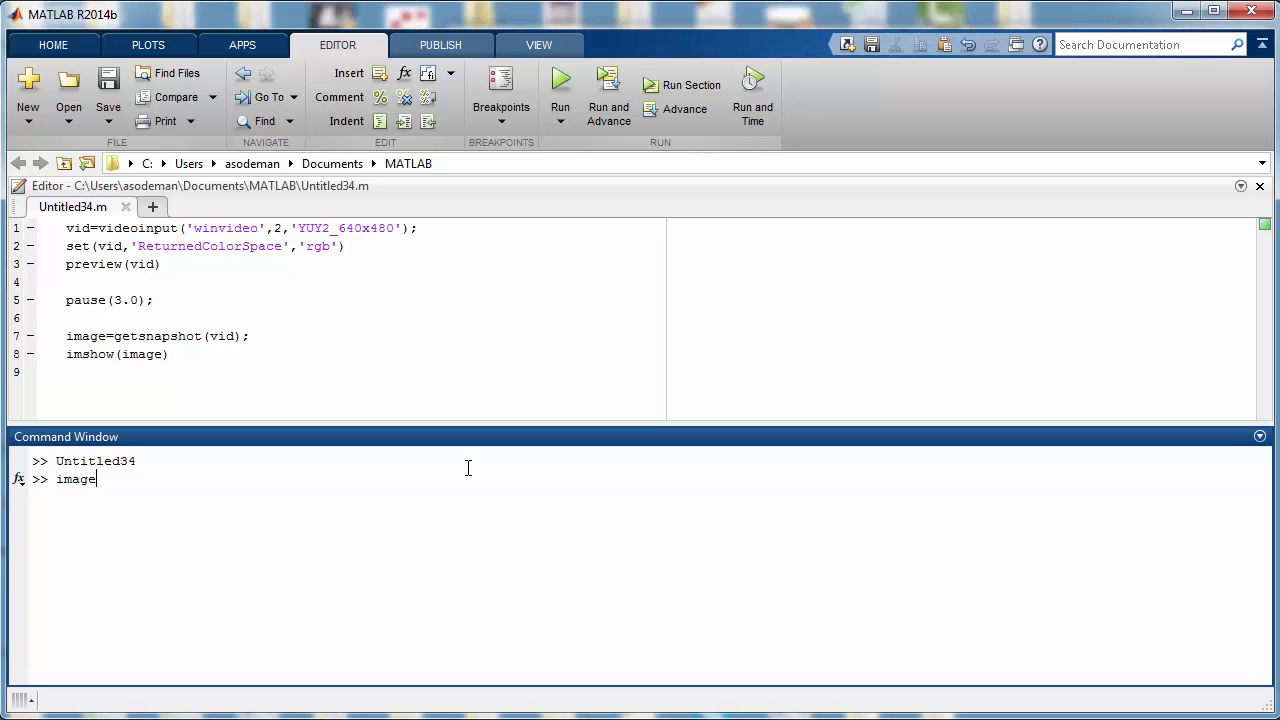
{"action": "key", "text": "enter"}
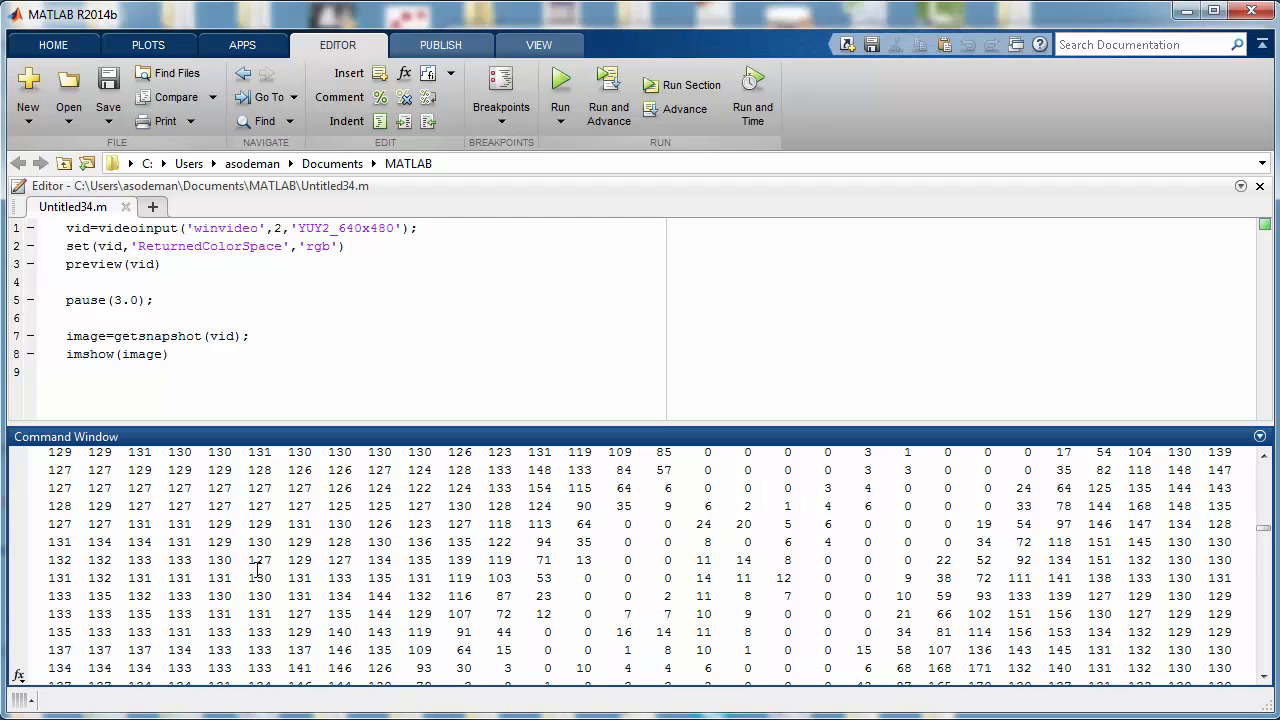
{"action": "mouse_move", "coordinate": [280, 552]}
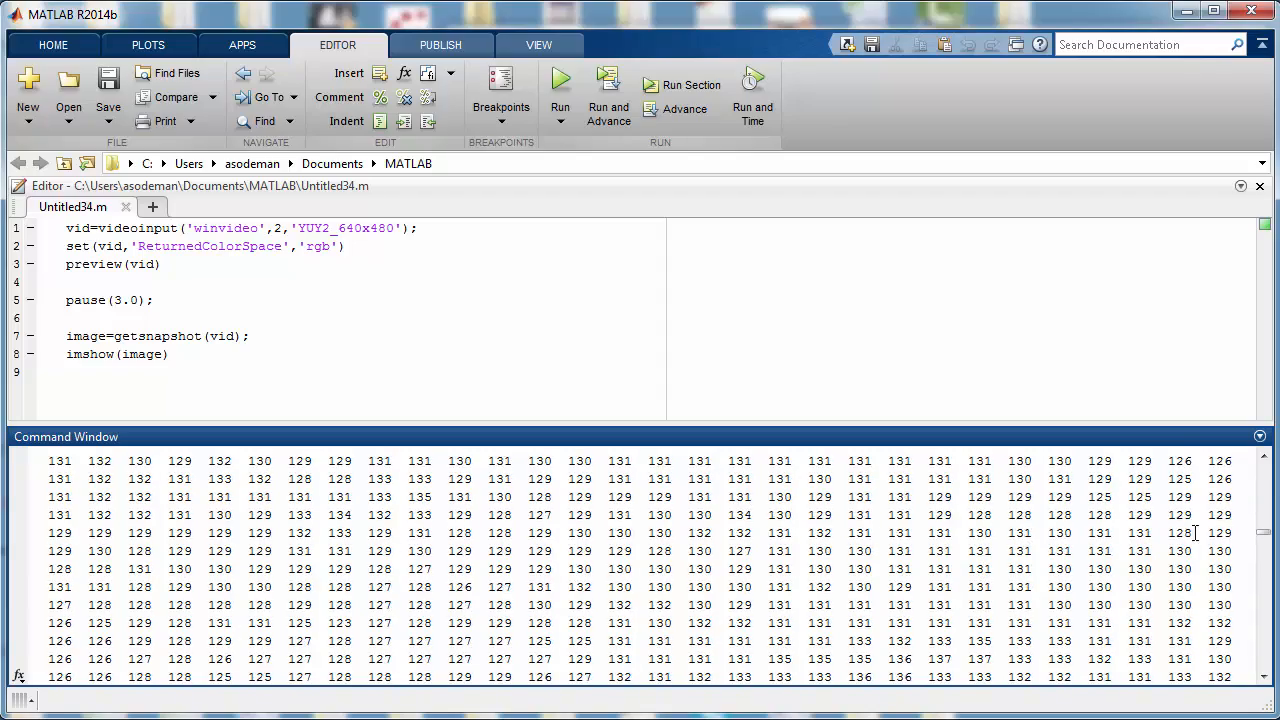
{"action": "scroll", "scroll_direction": "down", "scroll_amount": 3}
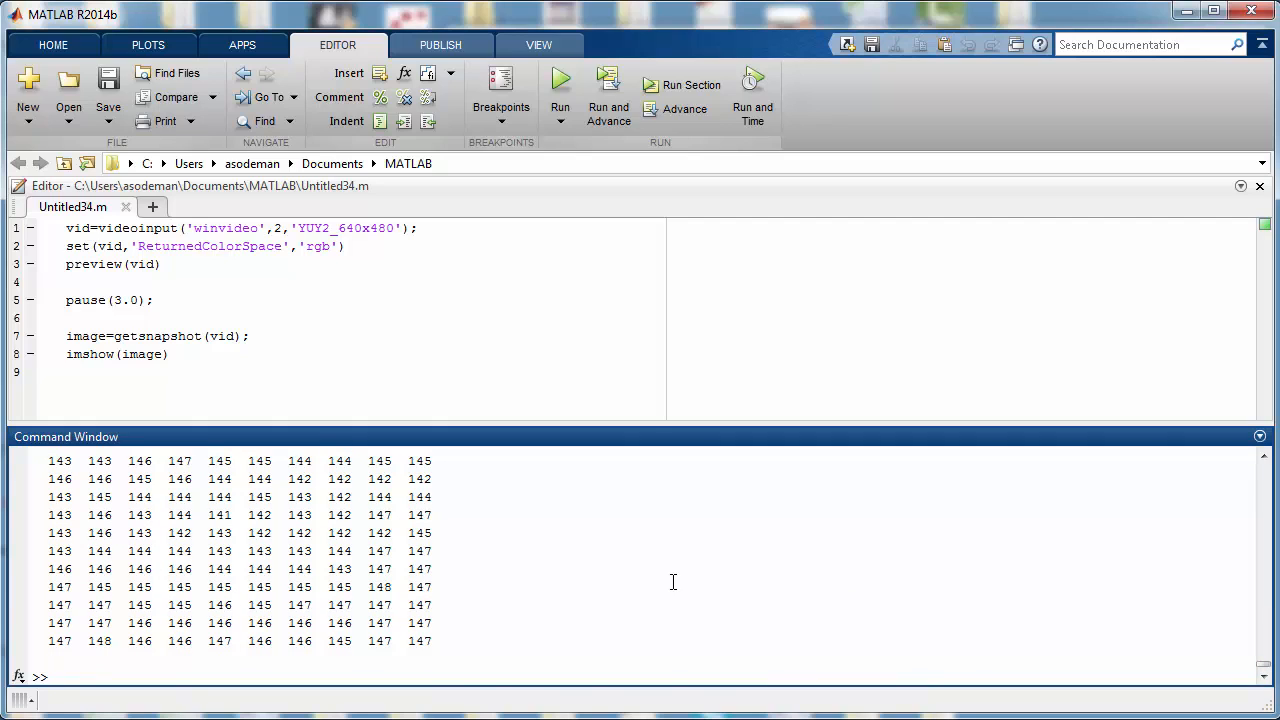
Enter size(image) to get ans = 480 640 3
{"action": "type", "text": "size"}
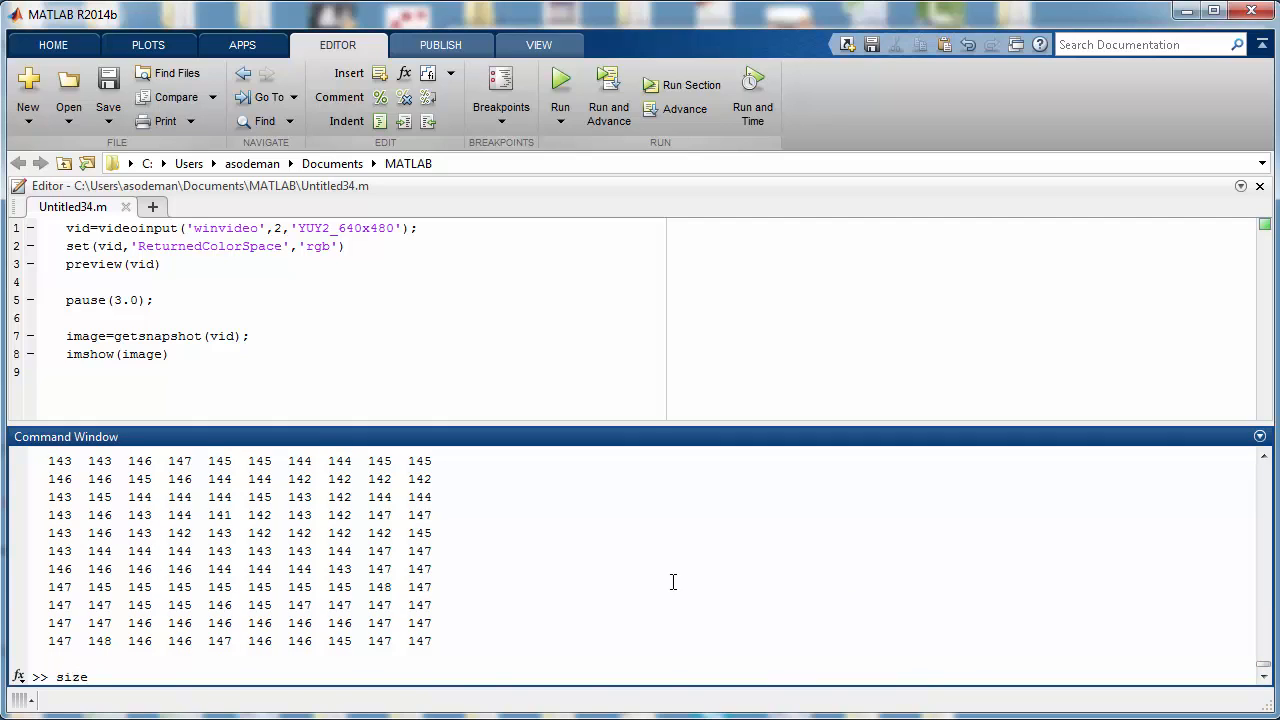
{"action": "type", "text": "(image"}
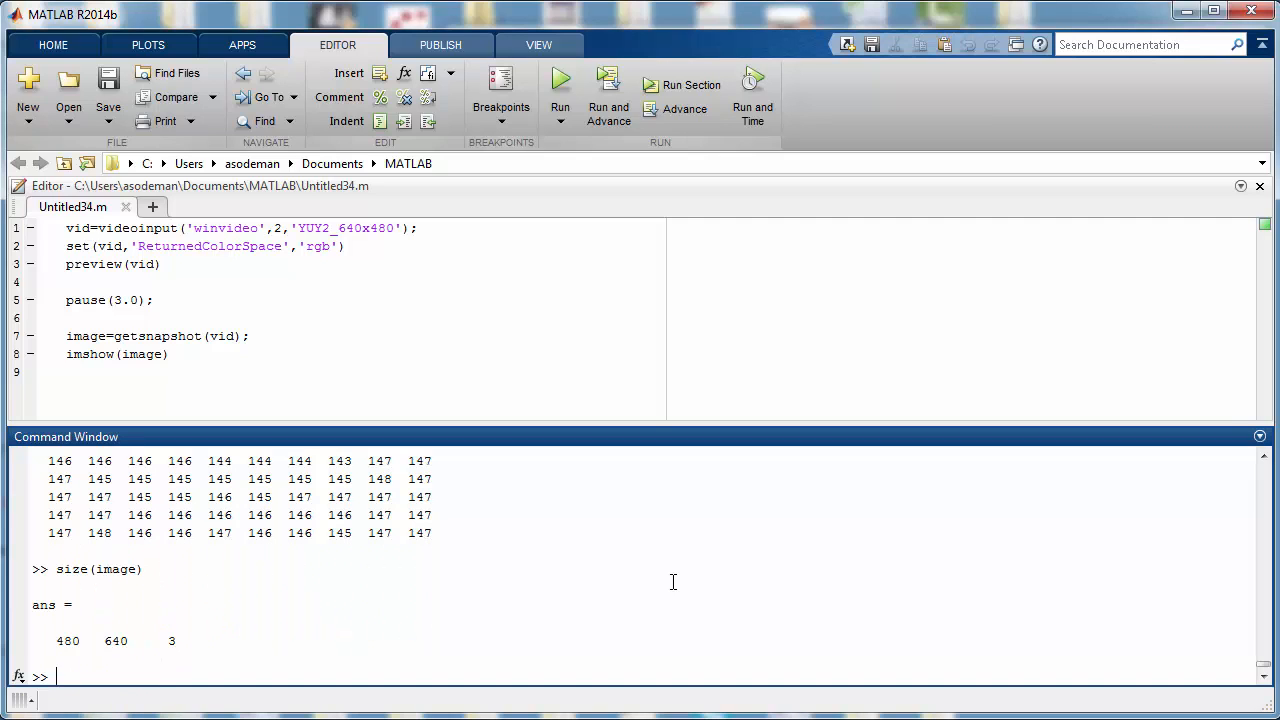
{"action": "mouse_move", "coordinate": [483, 636]}
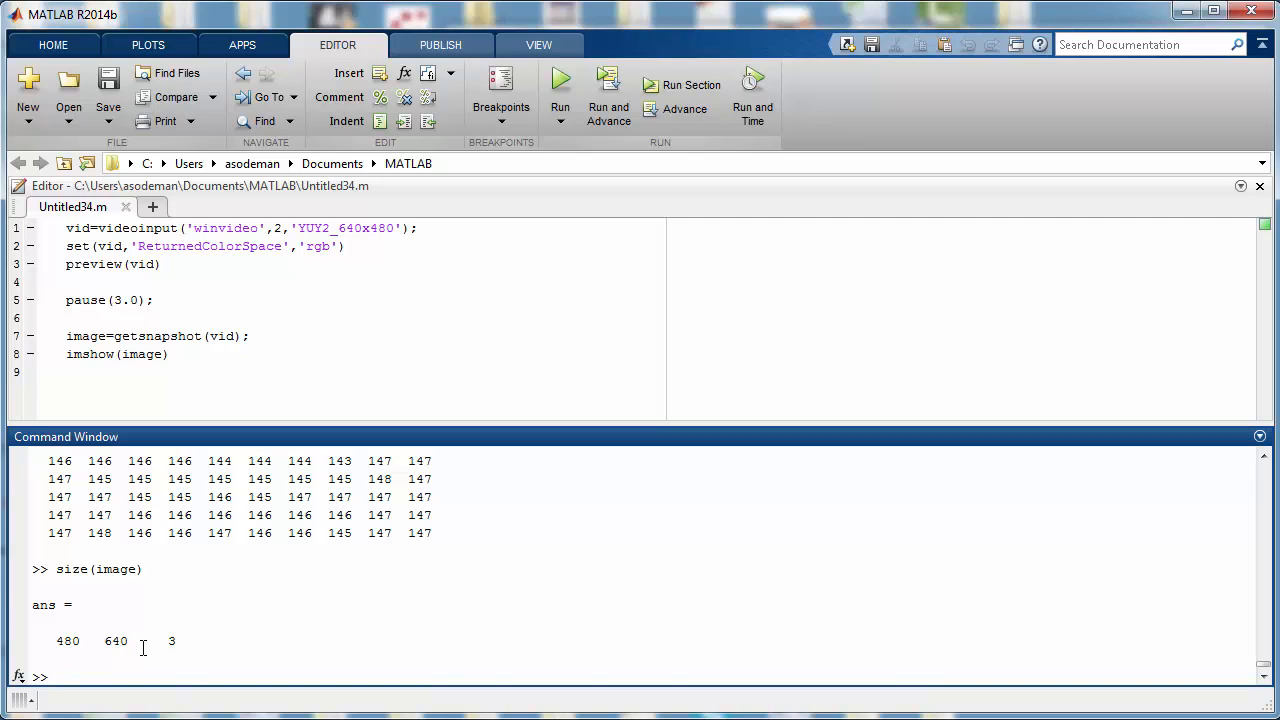
{"action": "mouse_move", "coordinate": [217, 593]}
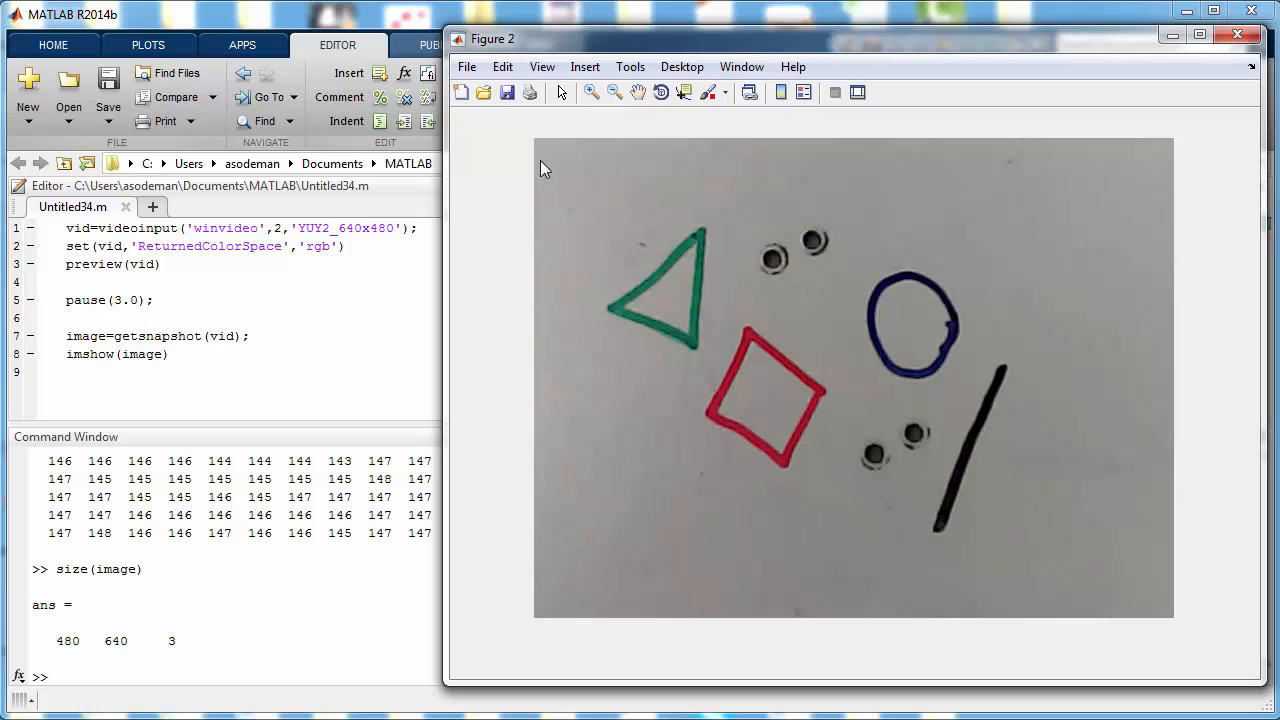
{"action": "mouse_move", "coordinate": [538, 143]}
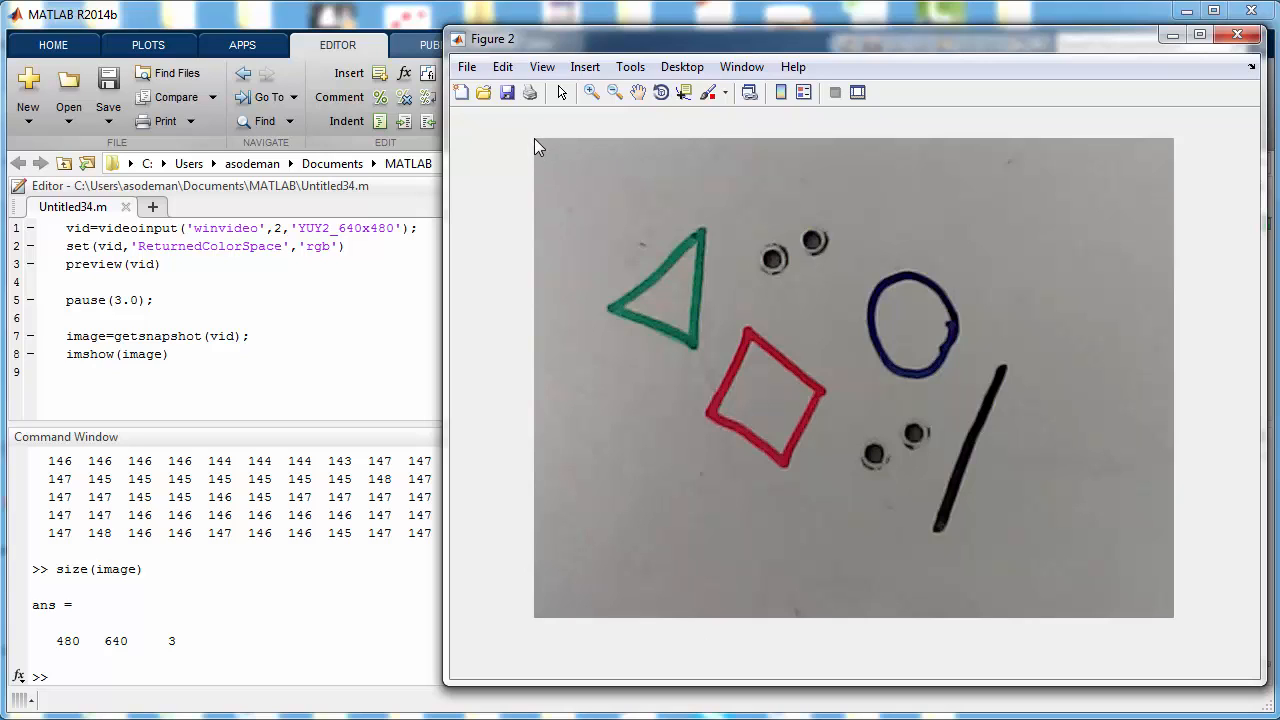
{"action": "mouse_move", "coordinate": [535, 472]}
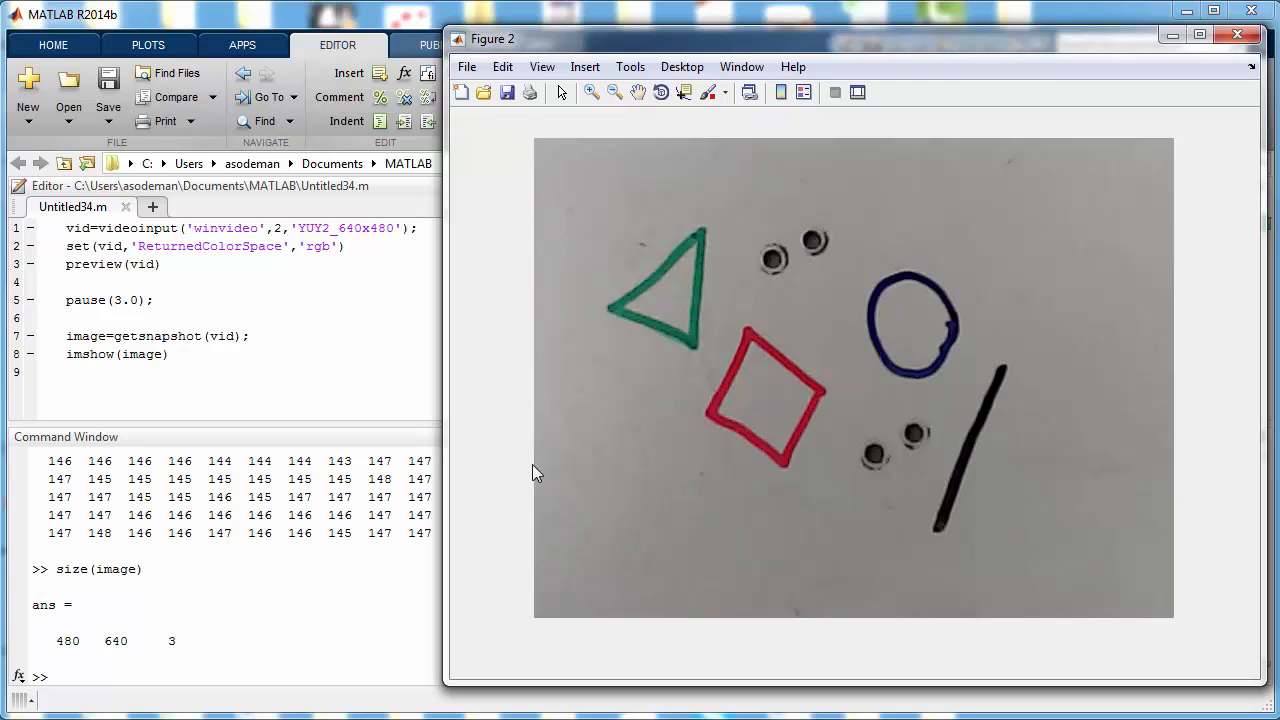
{"action": "mouse_move", "coordinate": [525, 137]}
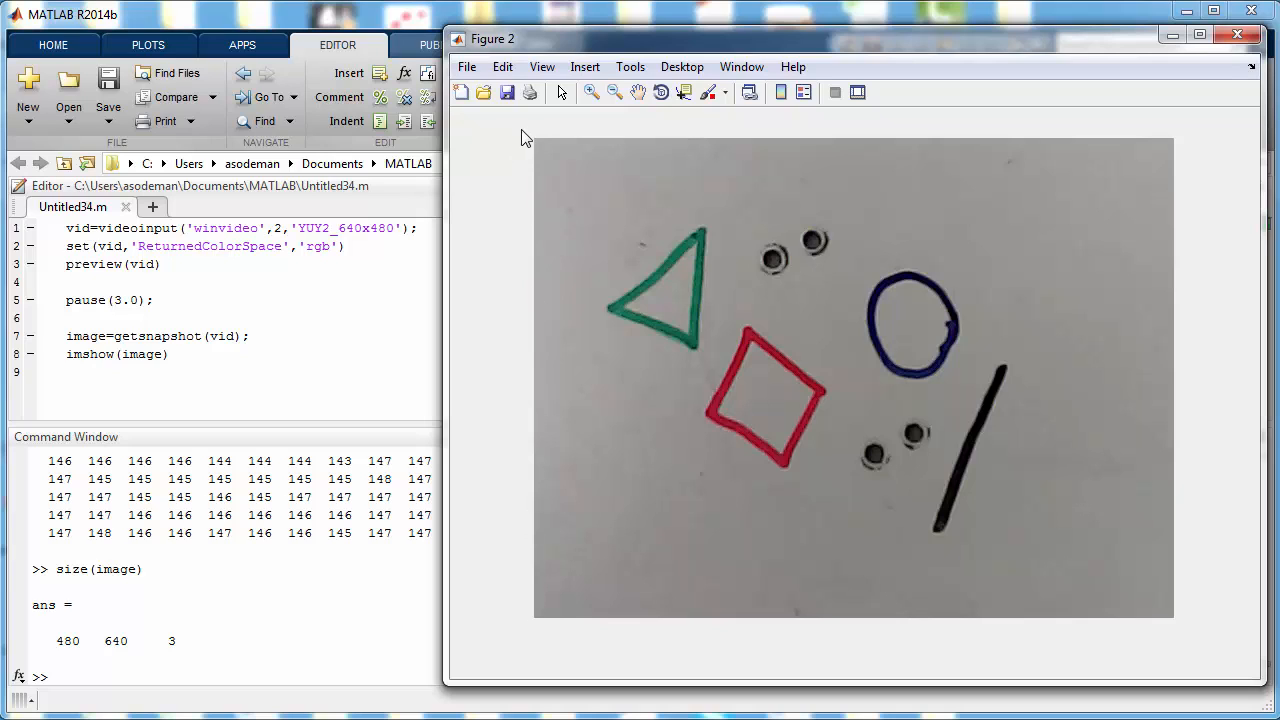
{"action": "mouse_move", "coordinate": [1052, 136]}
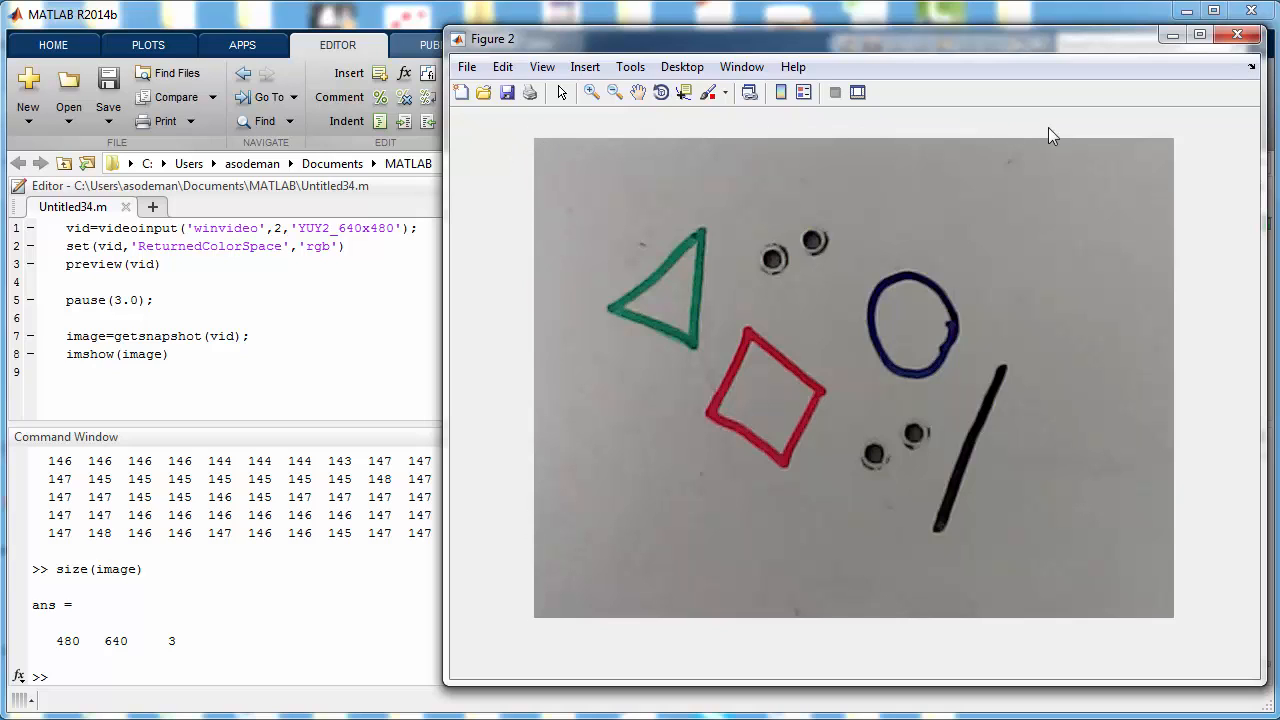
{"action": "mouse_move", "coordinate": [750, 196]}
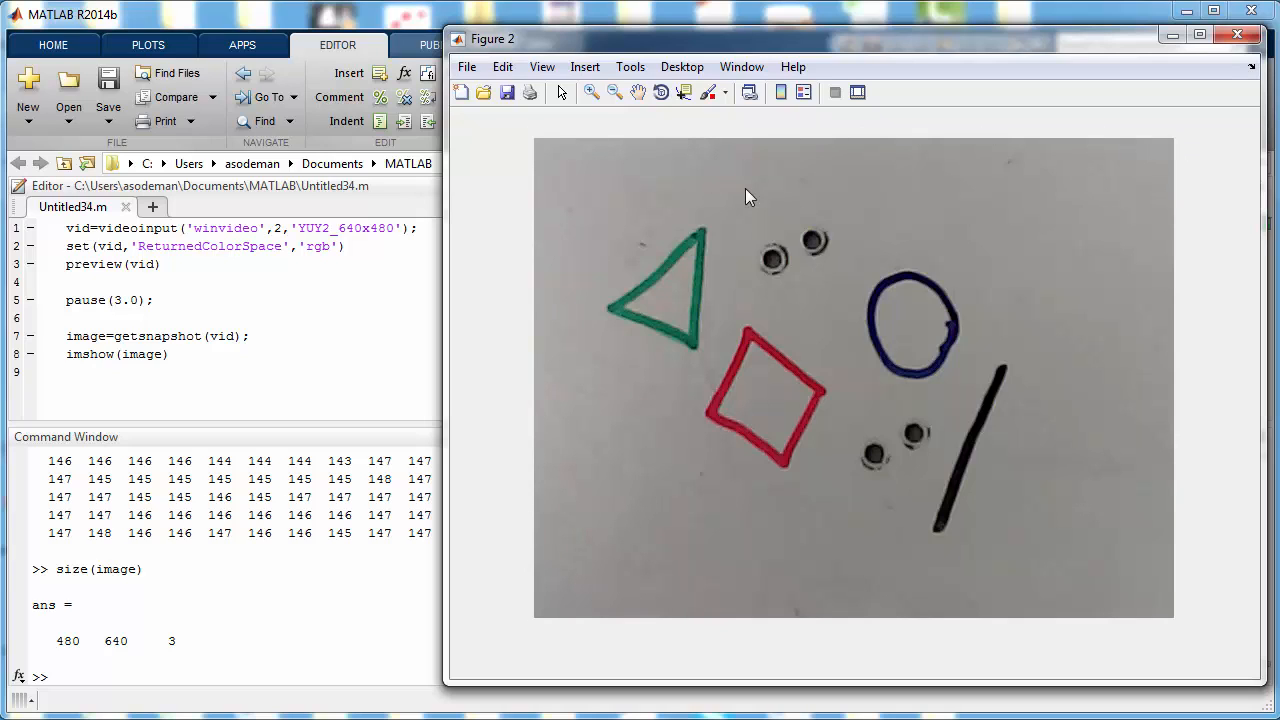
{"action": "mouse_move", "coordinate": [808, 191]}
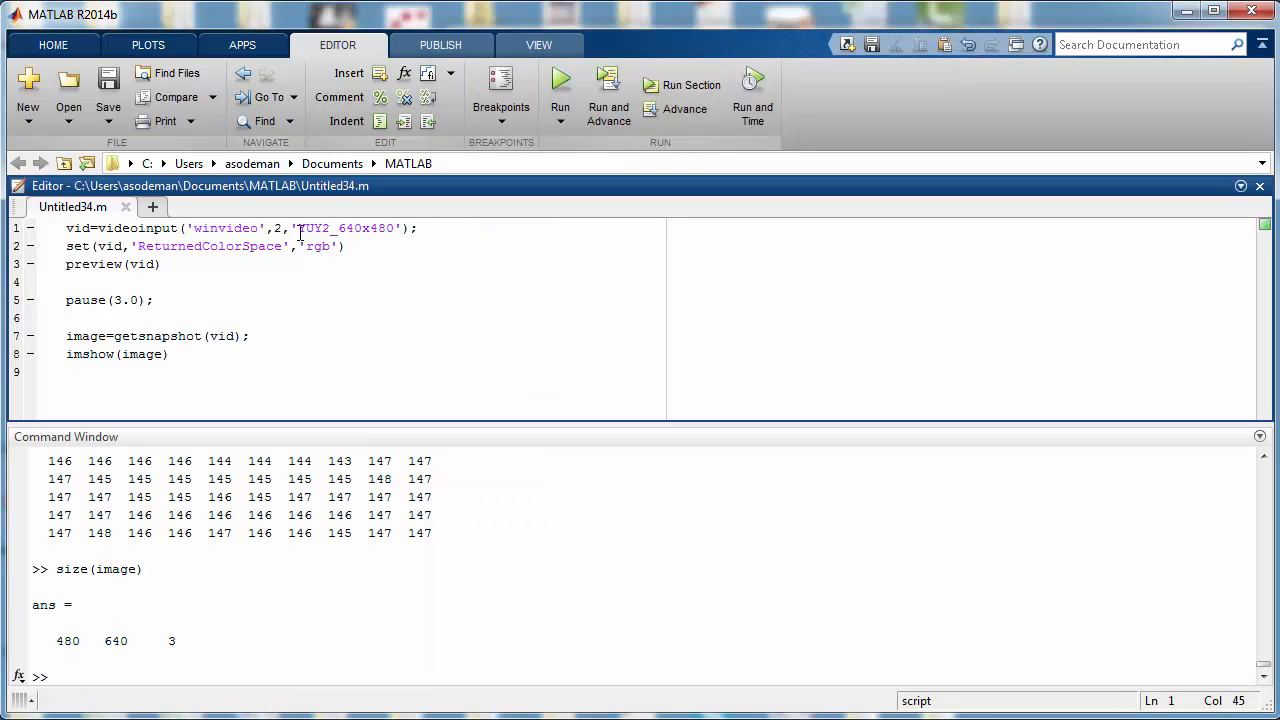
Highlight the video format lines in the script and the 480 height in the answer
{"action": "left_click_drag", "start_coordinate": [297, 227], "coordinate": [344, 246]}
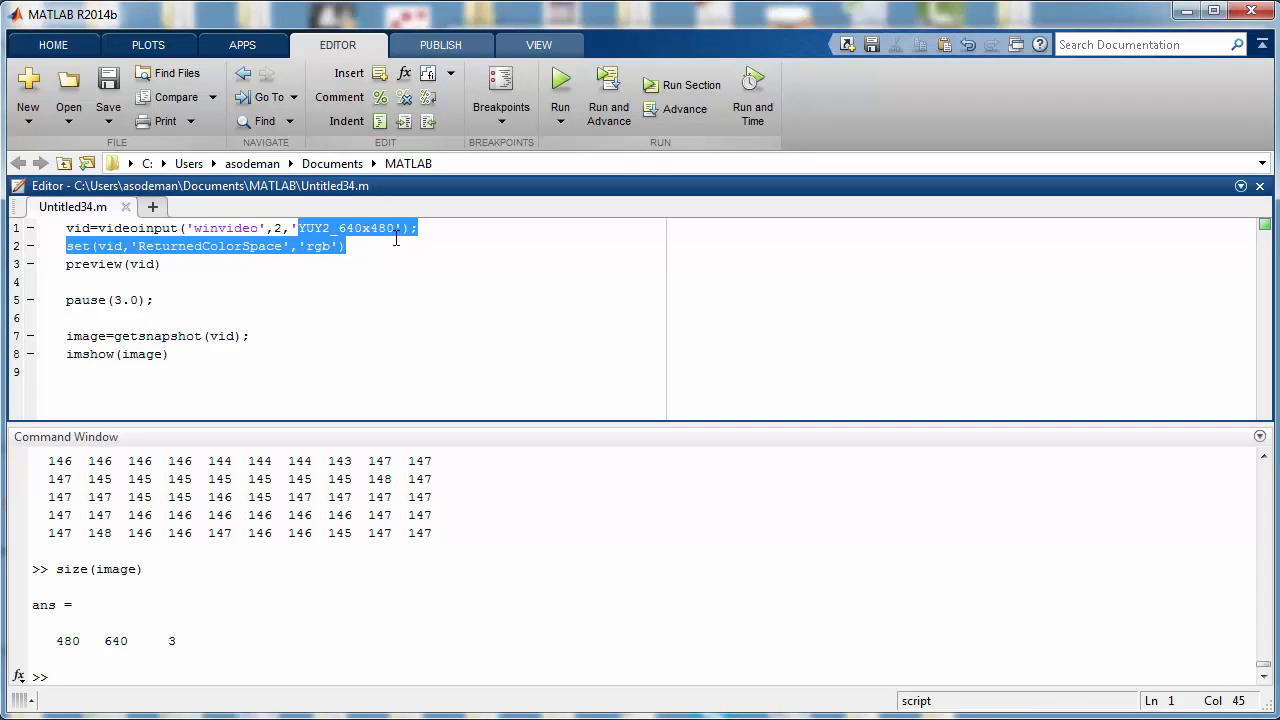
{"action": "left_click", "coordinate": [338, 246]}
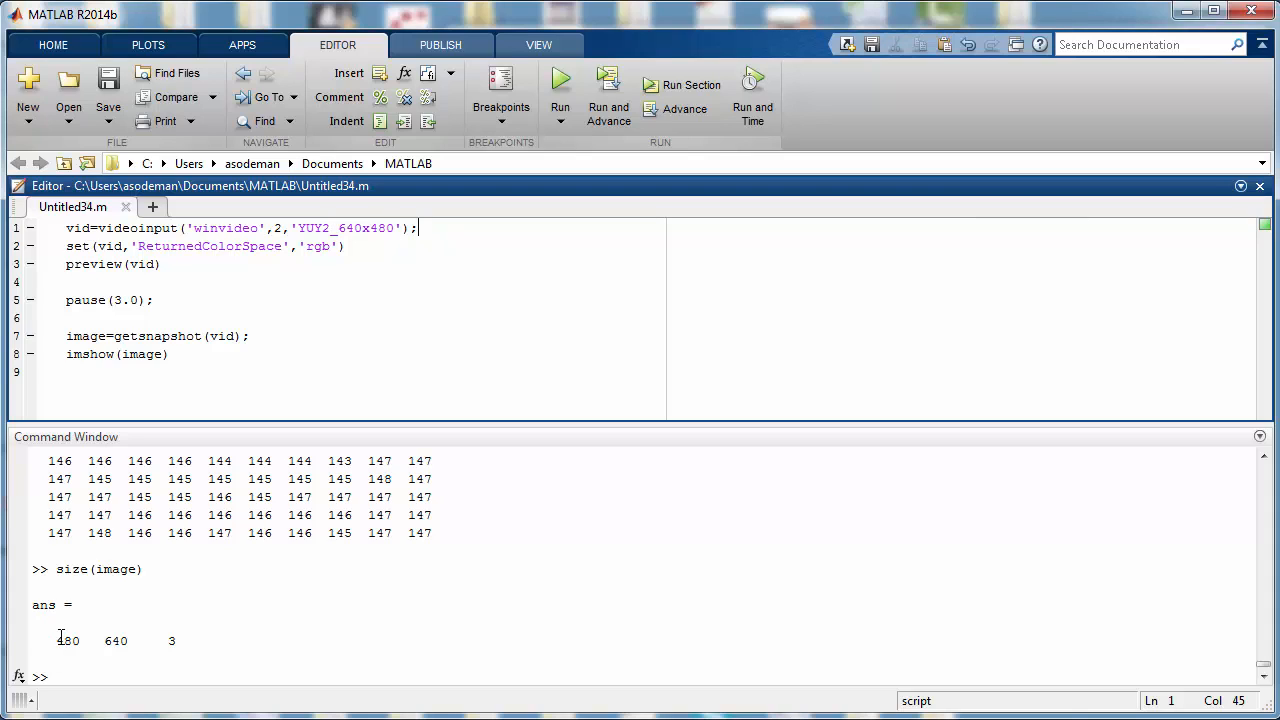
{"action": "double_click", "coordinate": [68, 640]}
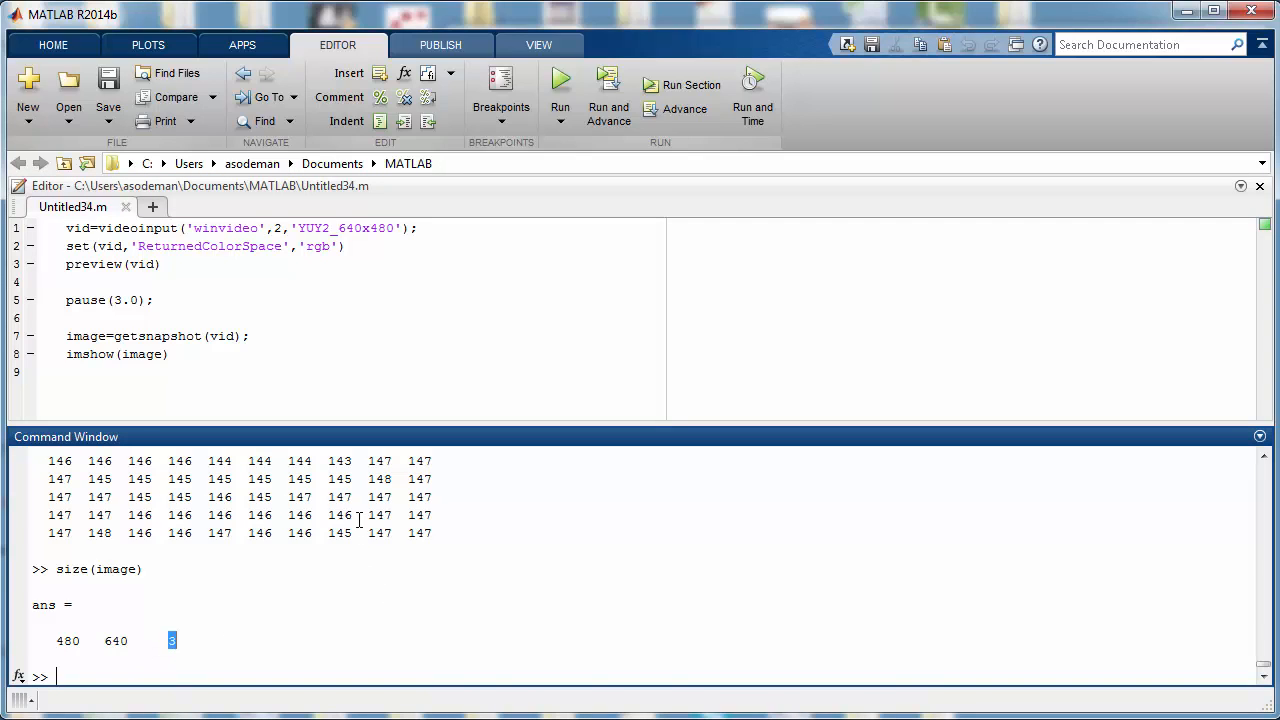
{"action": "mouse_move", "coordinate": [197, 628]}
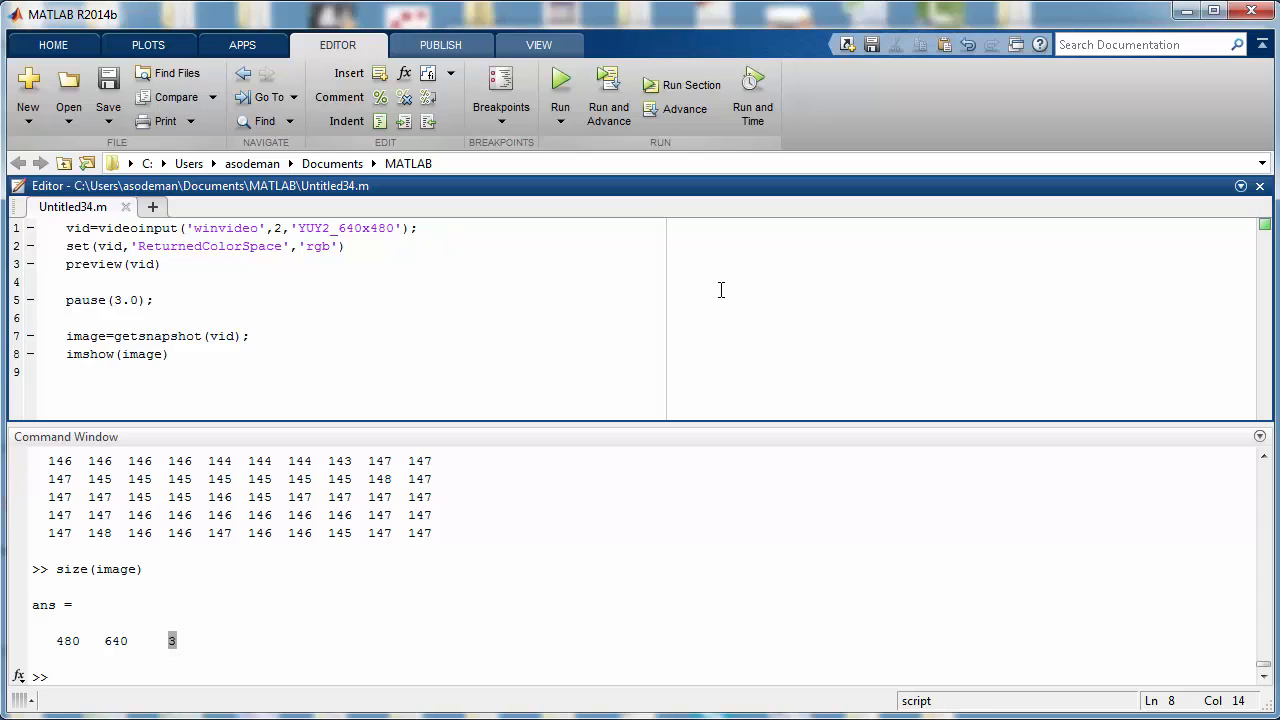
Add the lines red=image(:,:,1), figure(3) and imshow(red) below the existing code
{"action": "key", "text": "enter"}
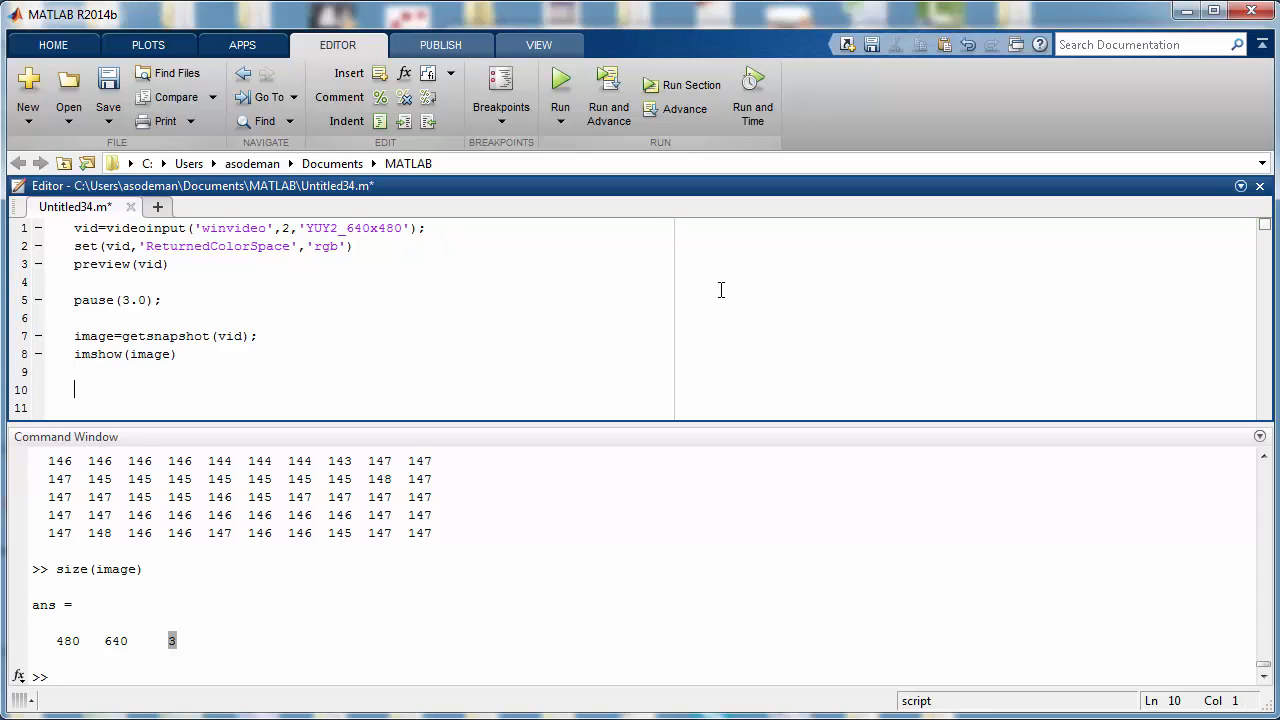
{"action": "type", "text": "red"}
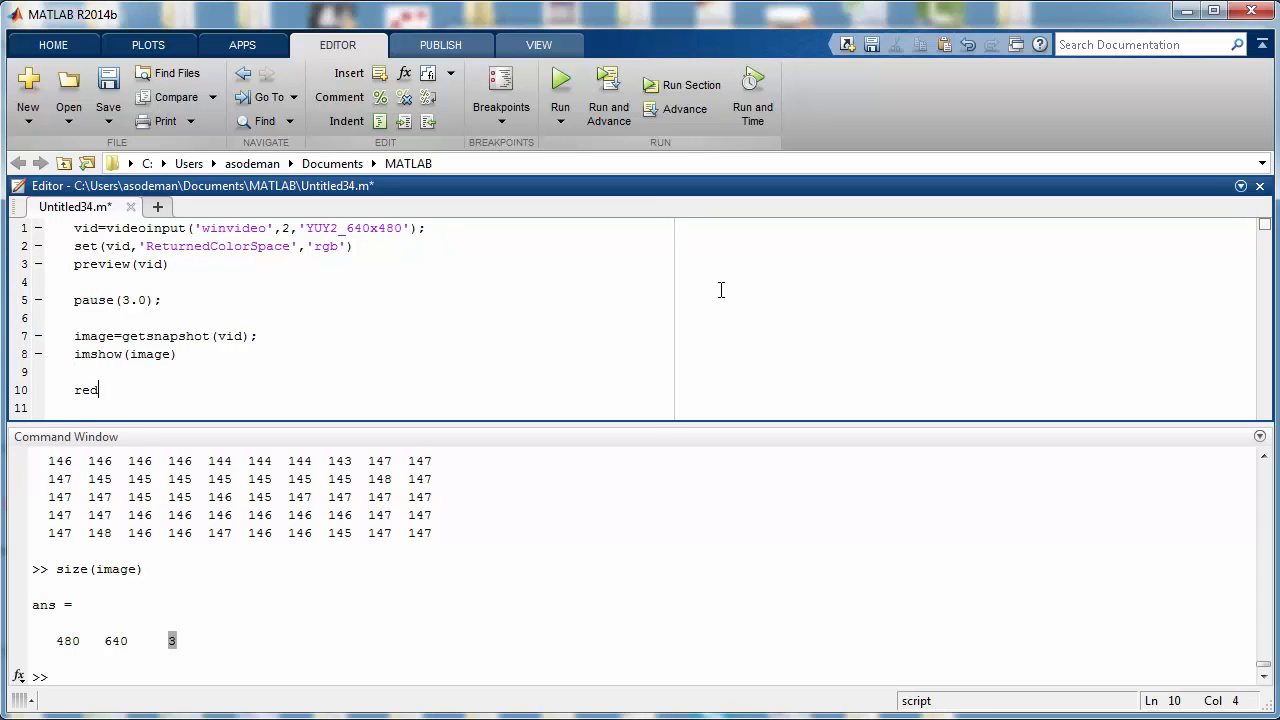
{"action": "type", "text": "=ima"}
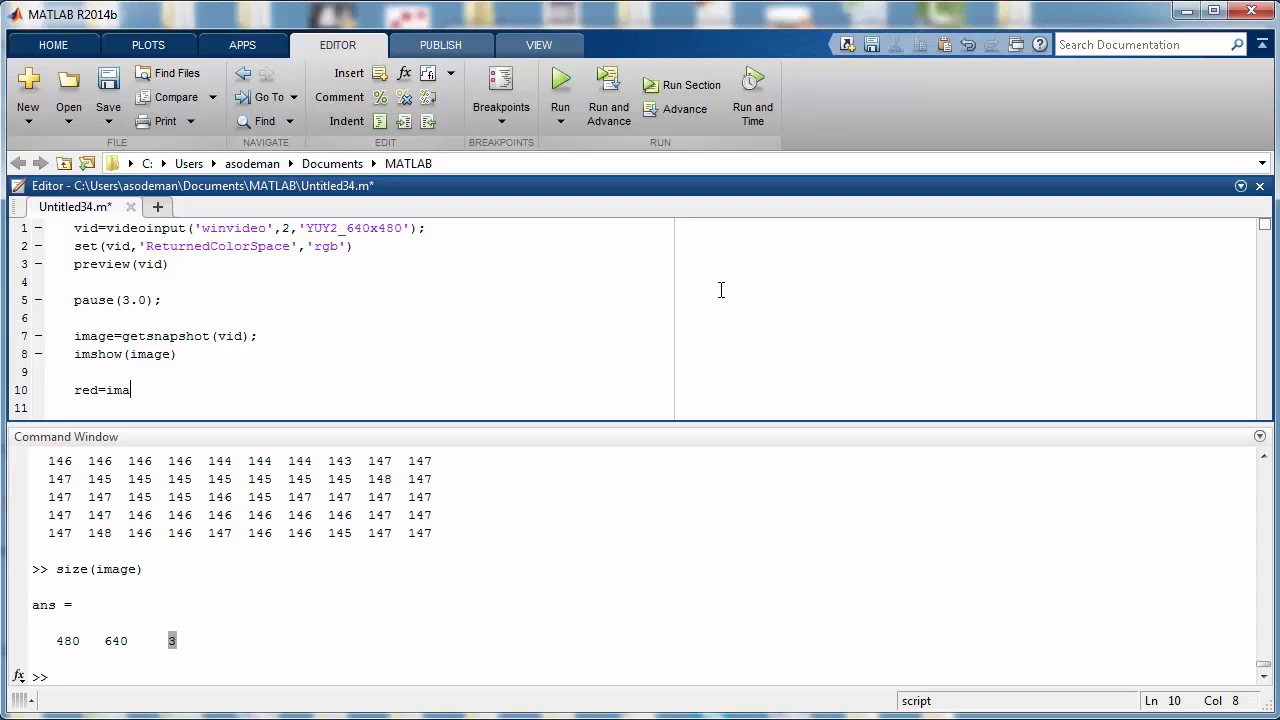
{"action": "type", "text": "ge("}
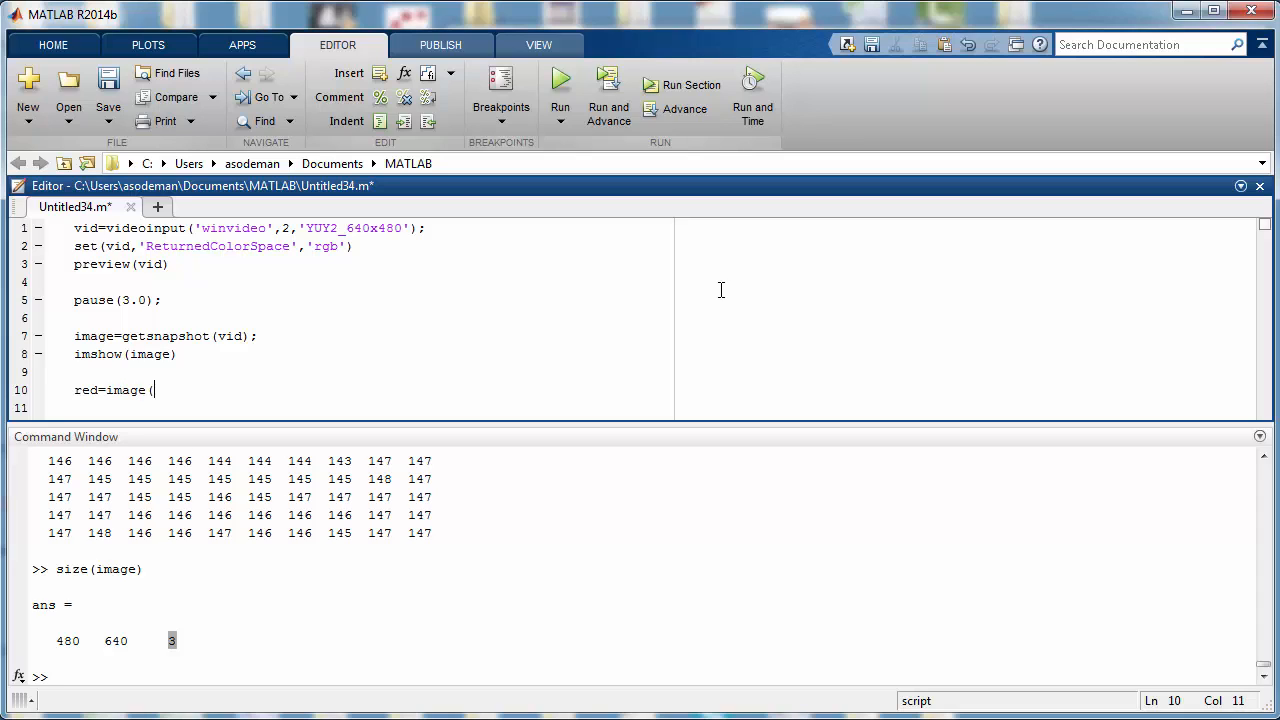
{"action": "type", "text": ":"}
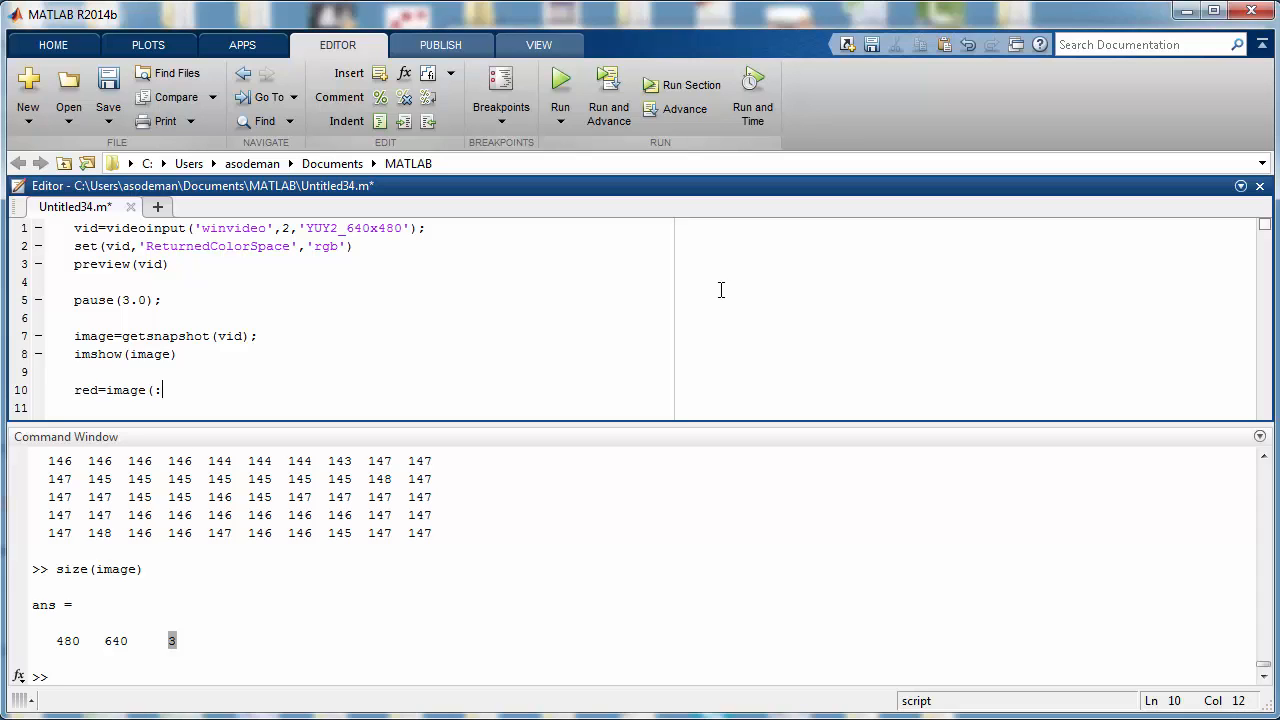
{"action": "type", "text": ",:"}
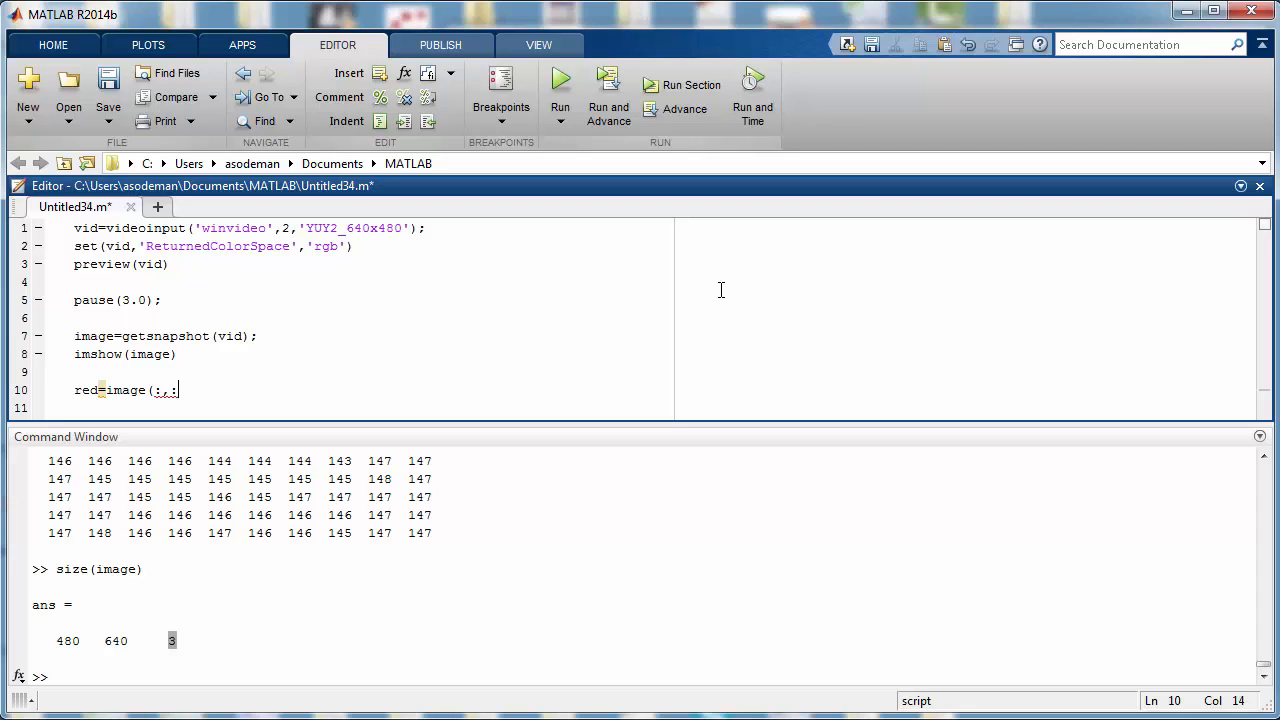
{"action": "type", "text": "1"}
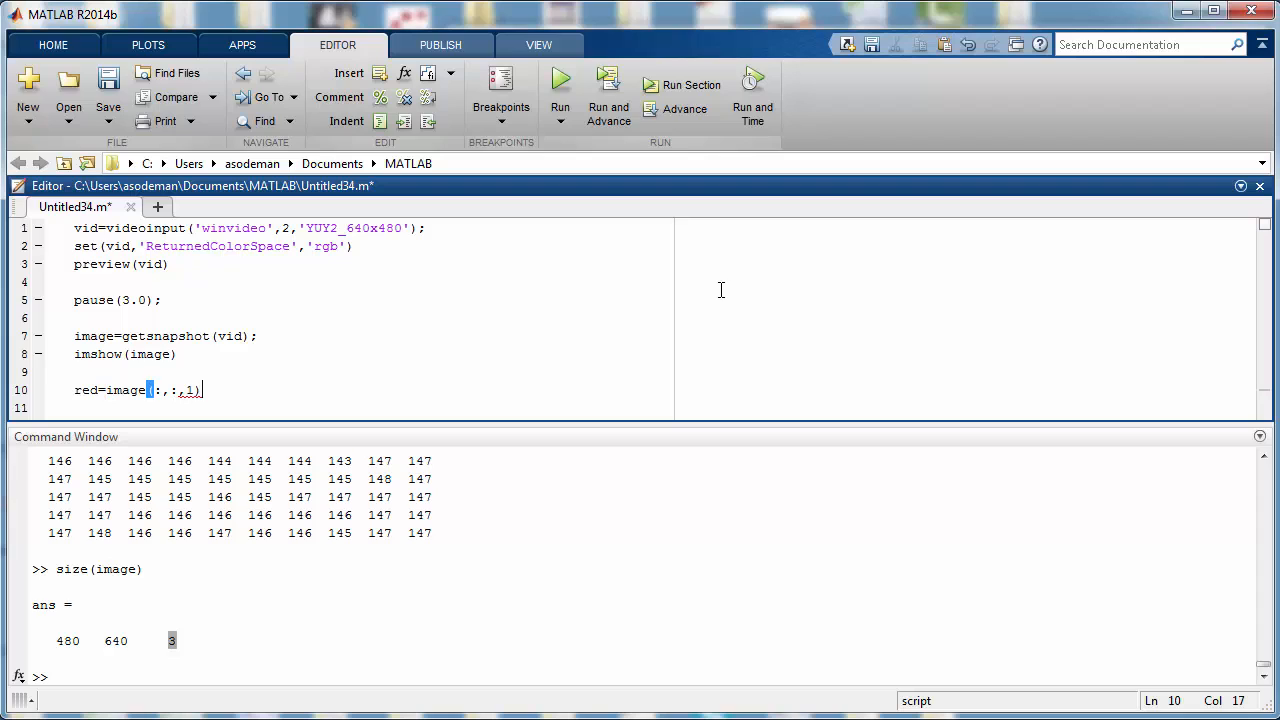
{"action": "type", "text": ";"}
{"action": "key", "text": "enter"}
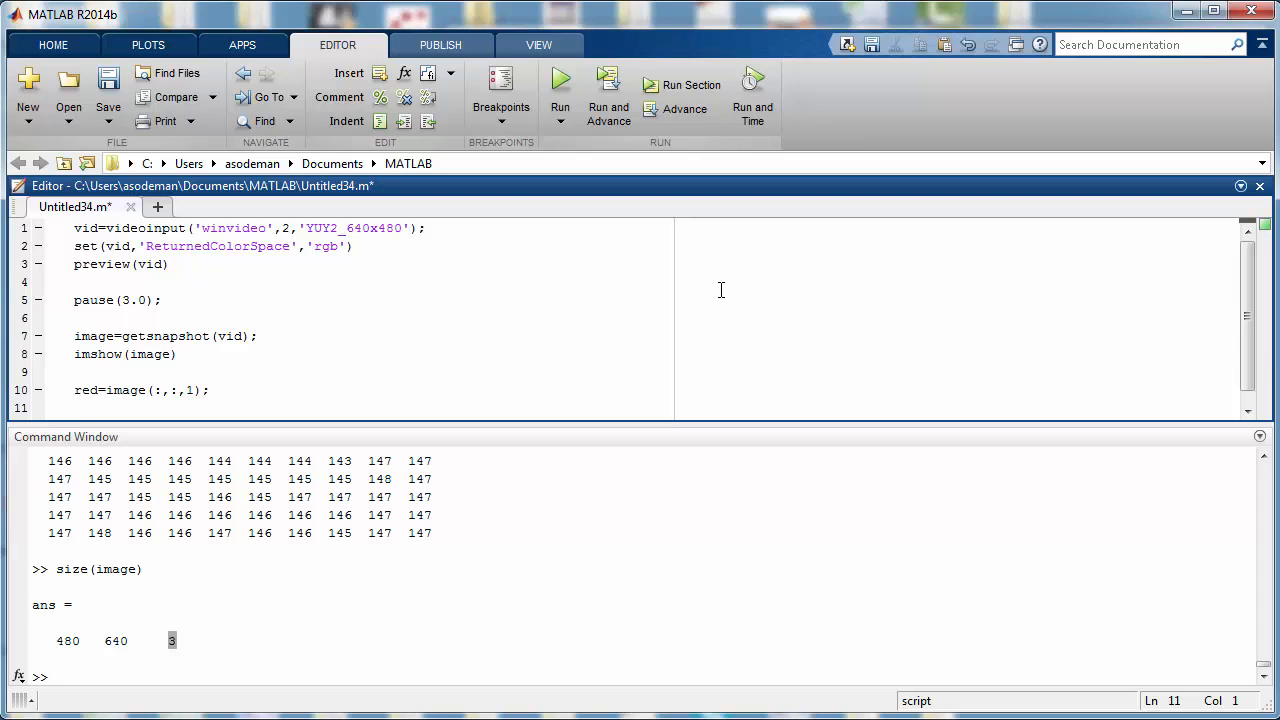
{"action": "type", "text": "figure(3"}
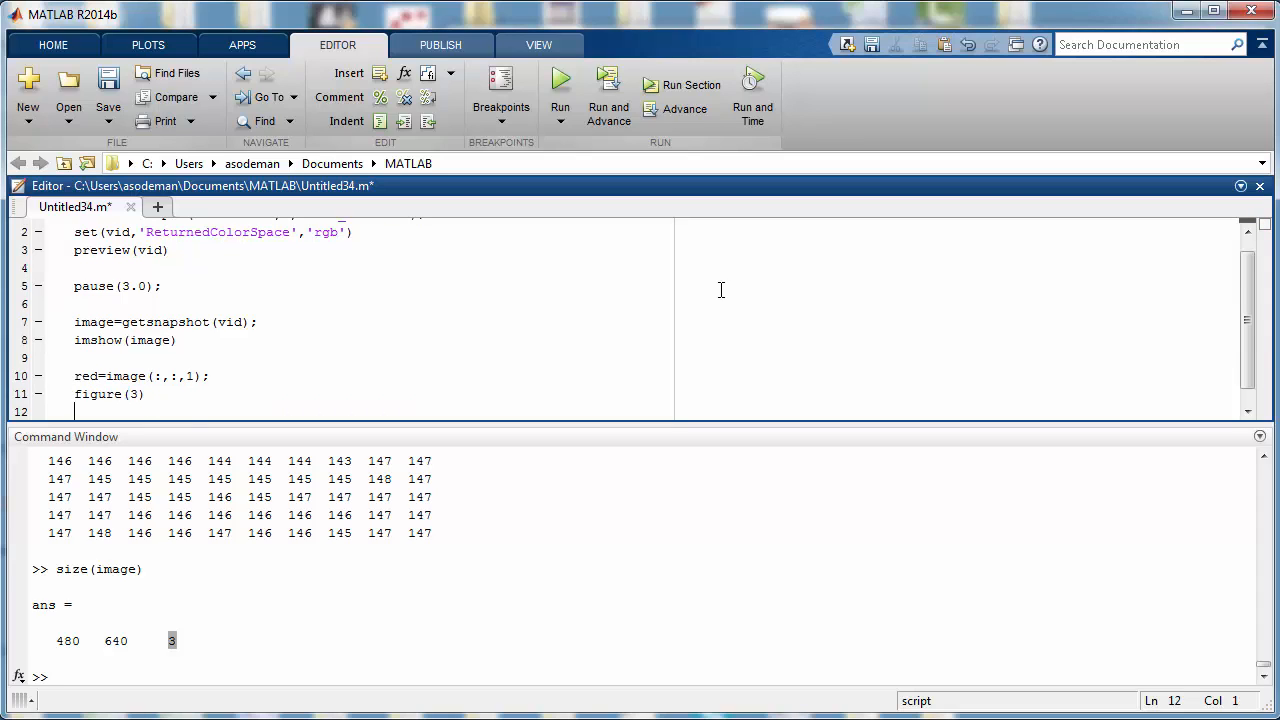
{"action": "type", "text": "imshow("}
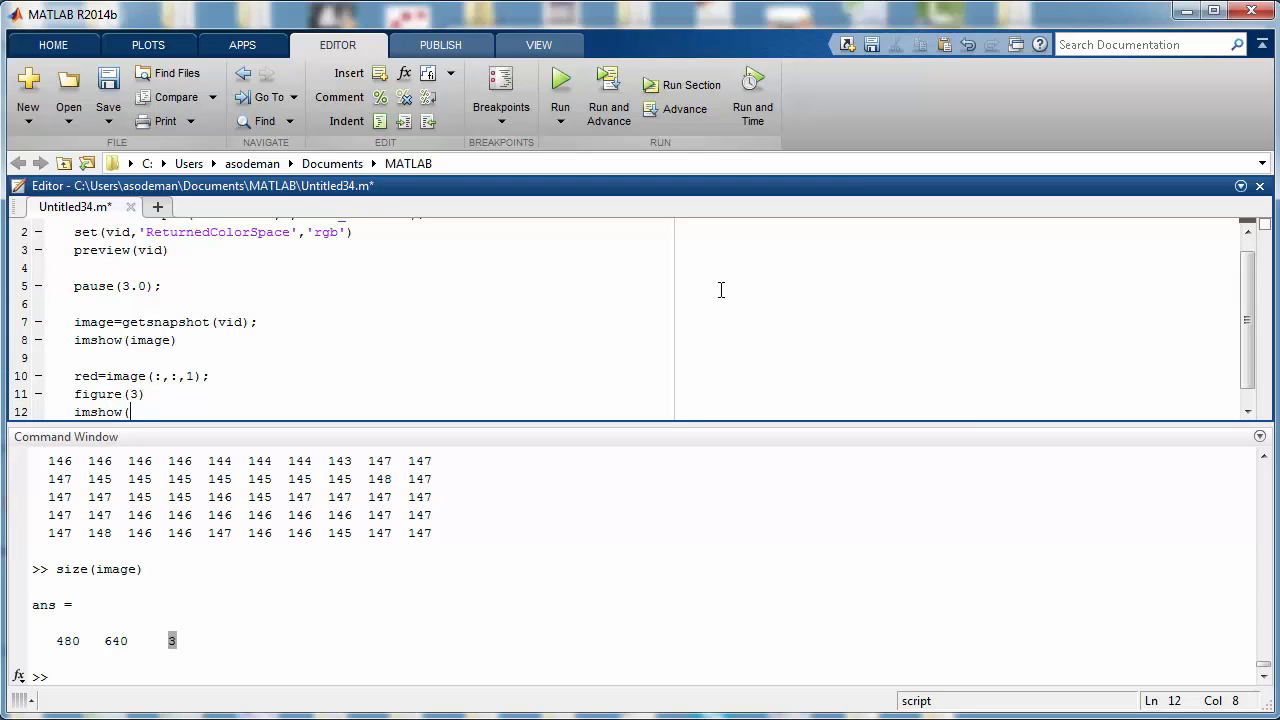
{"action": "type", "text": "red"}
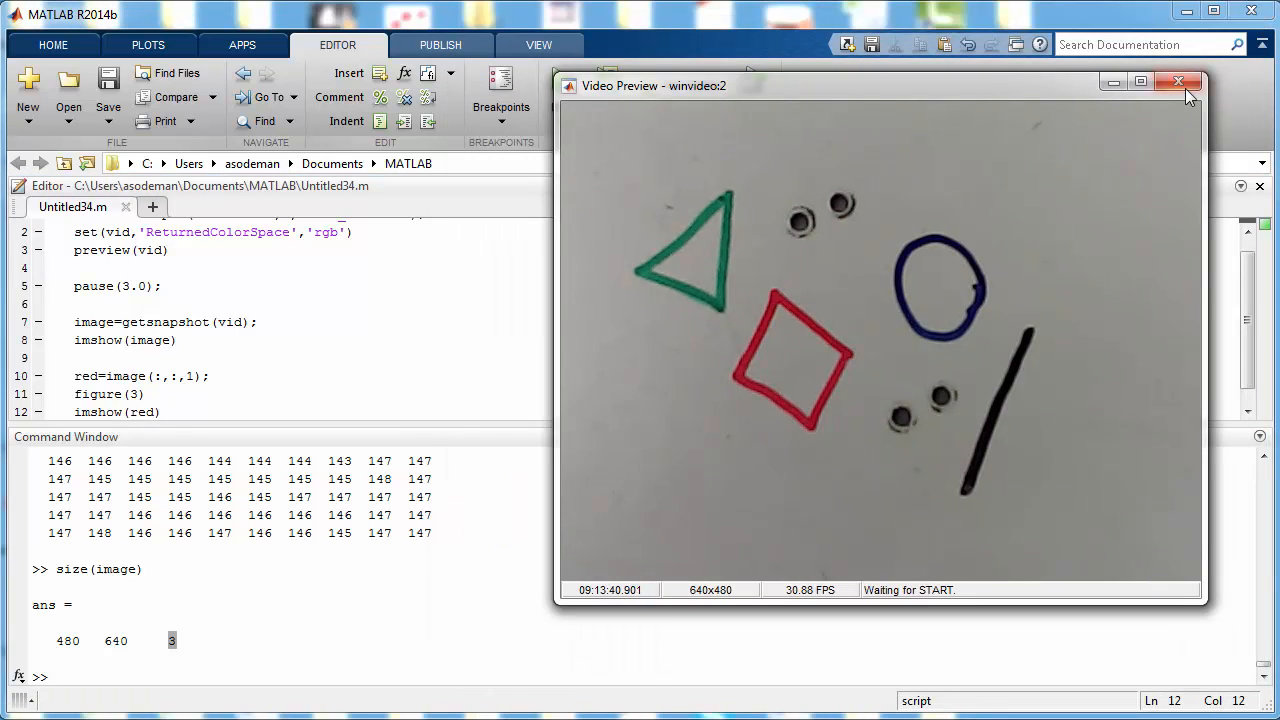
Rerun the script and place Figure 3's grayscale red channel beside Figure 2
{"action": "left_click", "coordinate": [1178, 81]}
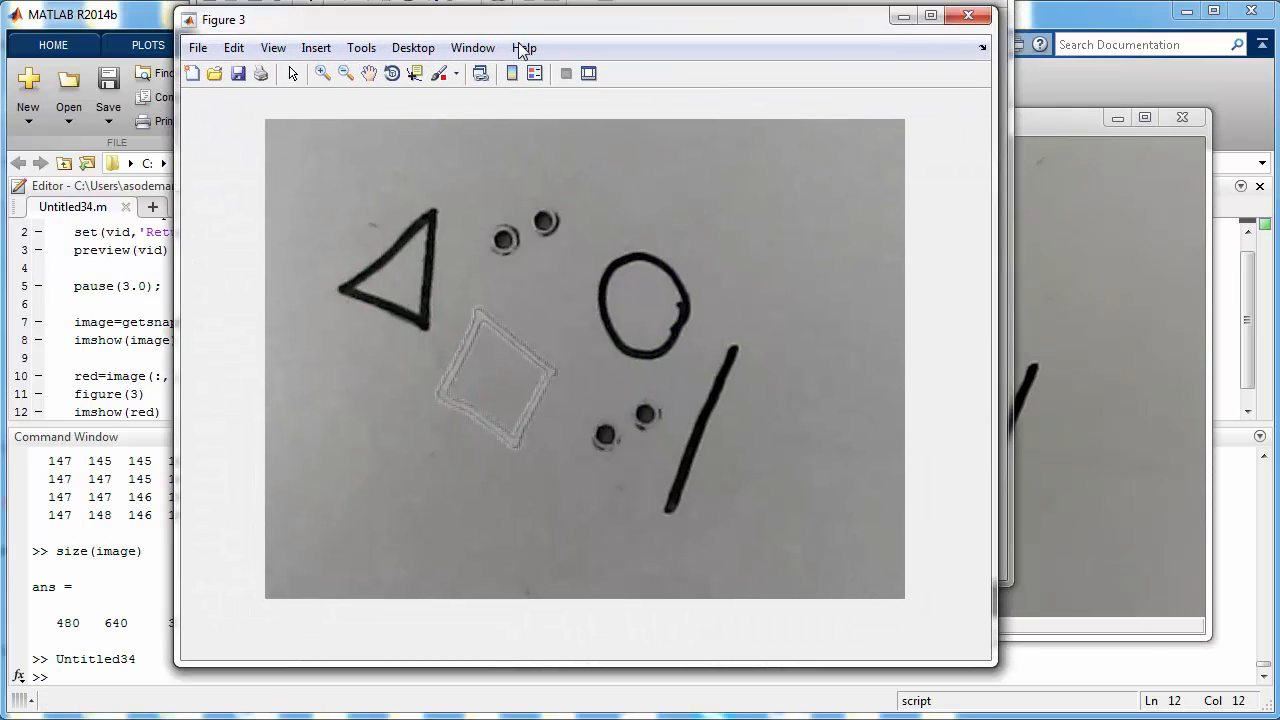
{"action": "left_click_drag", "start_coordinate": [222, 20], "coordinate": [63, 62]}
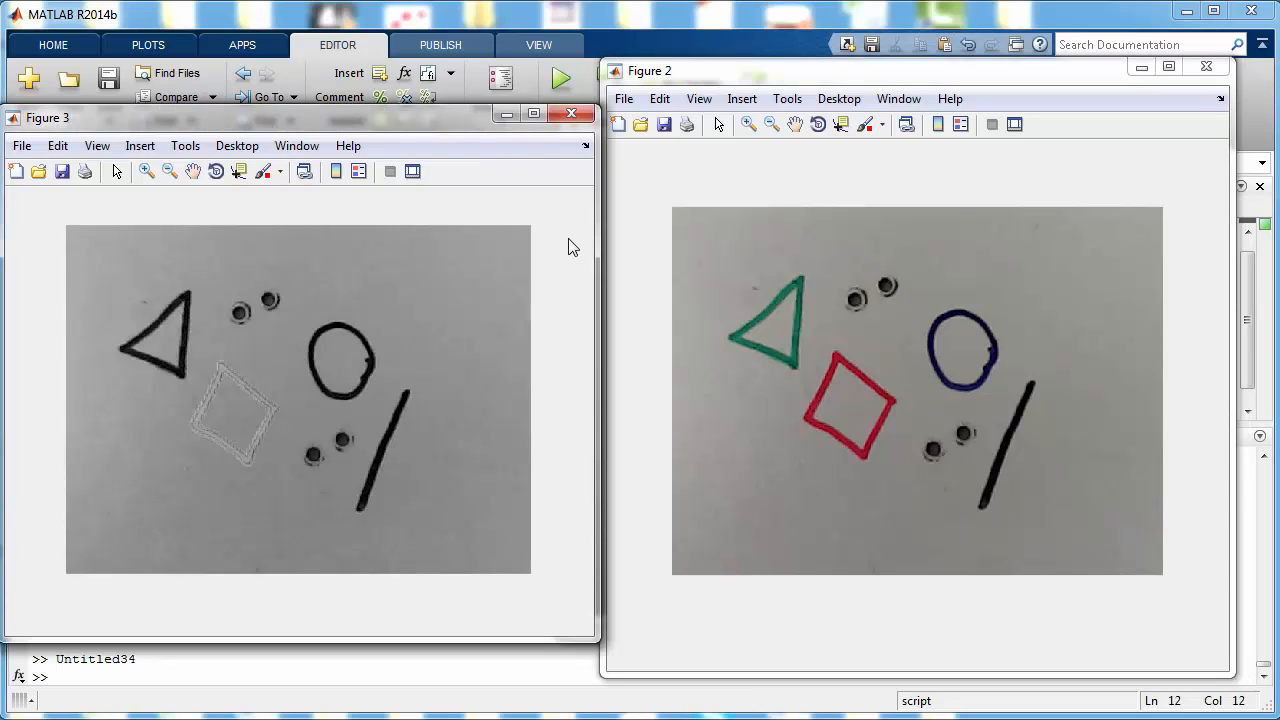
{"action": "mouse_move", "coordinate": [548, 331]}
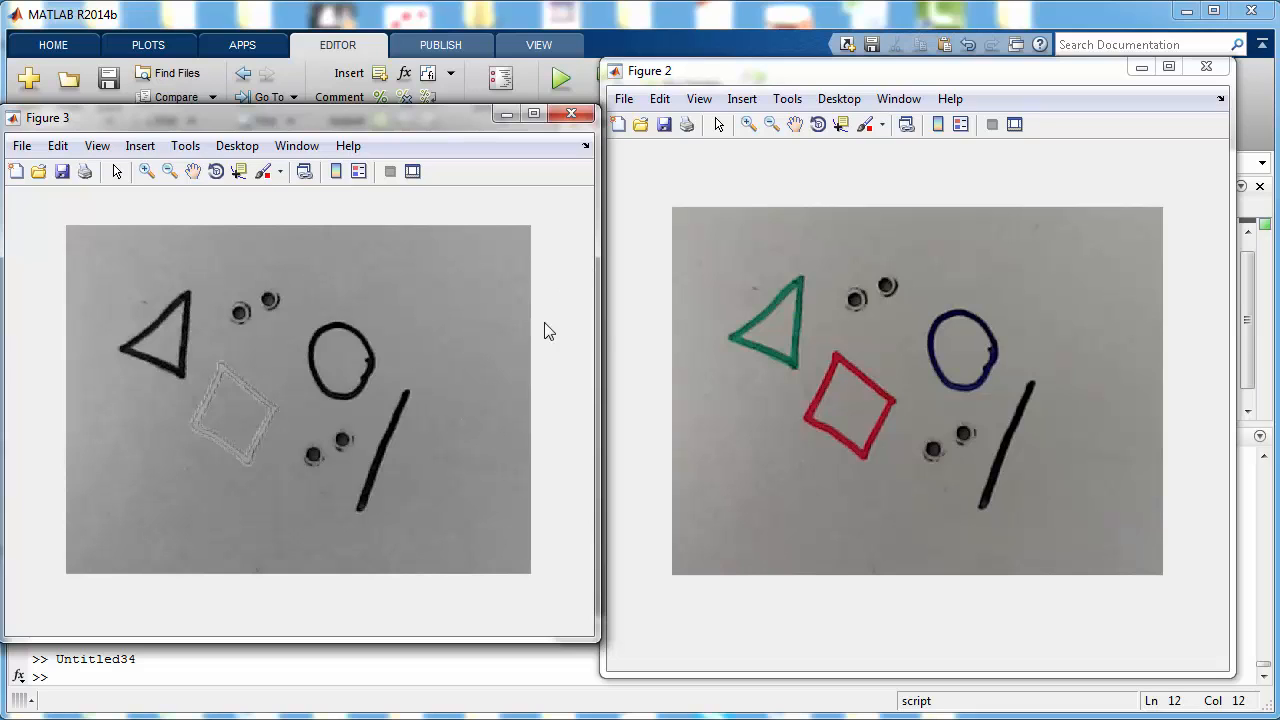
{"action": "mouse_move", "coordinate": [1057, 513]}
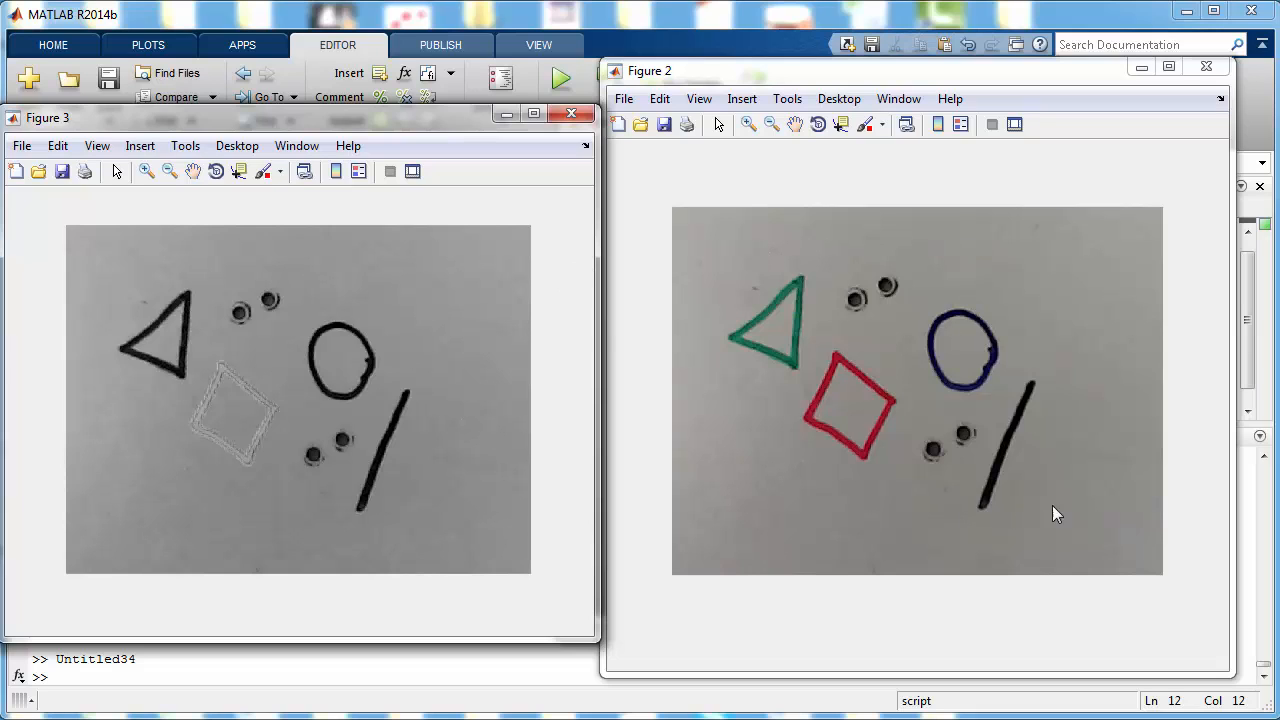
{"action": "mouse_move", "coordinate": [785, 518]}
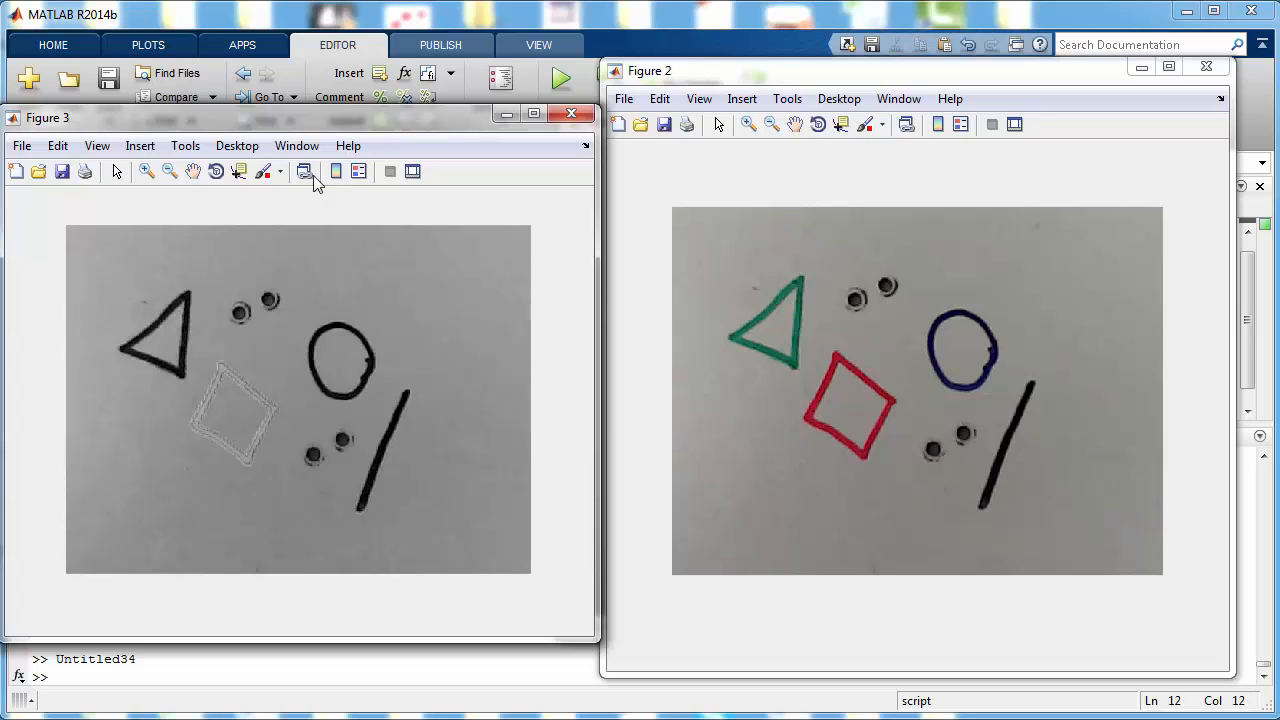
{"action": "mouse_move", "coordinate": [258, 547]}
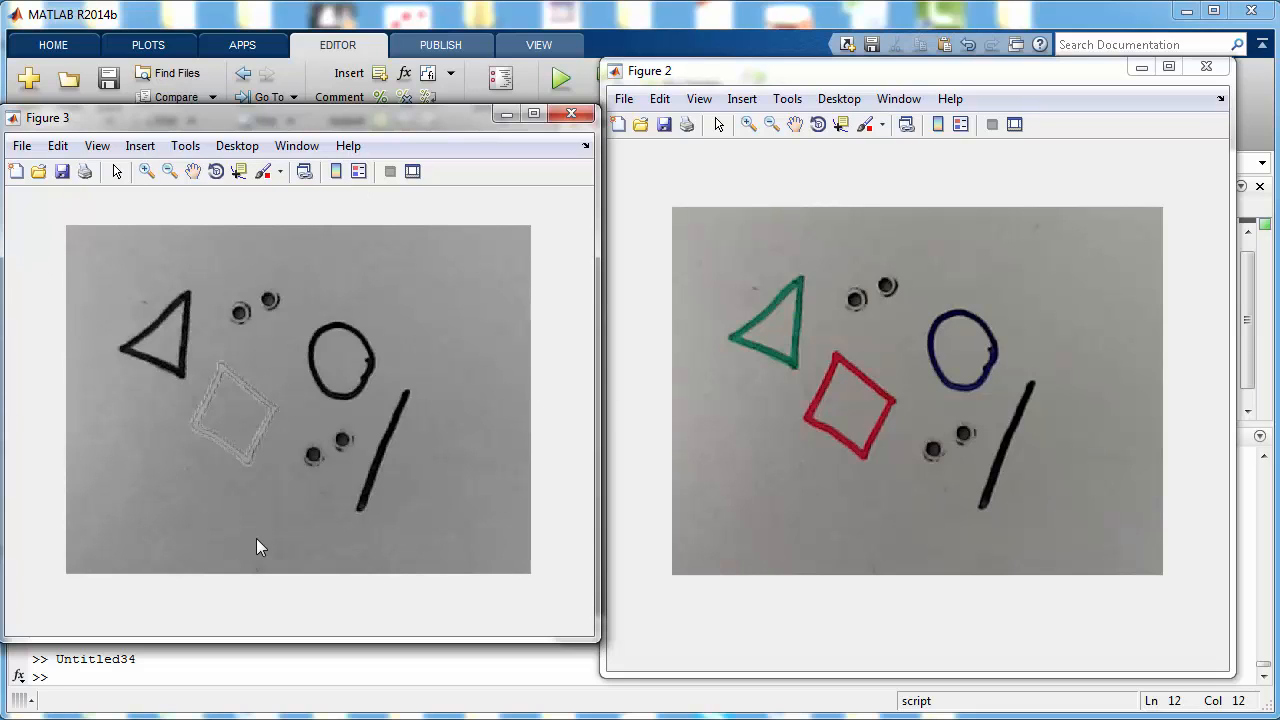
{"action": "mouse_move", "coordinate": [267, 531]}
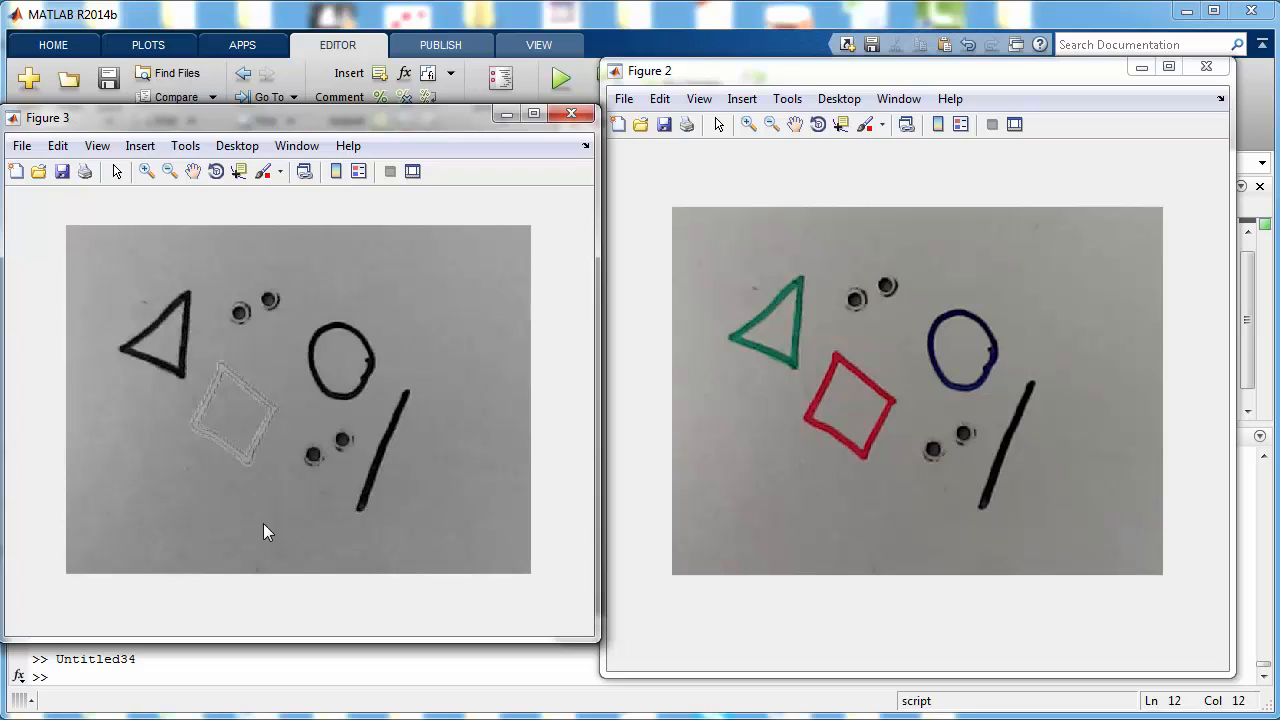
{"action": "mouse_move", "coordinate": [1040, 345]}
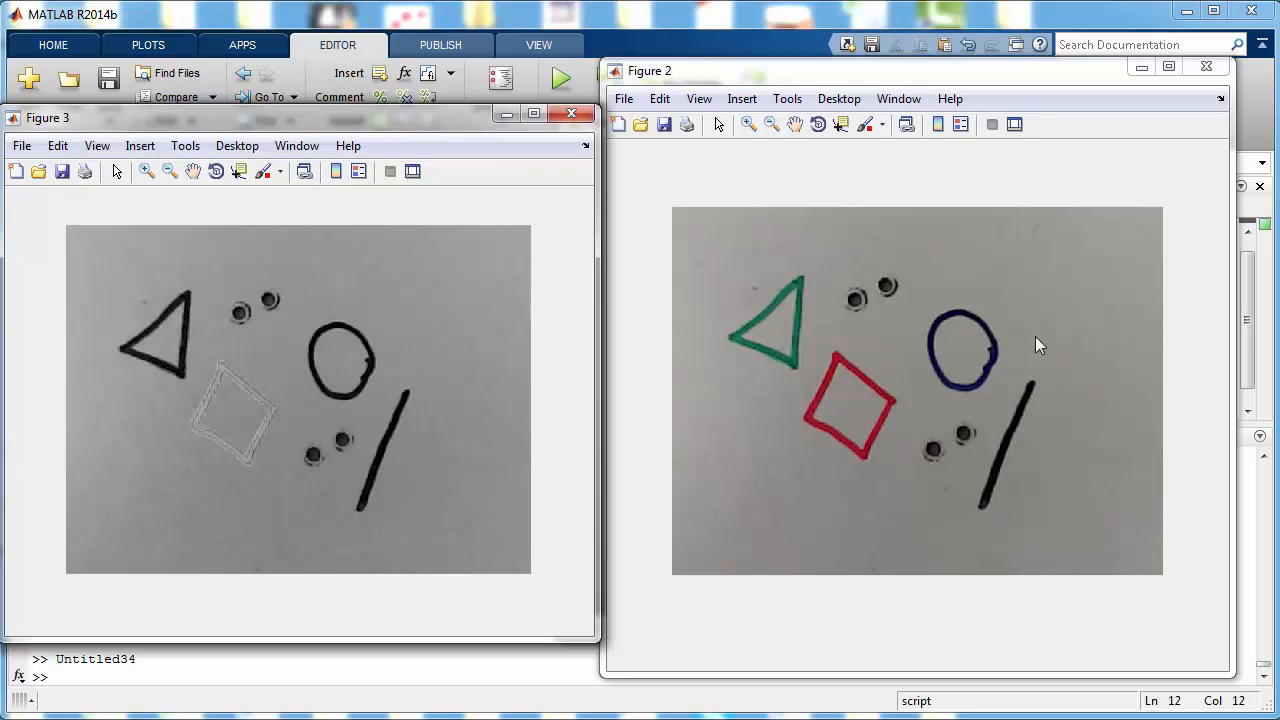
{"action": "mouse_move", "coordinate": [940, 560]}
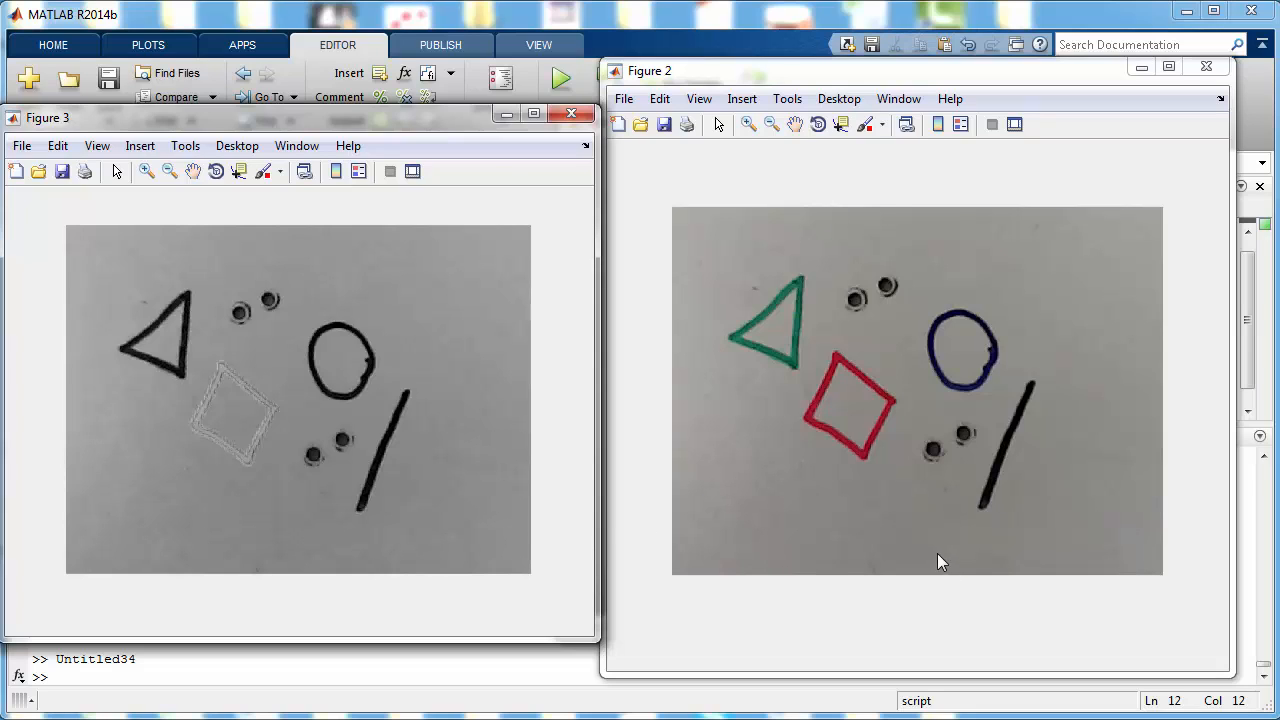
{"action": "mouse_move", "coordinate": [937, 558]}
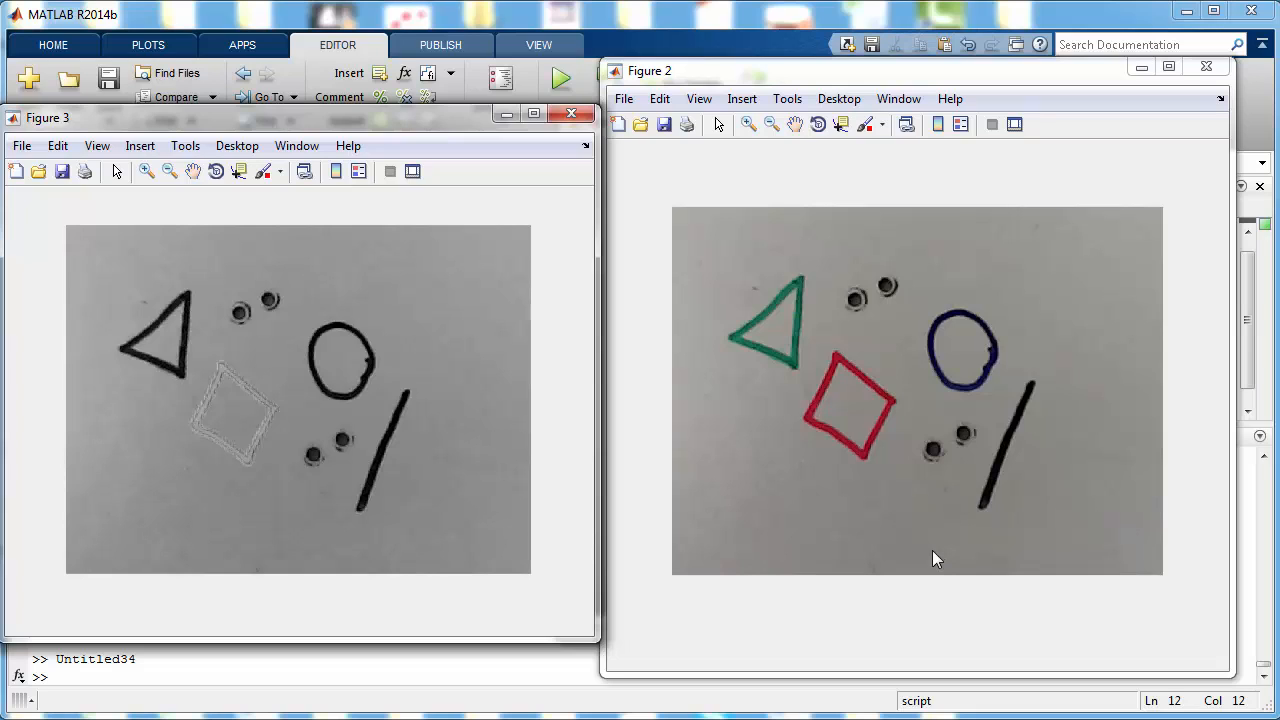
{"action": "mouse_move", "coordinate": [900, 549]}
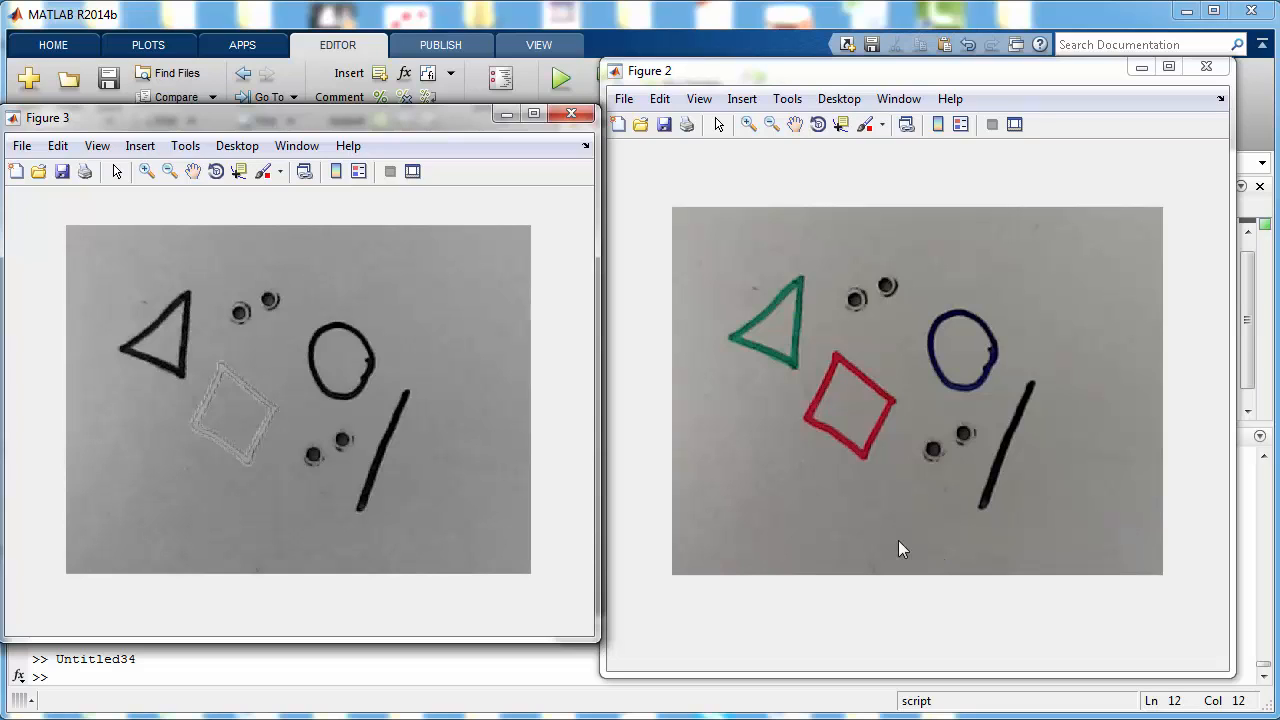
{"action": "mouse_move", "coordinate": [427, 525]}
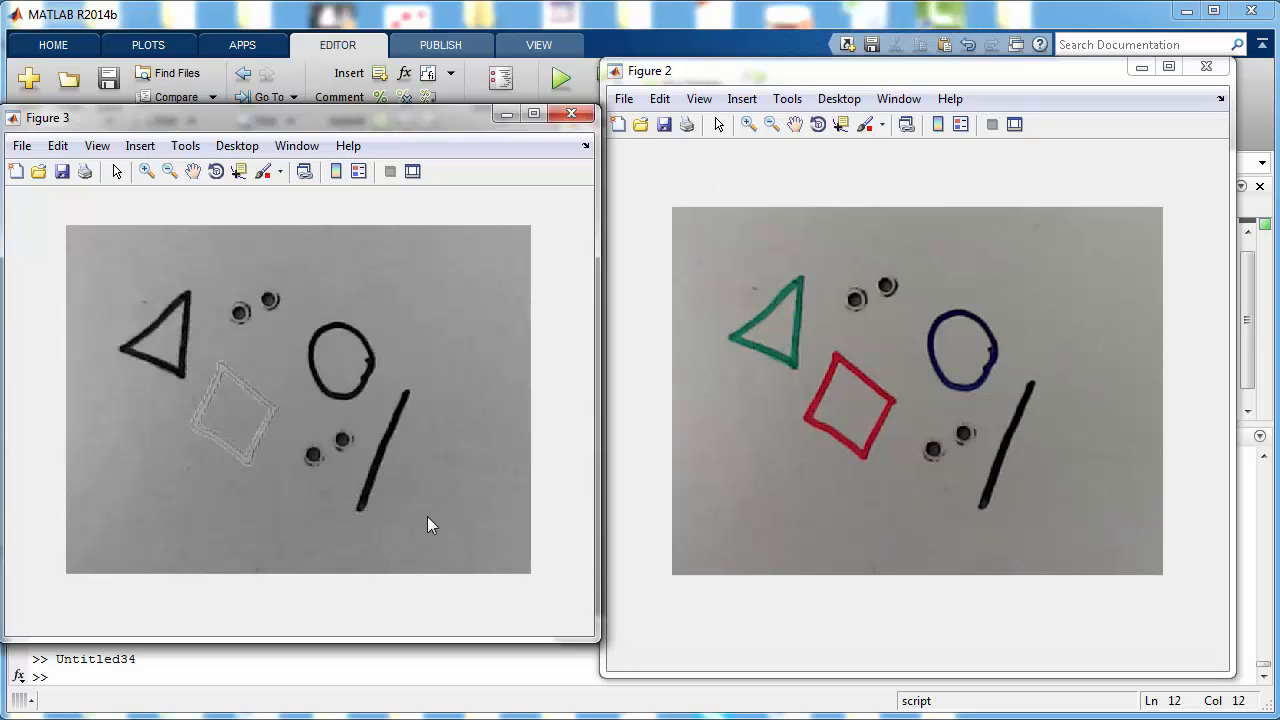
{"action": "mouse_move", "coordinate": [452, 395]}
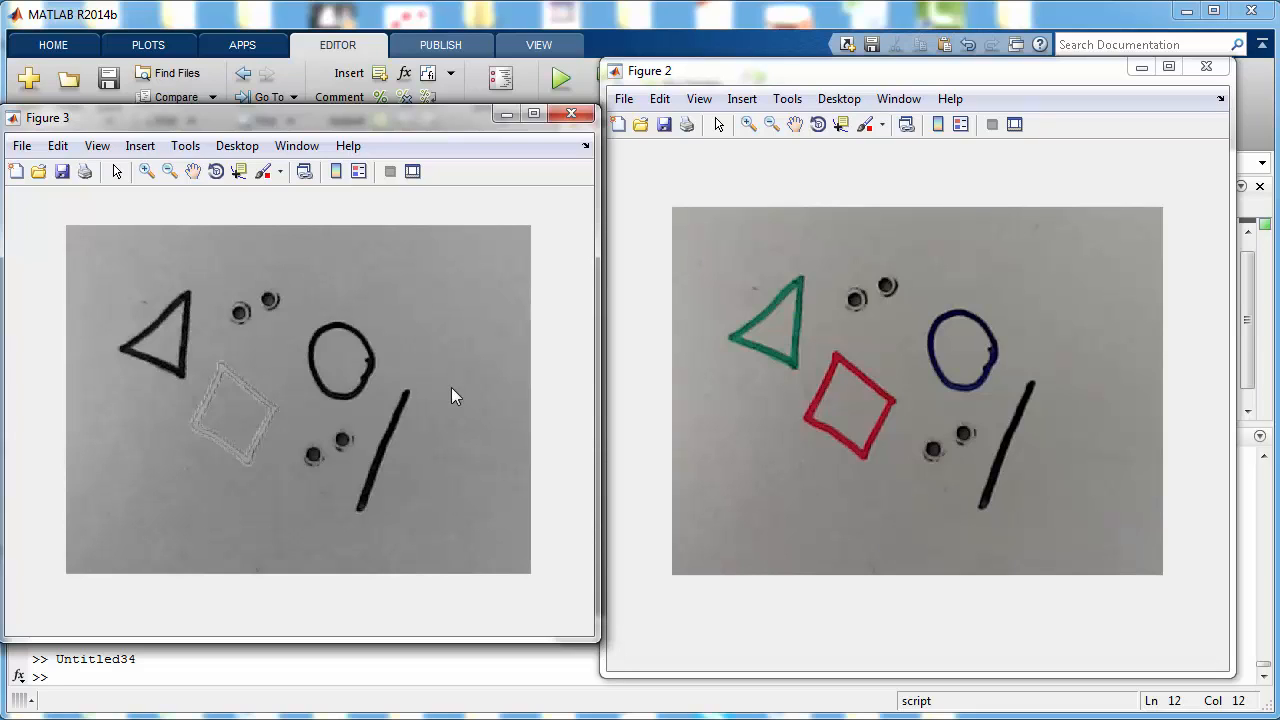
{"action": "mouse_move", "coordinate": [184, 548]}
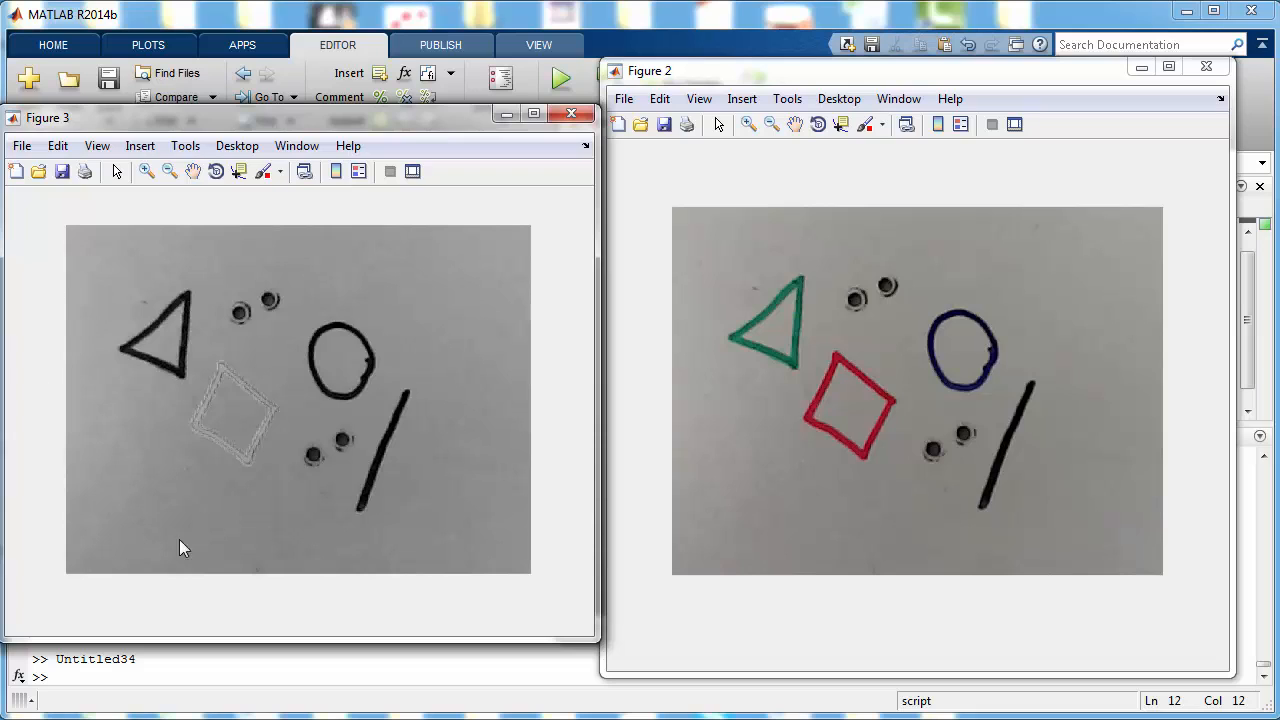
{"action": "mouse_move", "coordinate": [925, 574]}
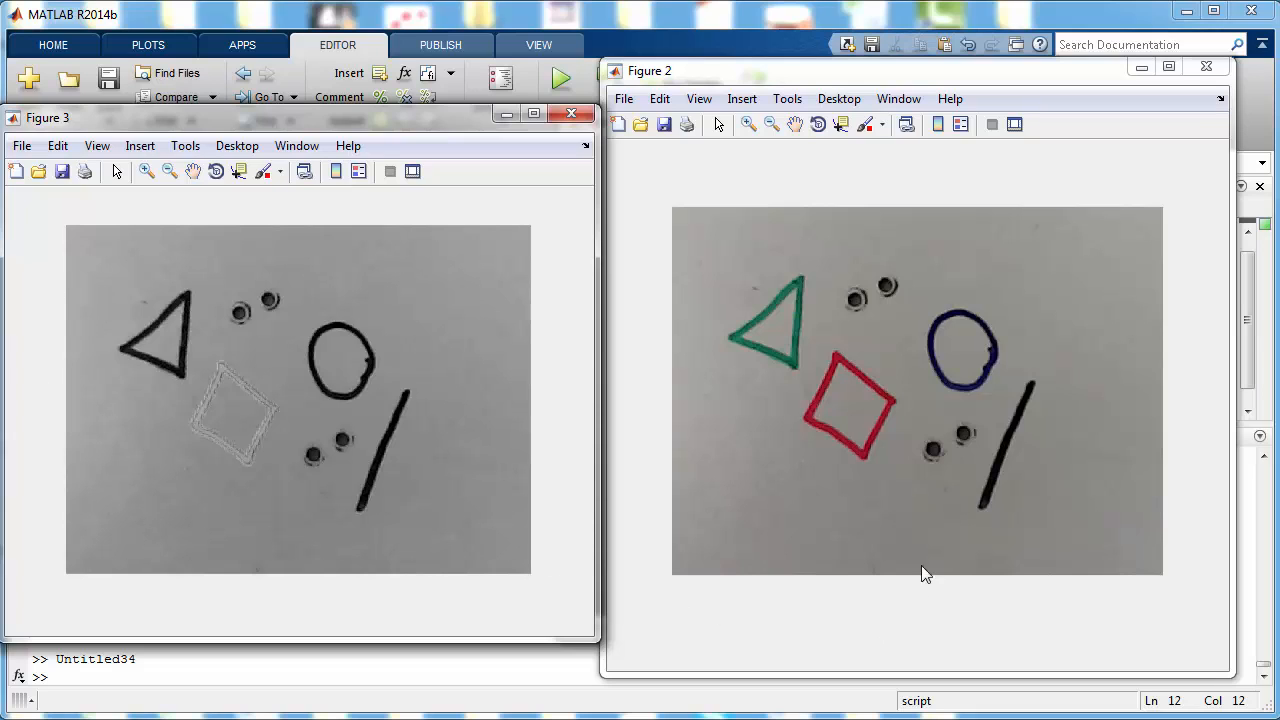
{"action": "mouse_move", "coordinate": [1016, 459]}
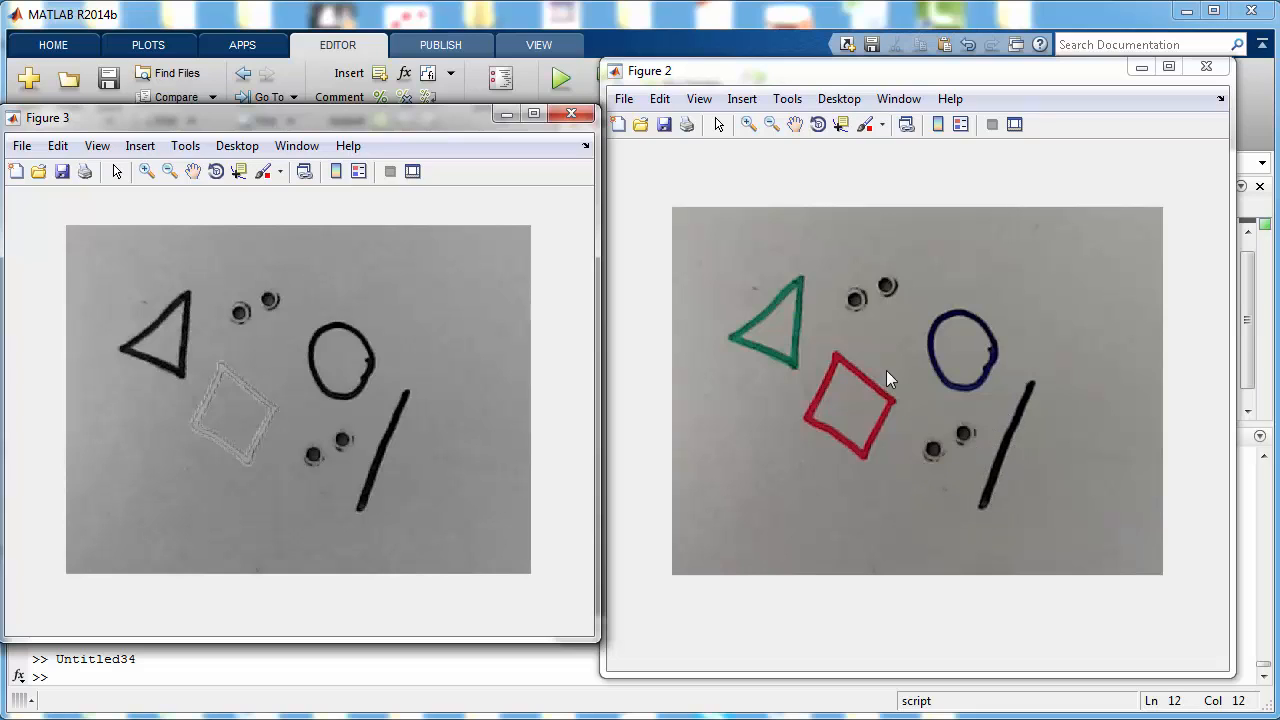
{"action": "mouse_move", "coordinate": [952, 440]}
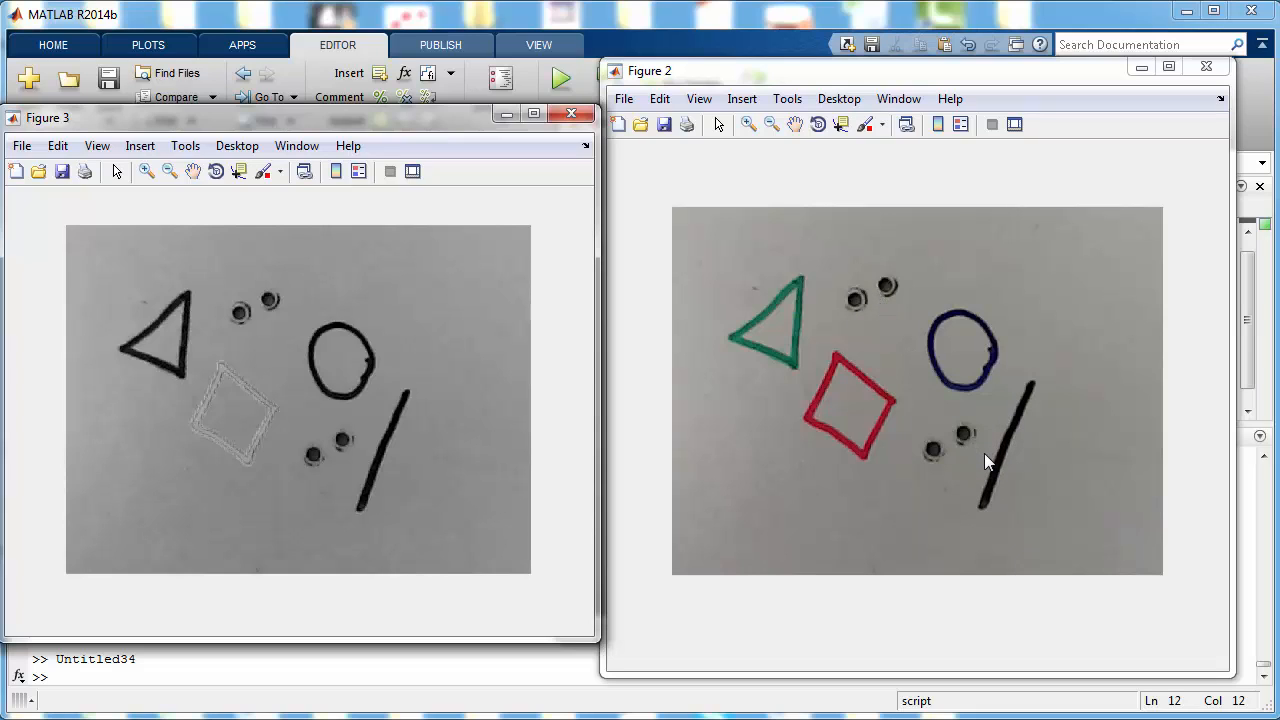
{"action": "mouse_move", "coordinate": [751, 565]}
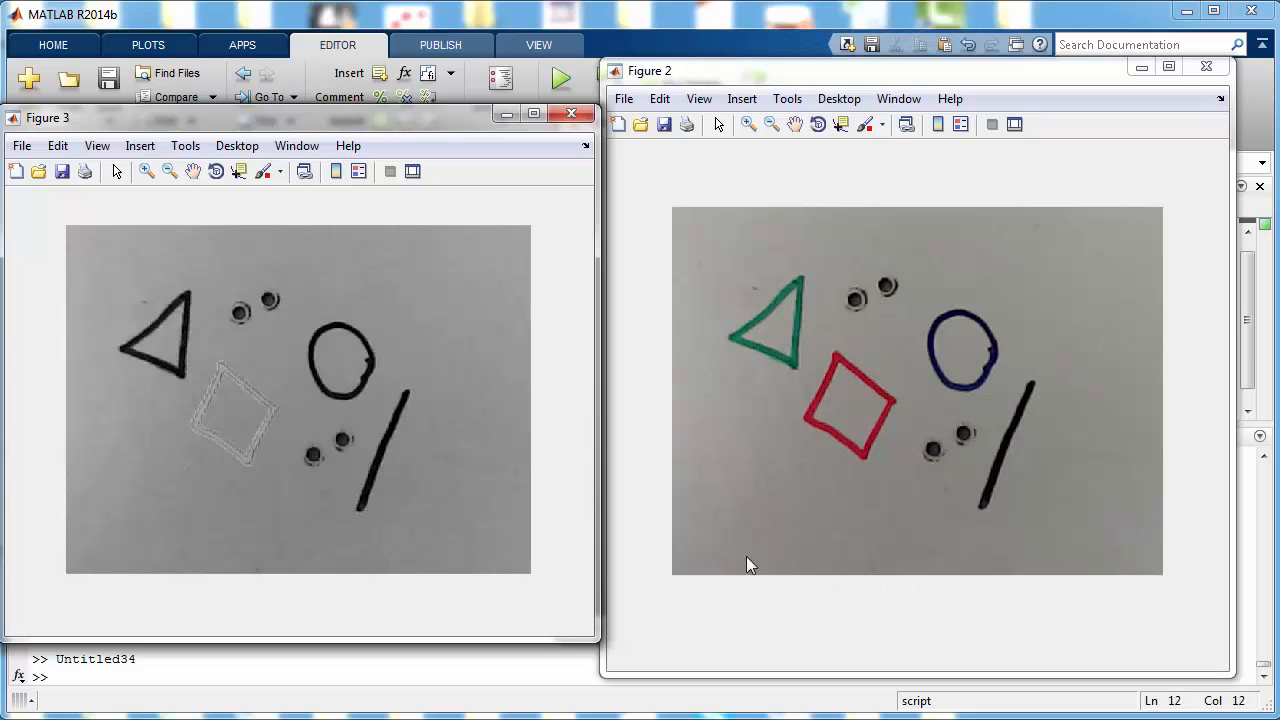
{"action": "mouse_move", "coordinate": [405, 393]}
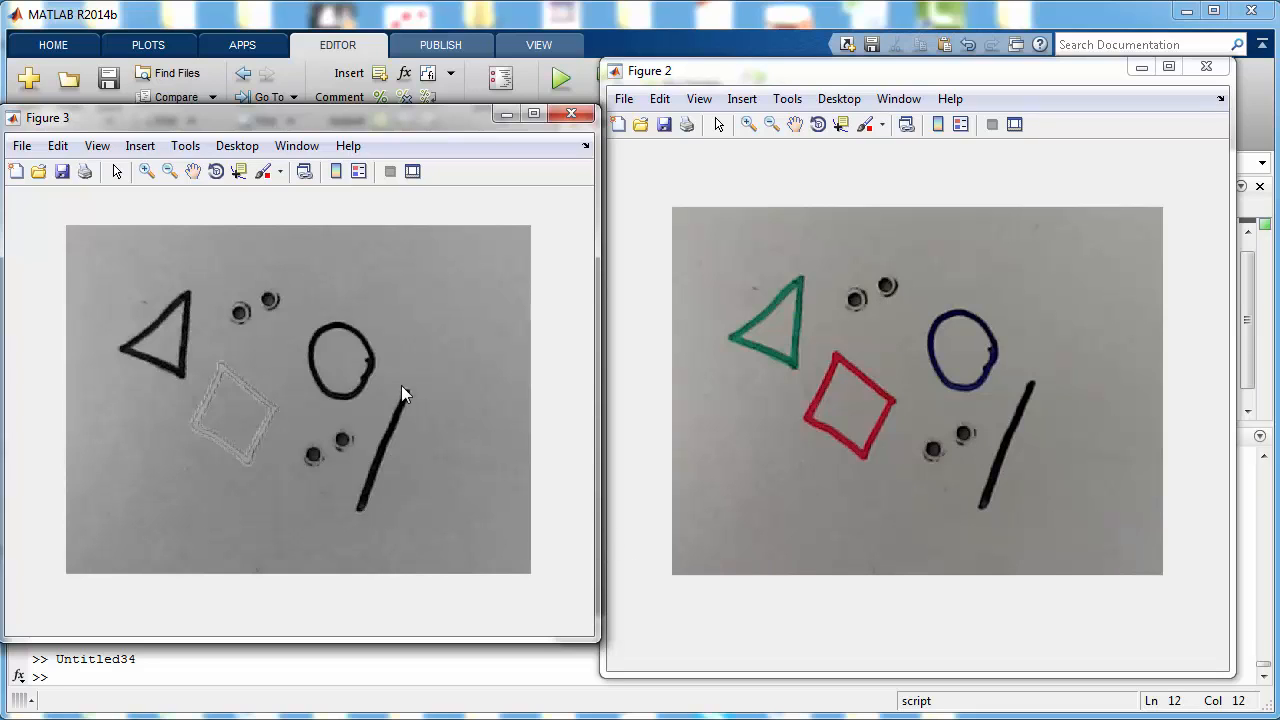
{"action": "mouse_move", "coordinate": [375, 492]}
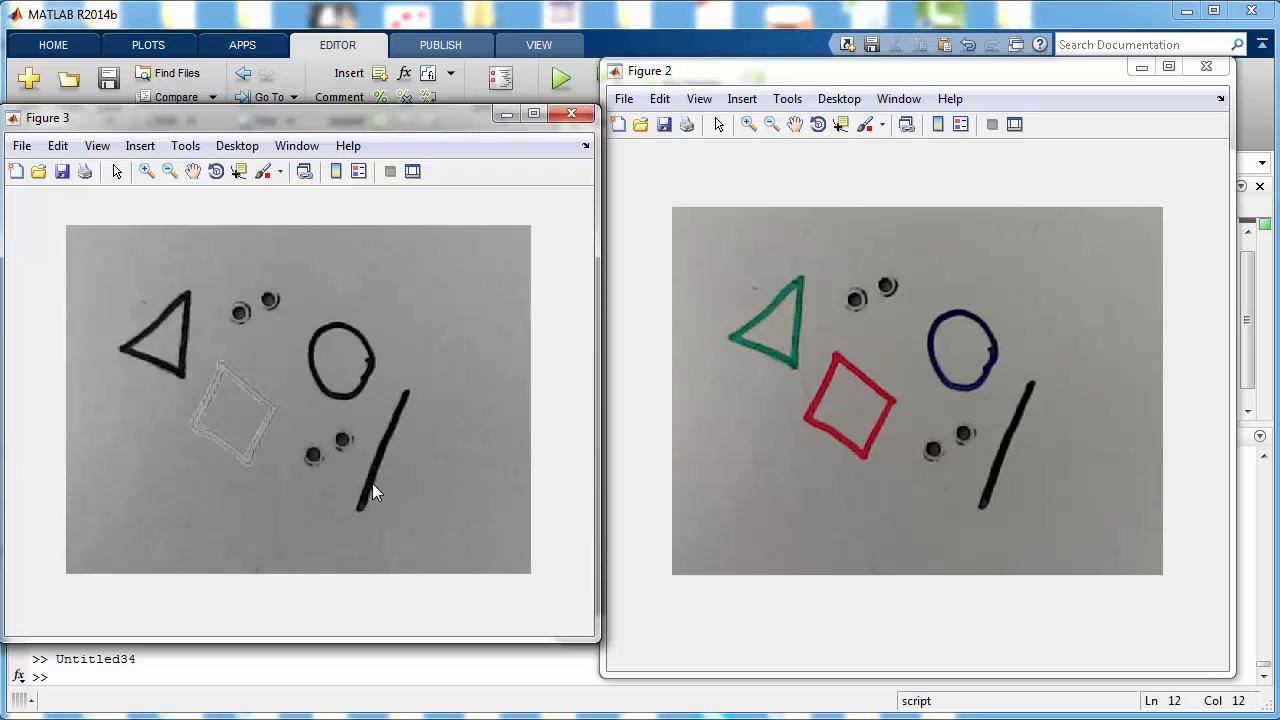
{"action": "mouse_move", "coordinate": [440, 449]}
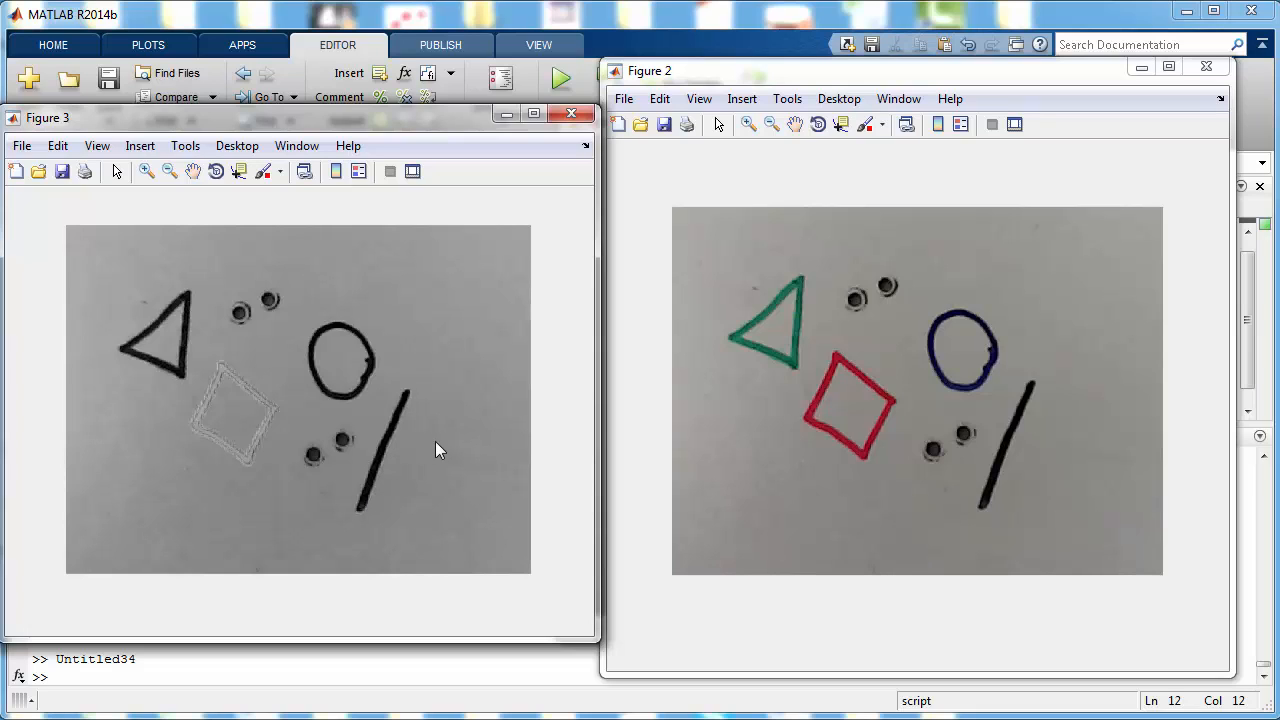
{"action": "mouse_move", "coordinate": [460, 471]}
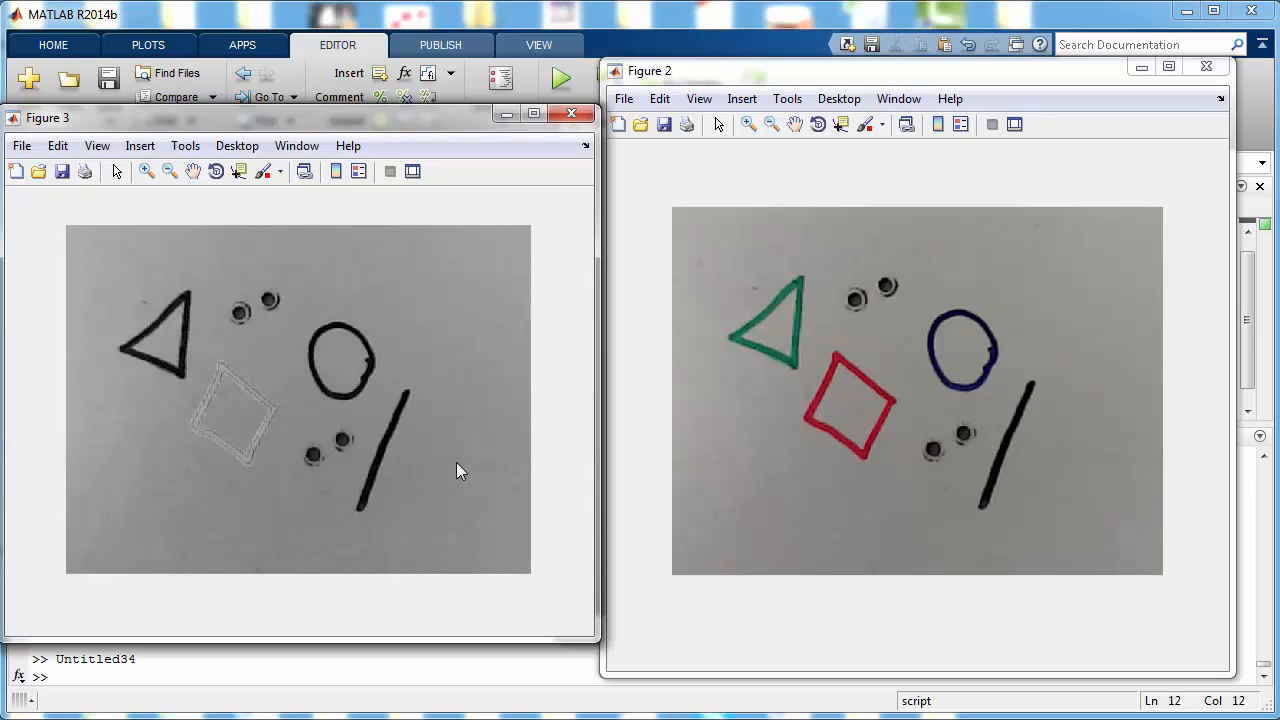
{"action": "mouse_move", "coordinate": [908, 290]}
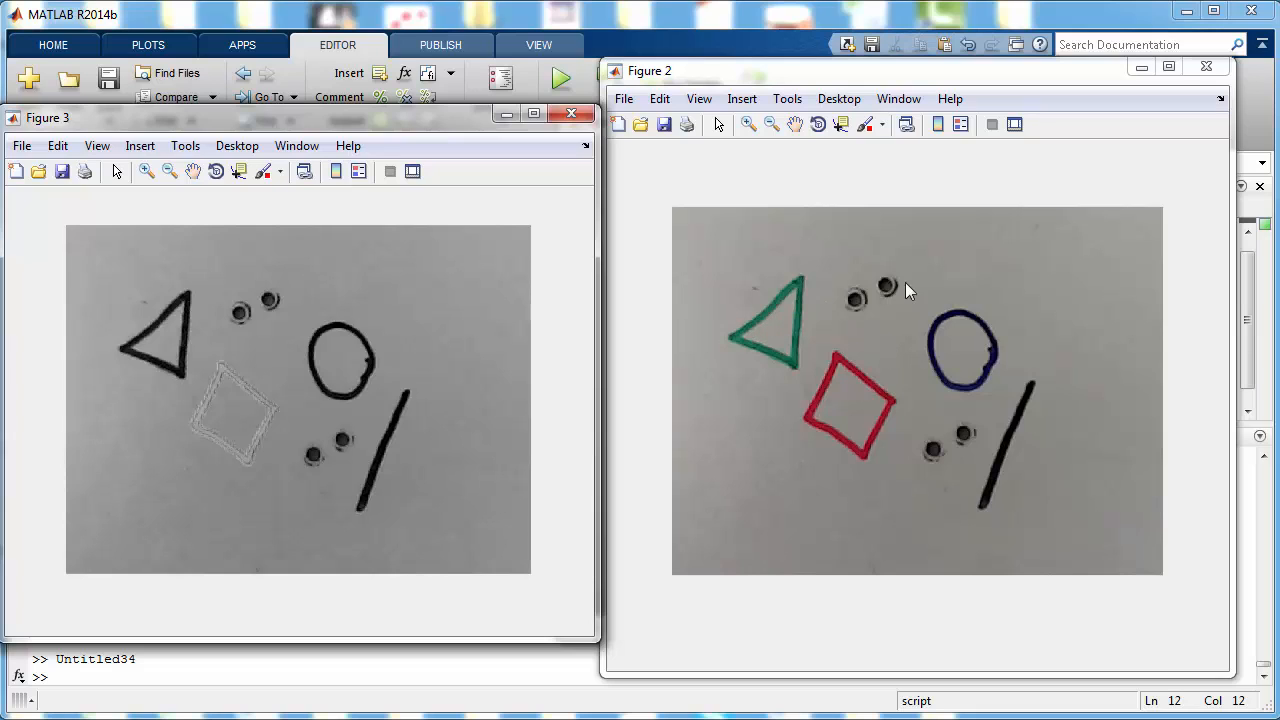
{"action": "mouse_move", "coordinate": [612, 430]}
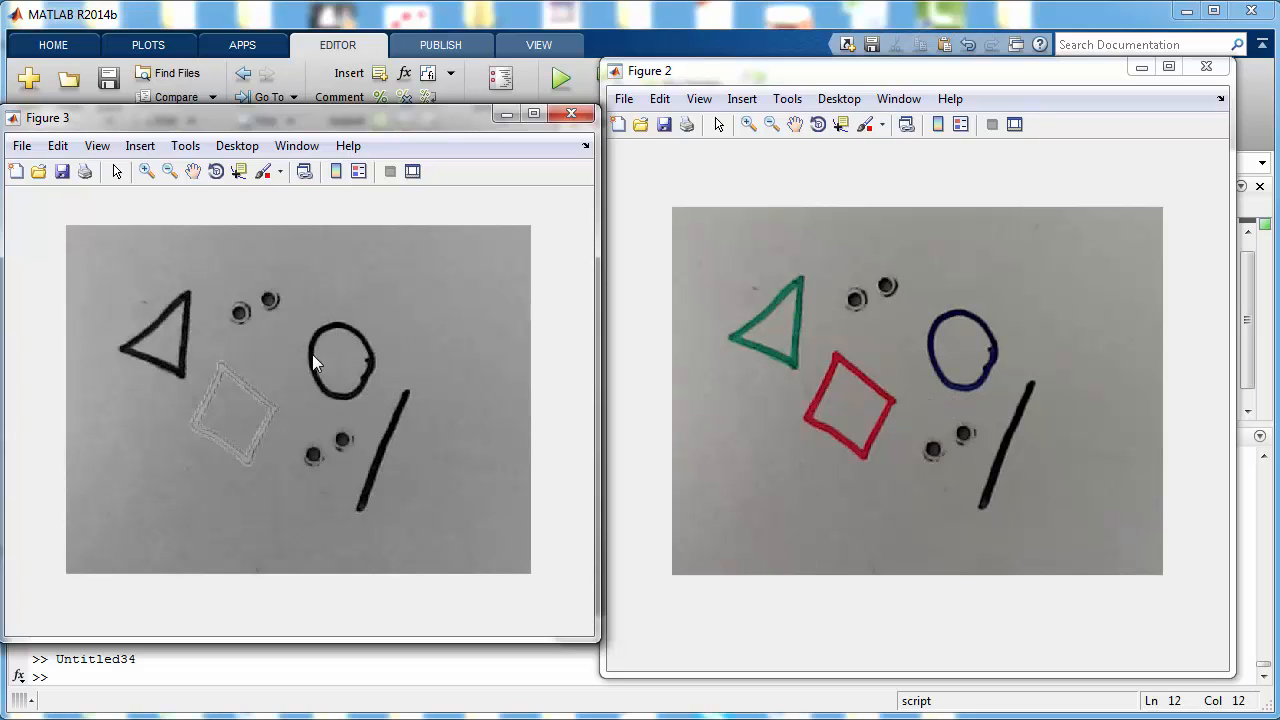
{"action": "mouse_move", "coordinate": [335, 335]}
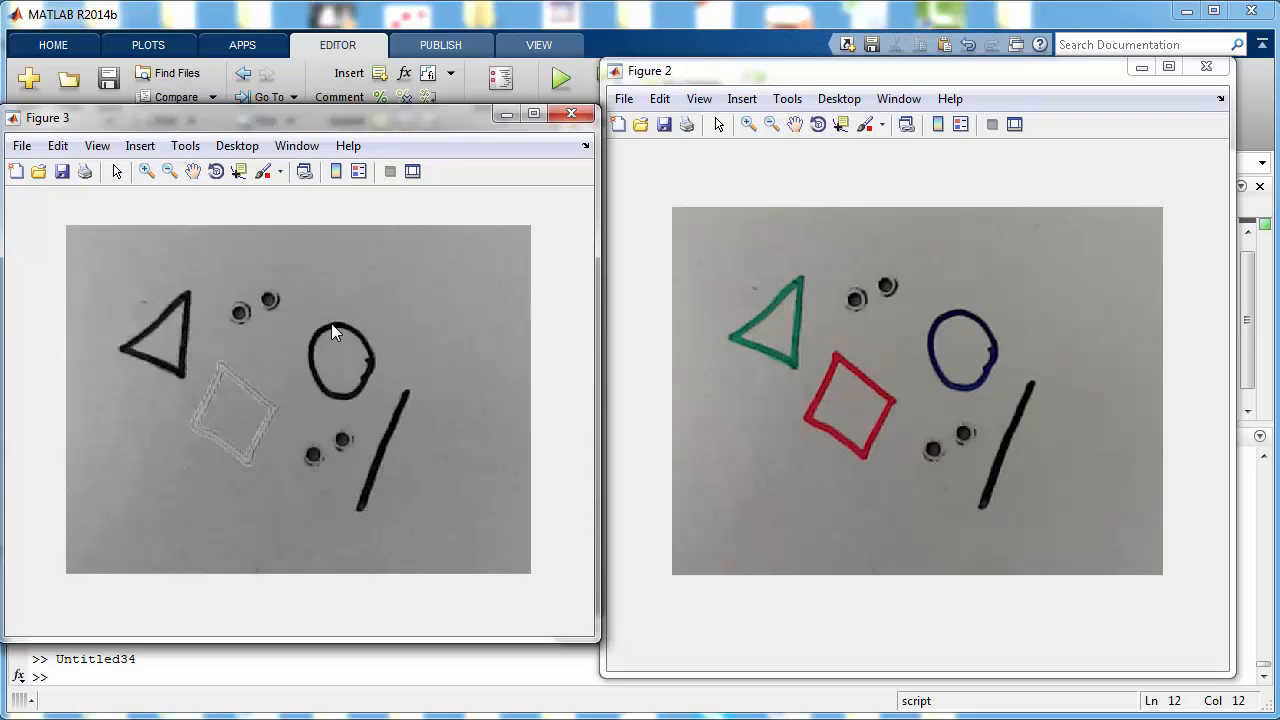
{"action": "mouse_move", "coordinate": [135, 350]}
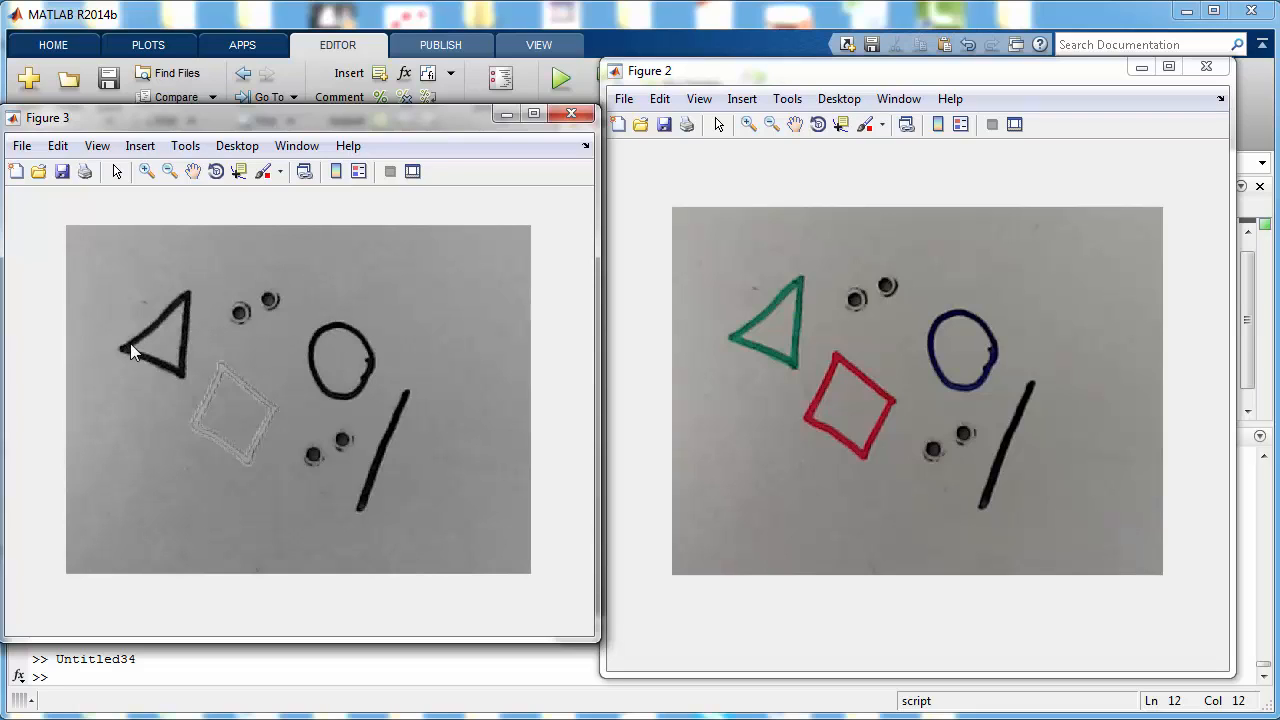
{"action": "mouse_move", "coordinate": [155, 365]}
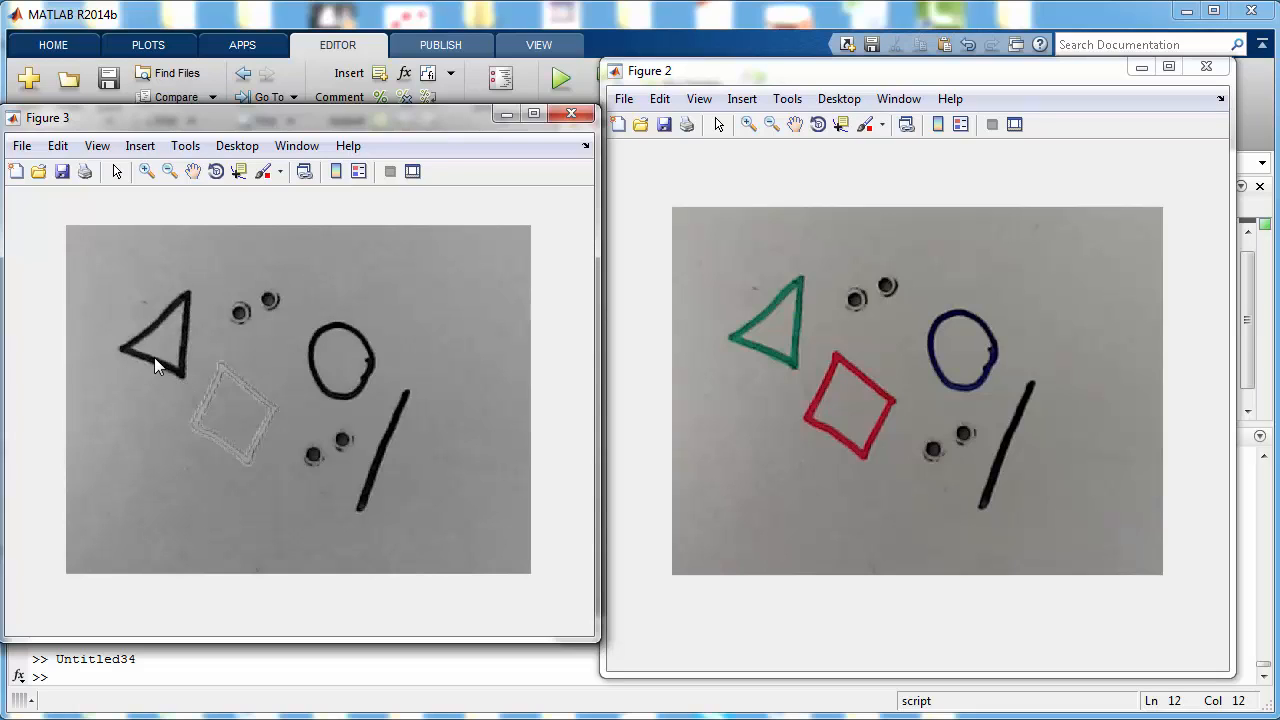
{"action": "mouse_move", "coordinate": [250, 340]}
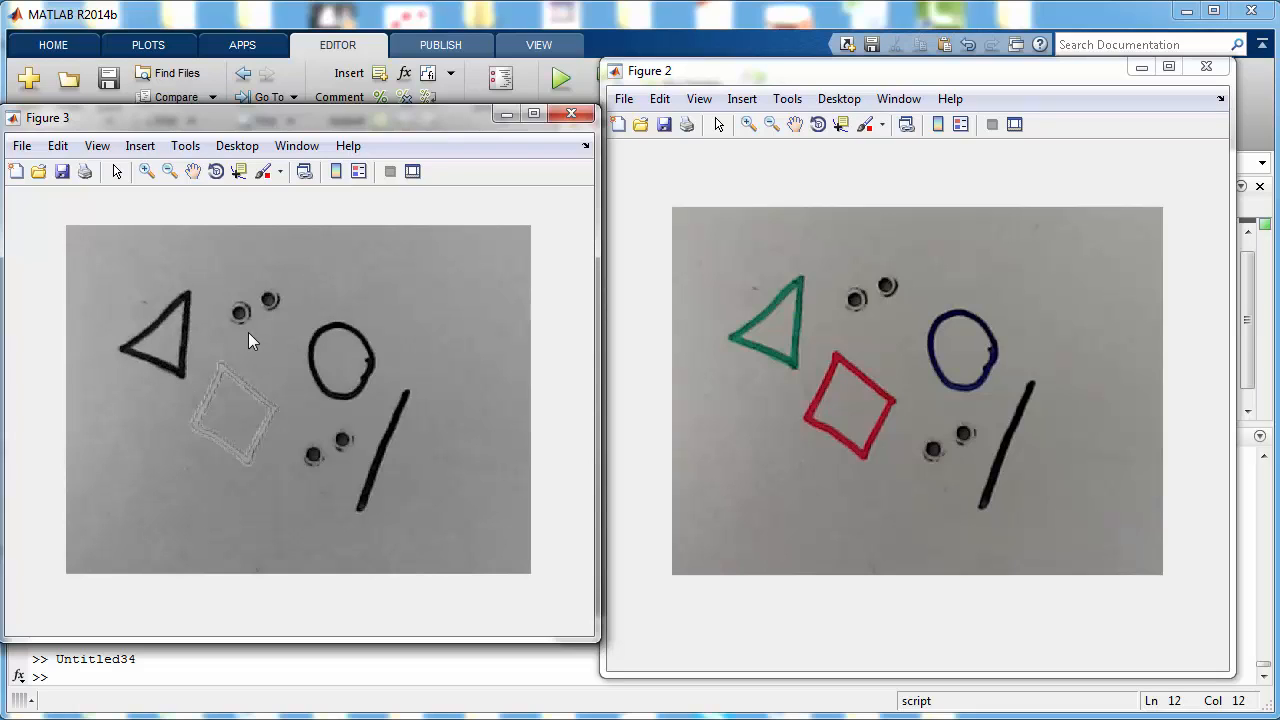
{"action": "mouse_move", "coordinate": [222, 372]}
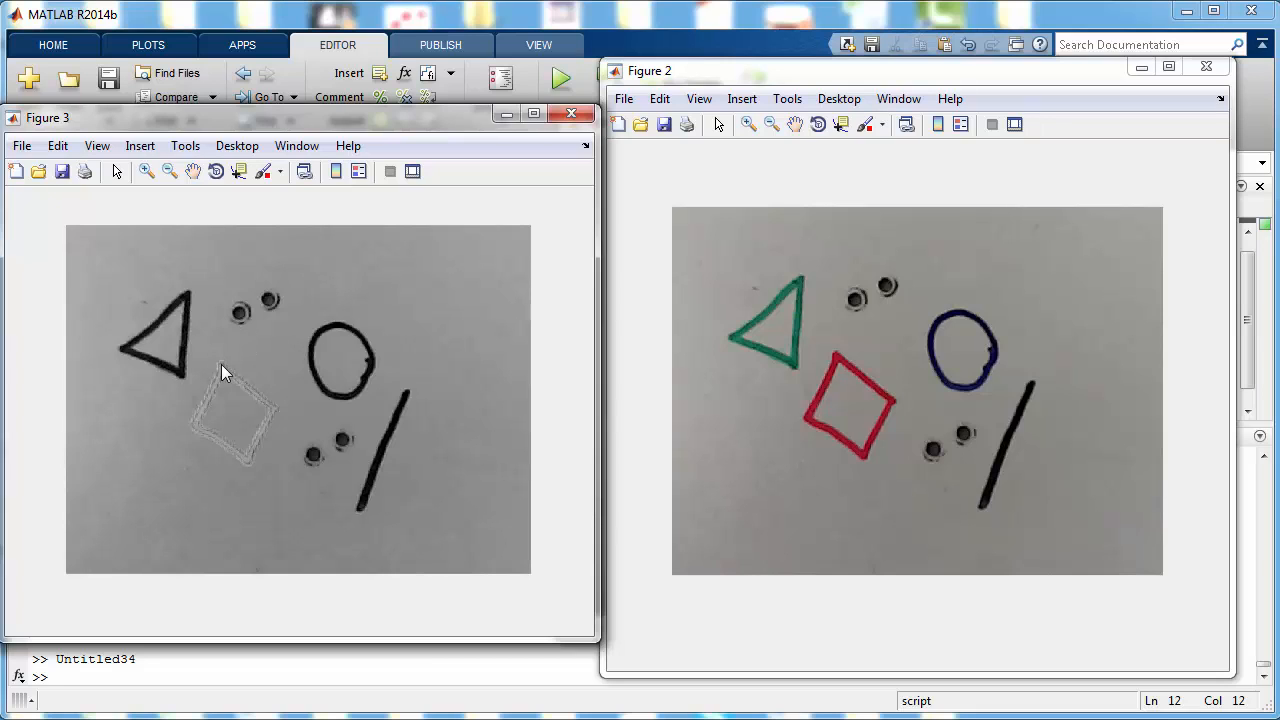
{"action": "mouse_move", "coordinate": [267, 413]}
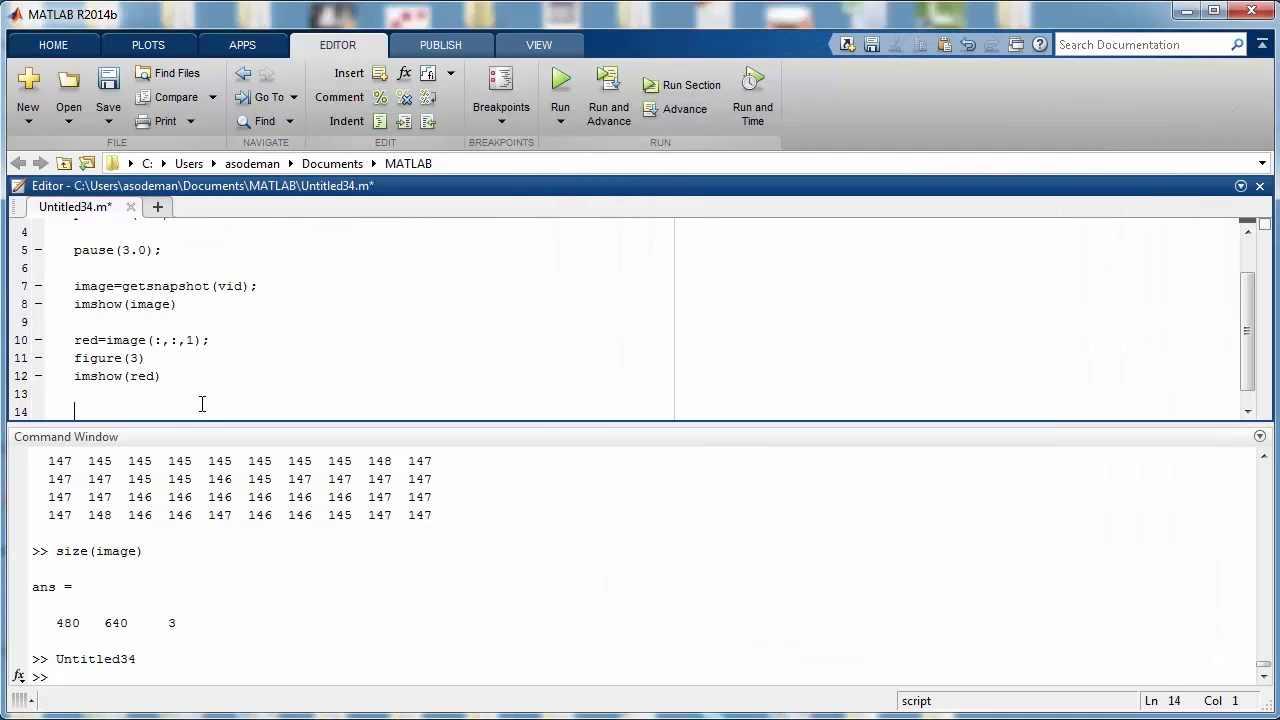
Add green=image(:,:,2); with figure(4) and imshow(green) lines
{"action": "type", "text": "gree"}
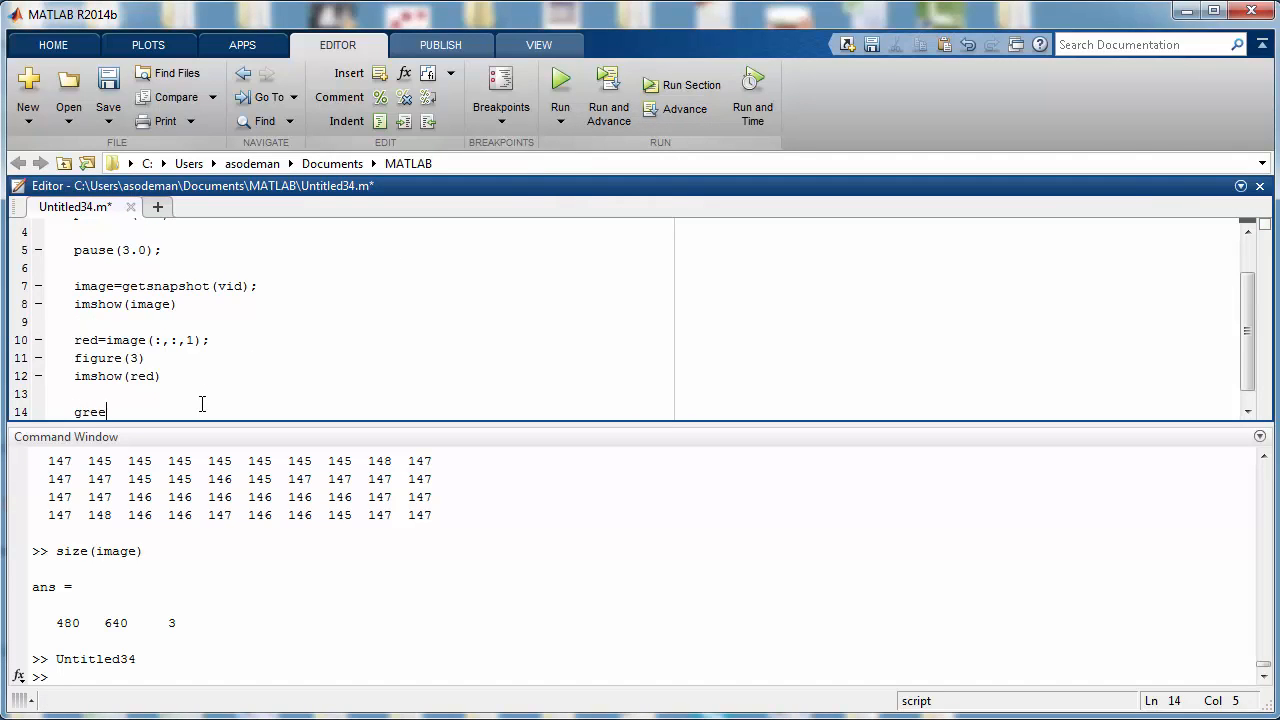
{"action": "type", "text": "d="}
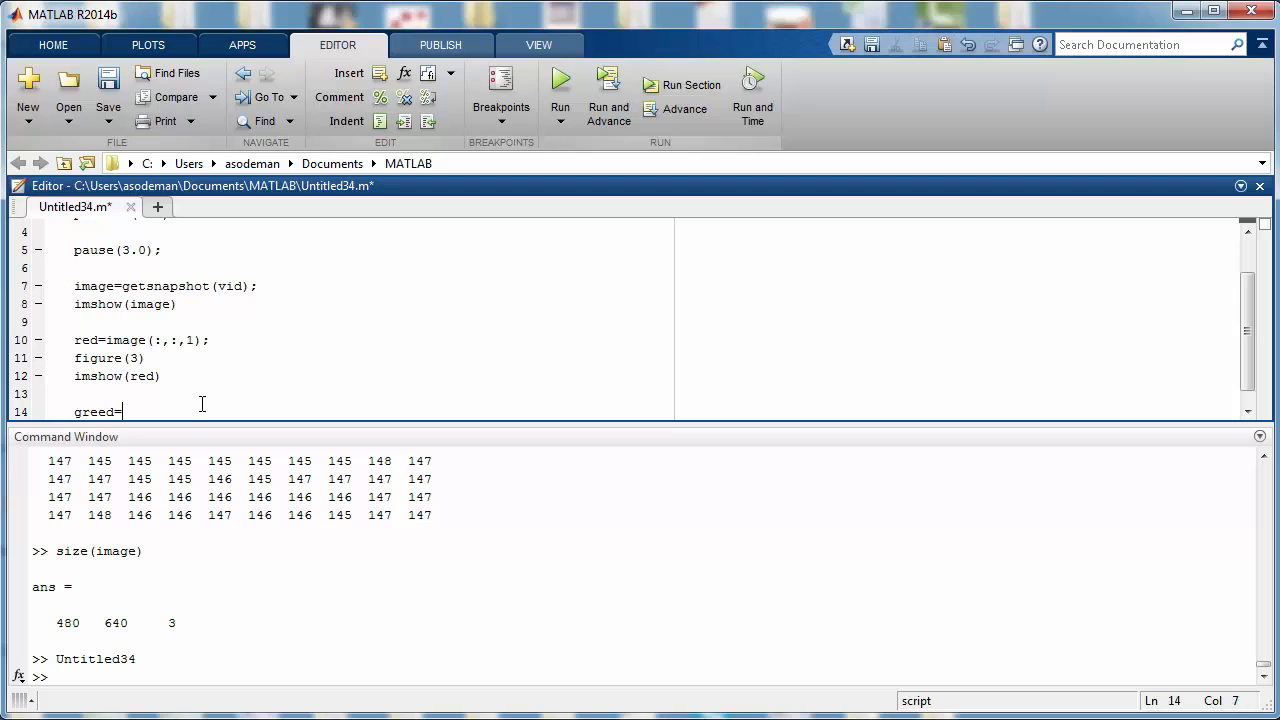
{"action": "type", "text": "image("}
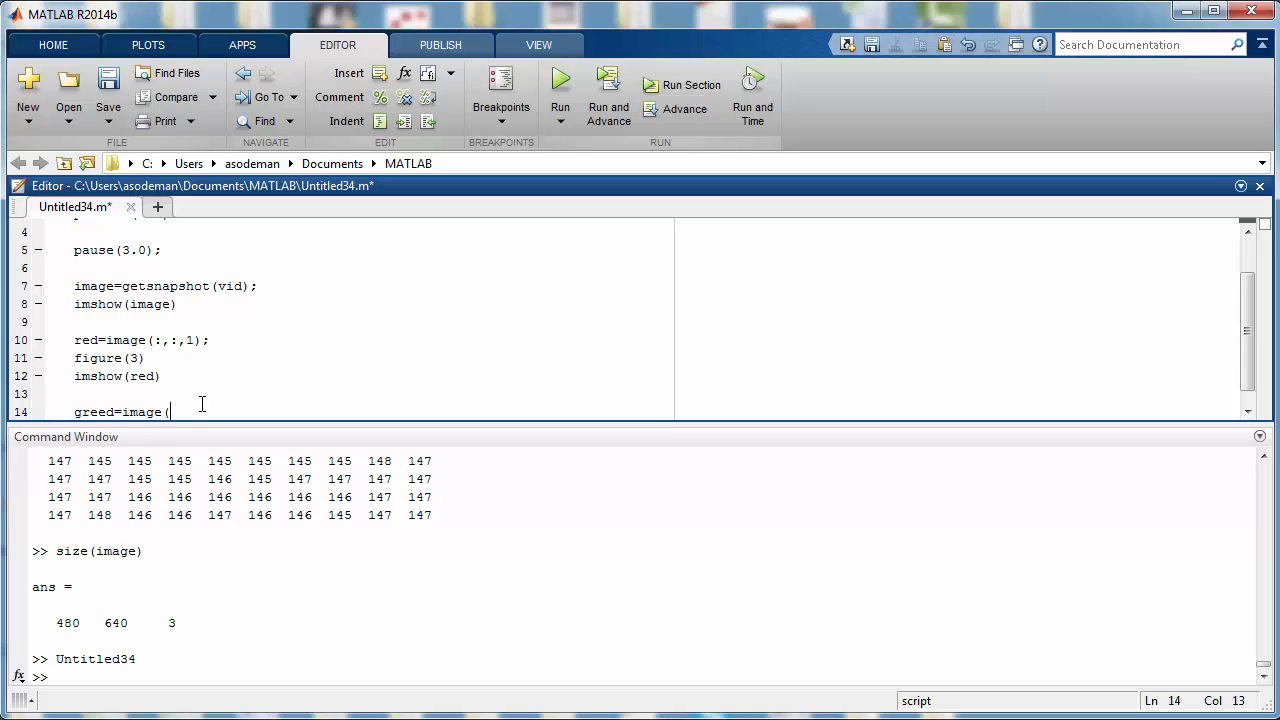
{"action": "type", "text": "(:,:,2"}
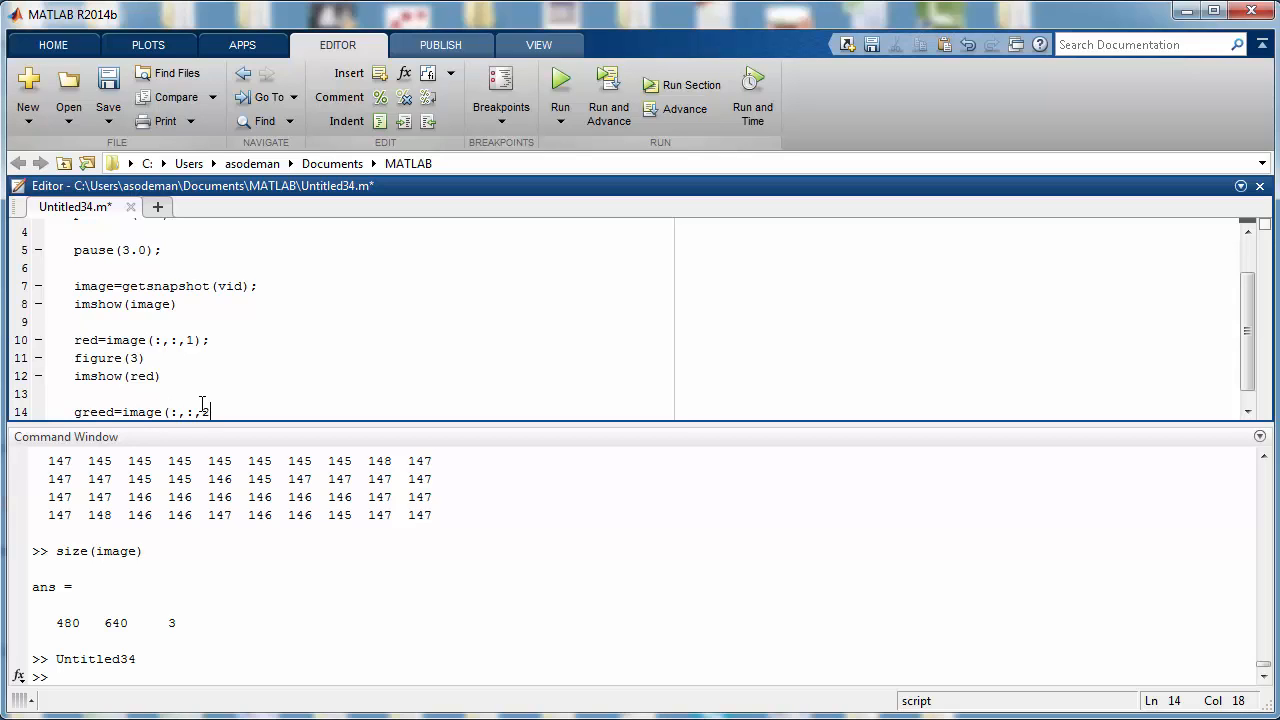
{"action": "type", "text": ");"}
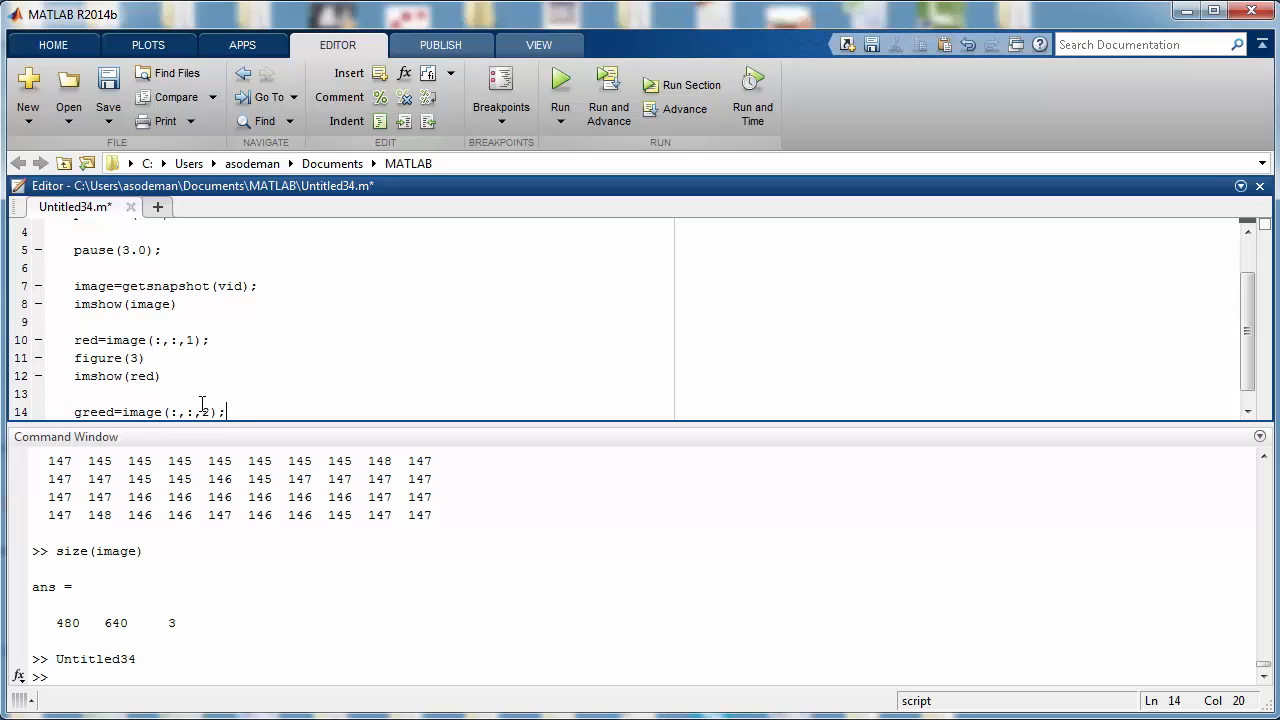
{"action": "key", "text": "enter"}
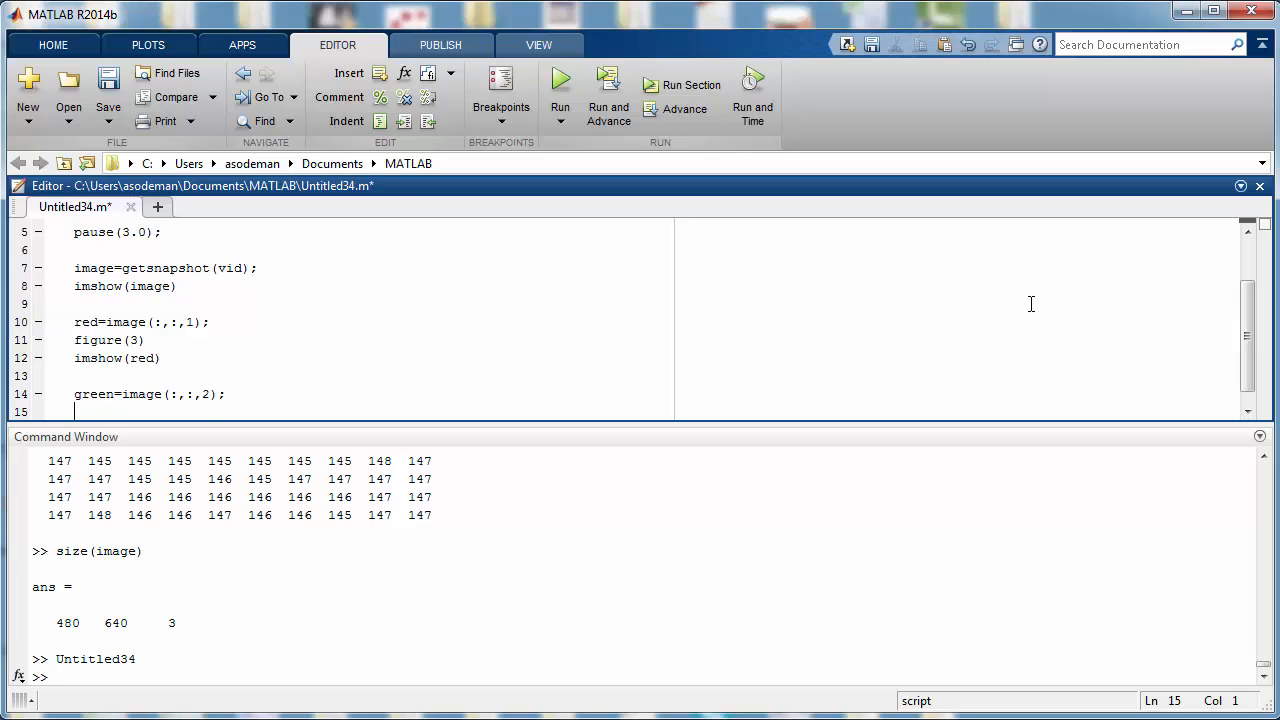
{"action": "type", "text": "figure(4"}
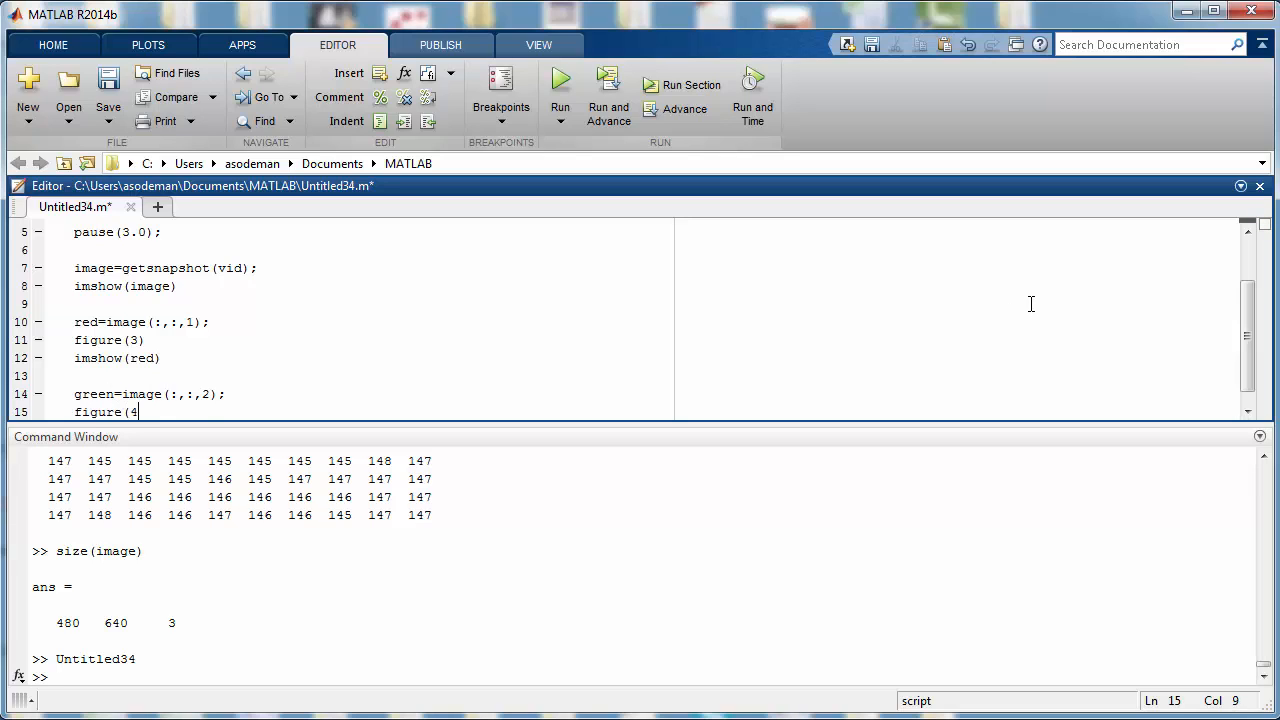
{"action": "type", "text": "imsh"}
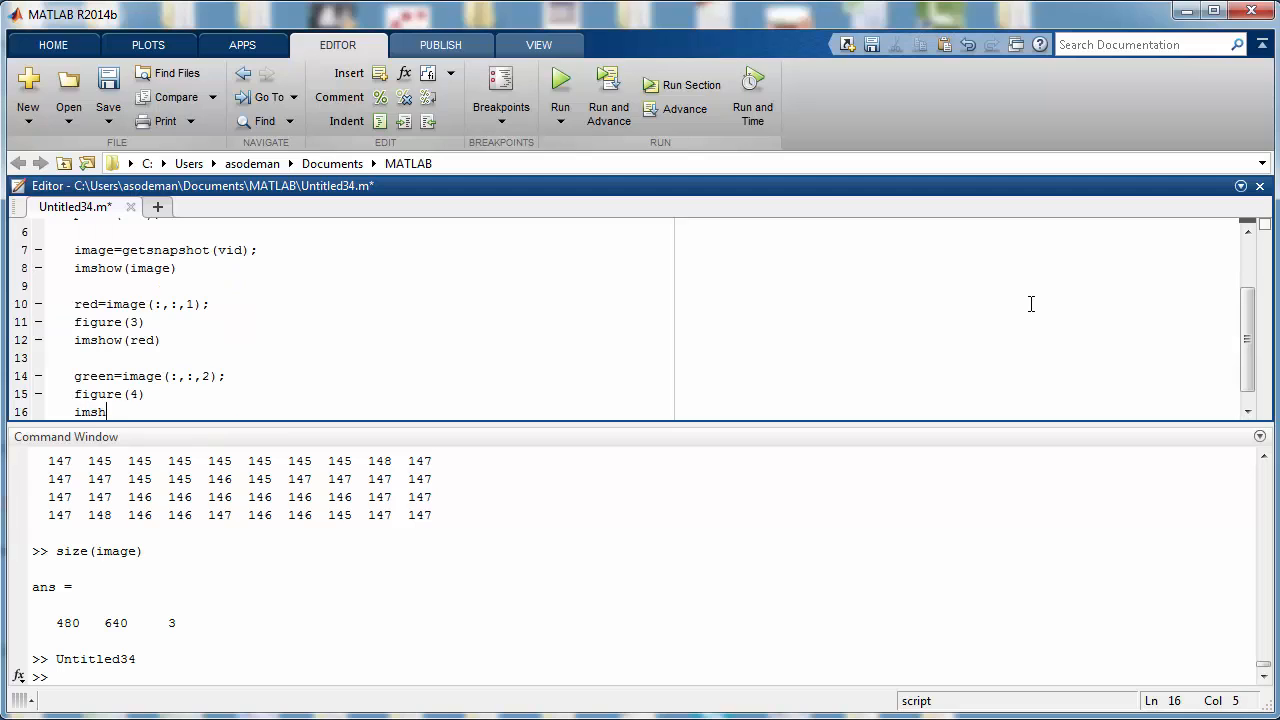
{"action": "type", "text": "ow(green"}
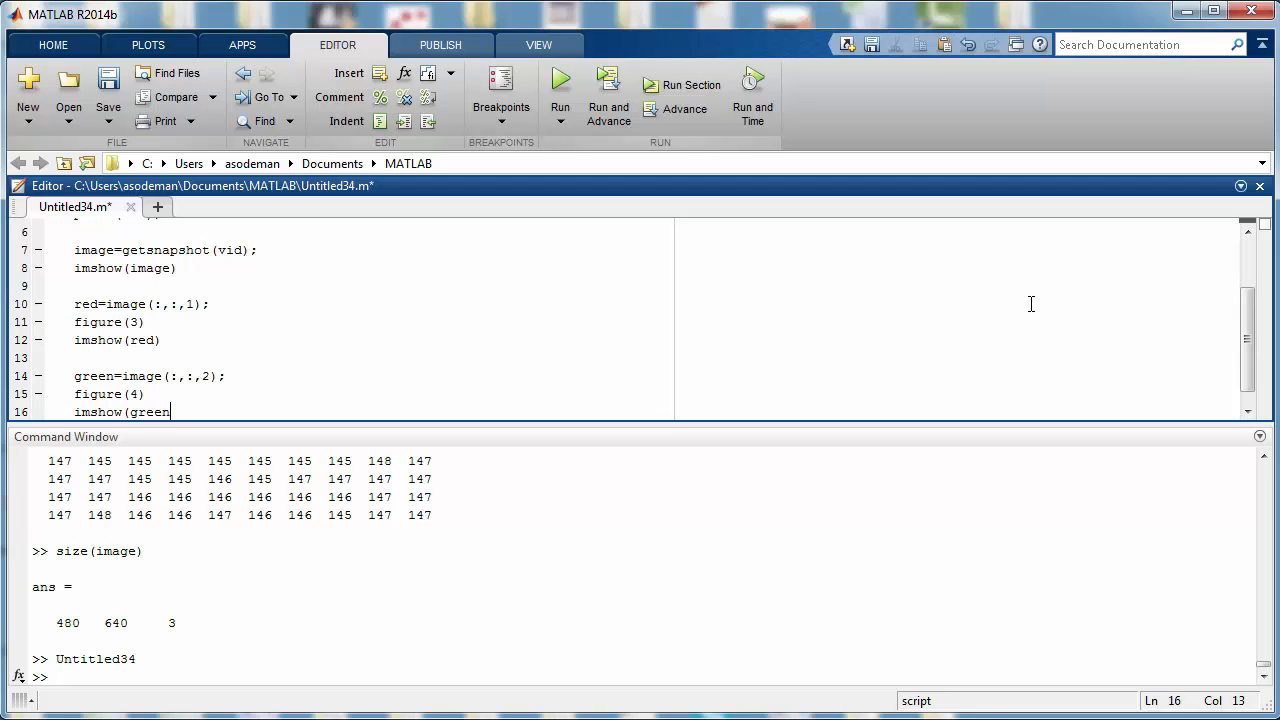
{"action": "type", "text": ")"}
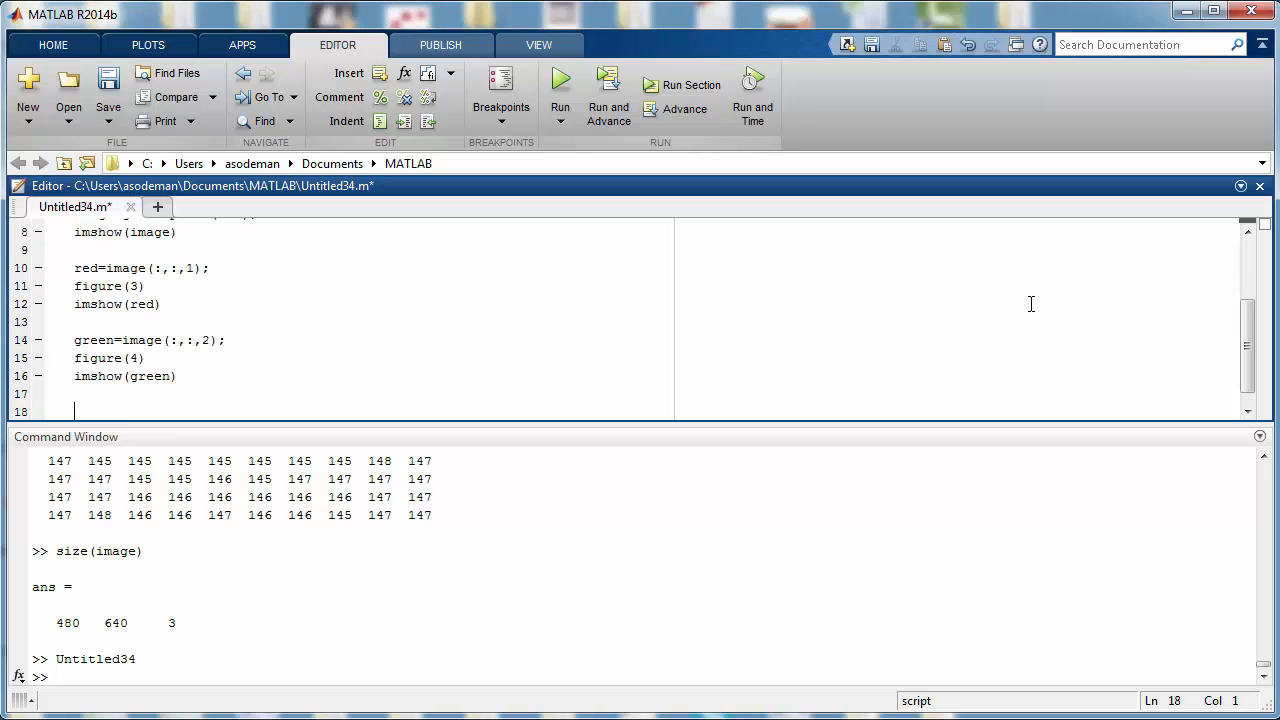
Add blue=image(:,:,3) and begin its imshow line
{"action": "type", "text": "blue"}
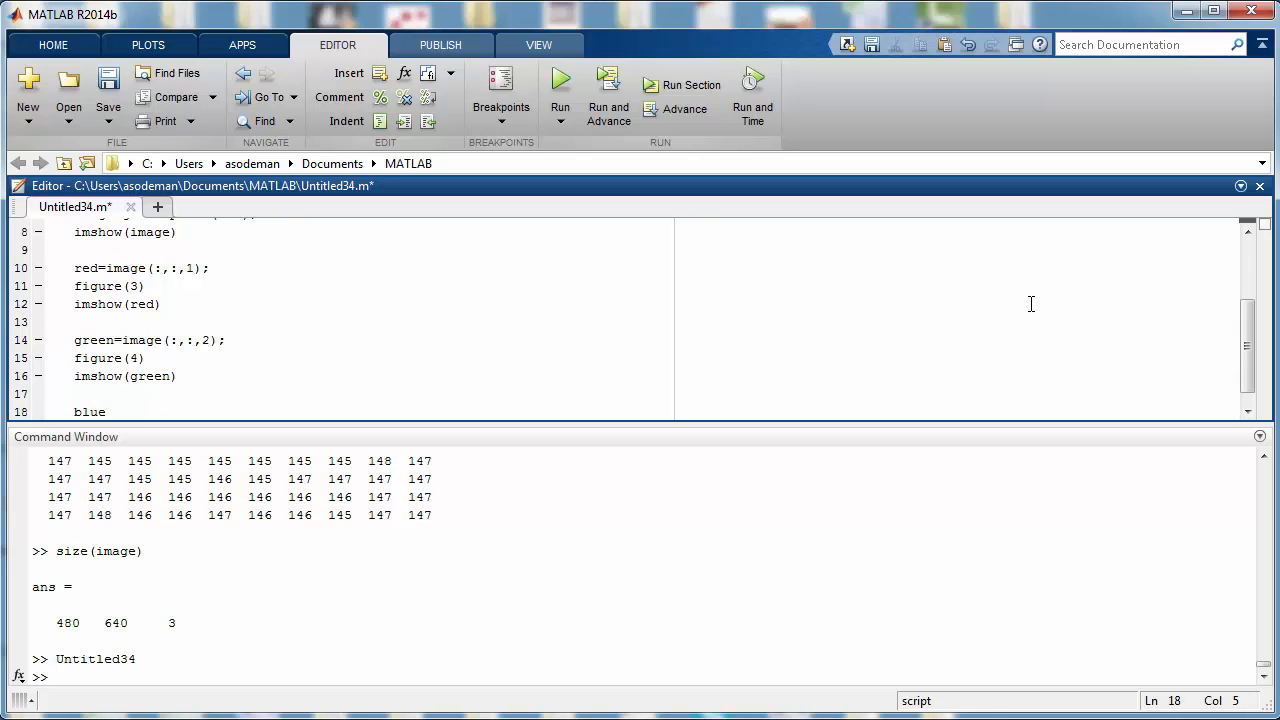
{"action": "type", "text": "=image("}
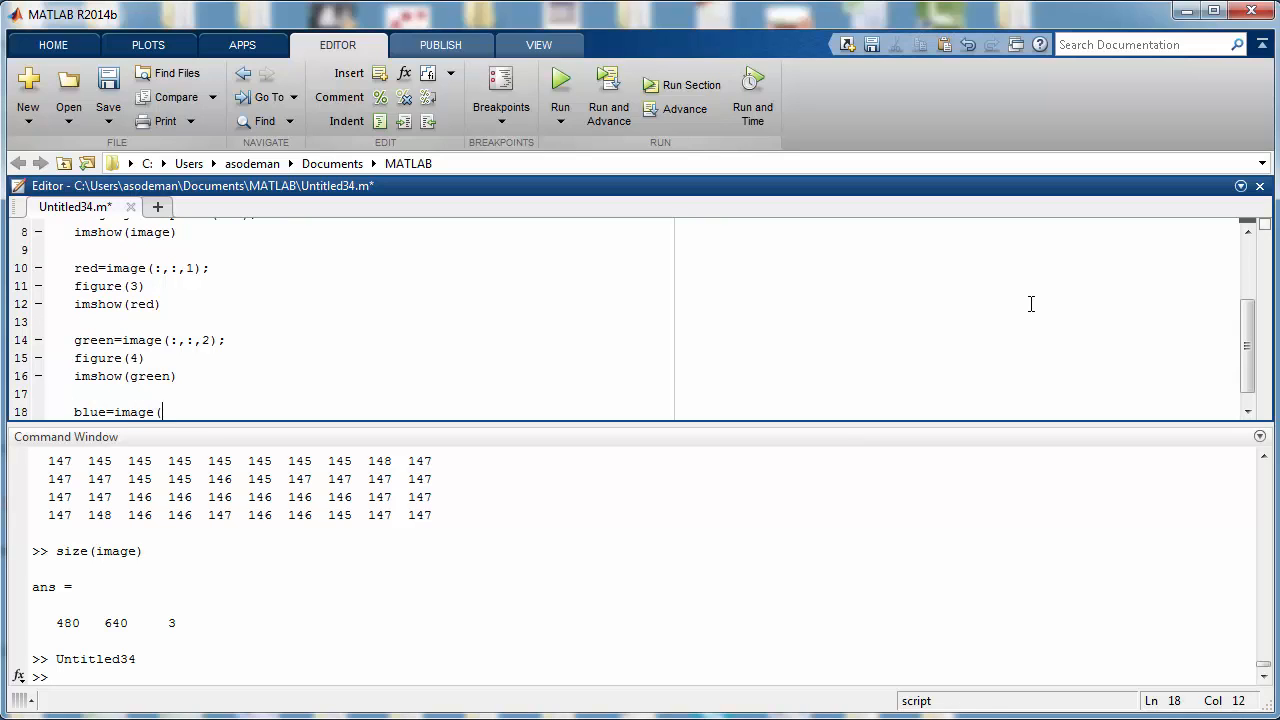
{"action": "type", "text": ":,:,3"}
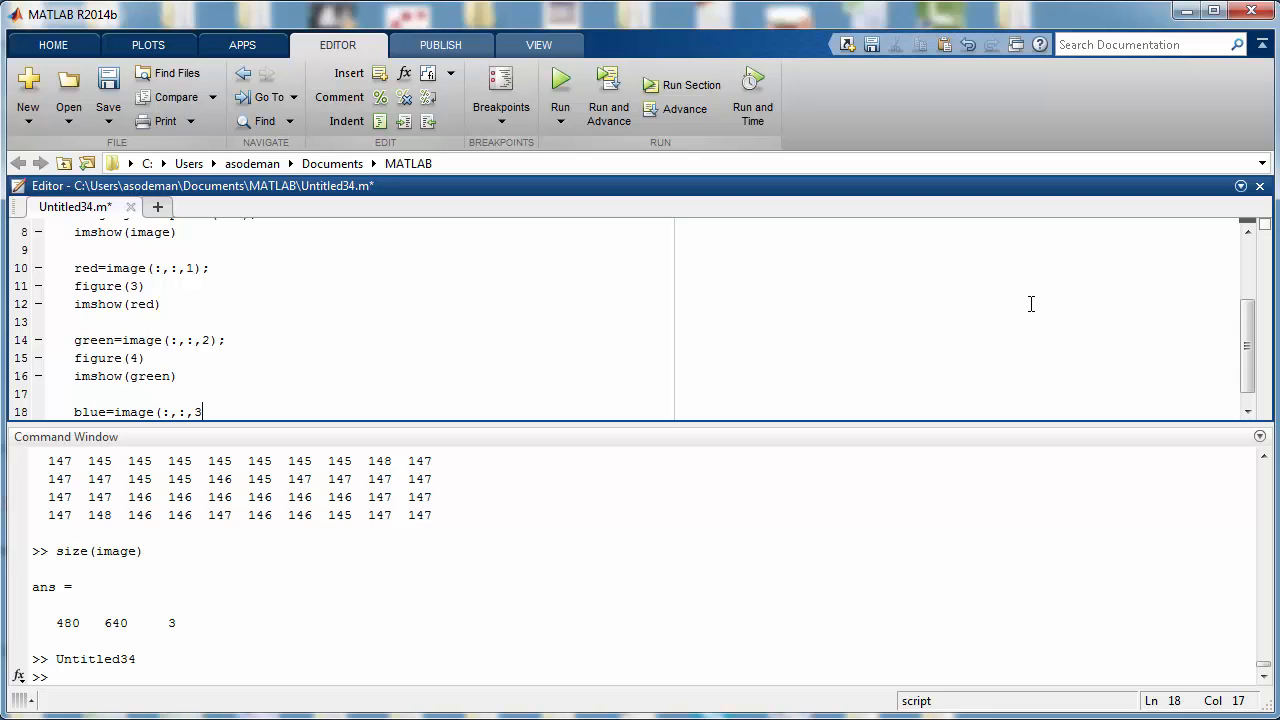
{"action": "type", "text": ")"}
{"action": "type", "text": "figure(5"}
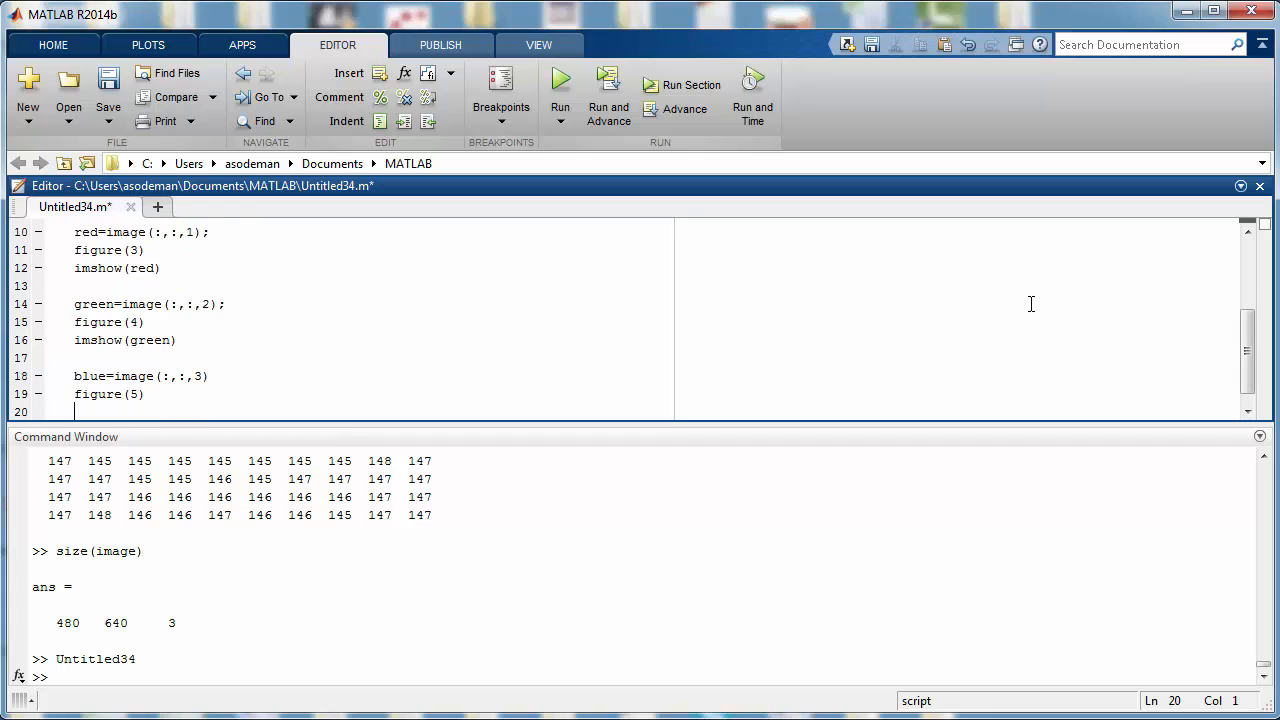
{"action": "type", "text": "imshow"}
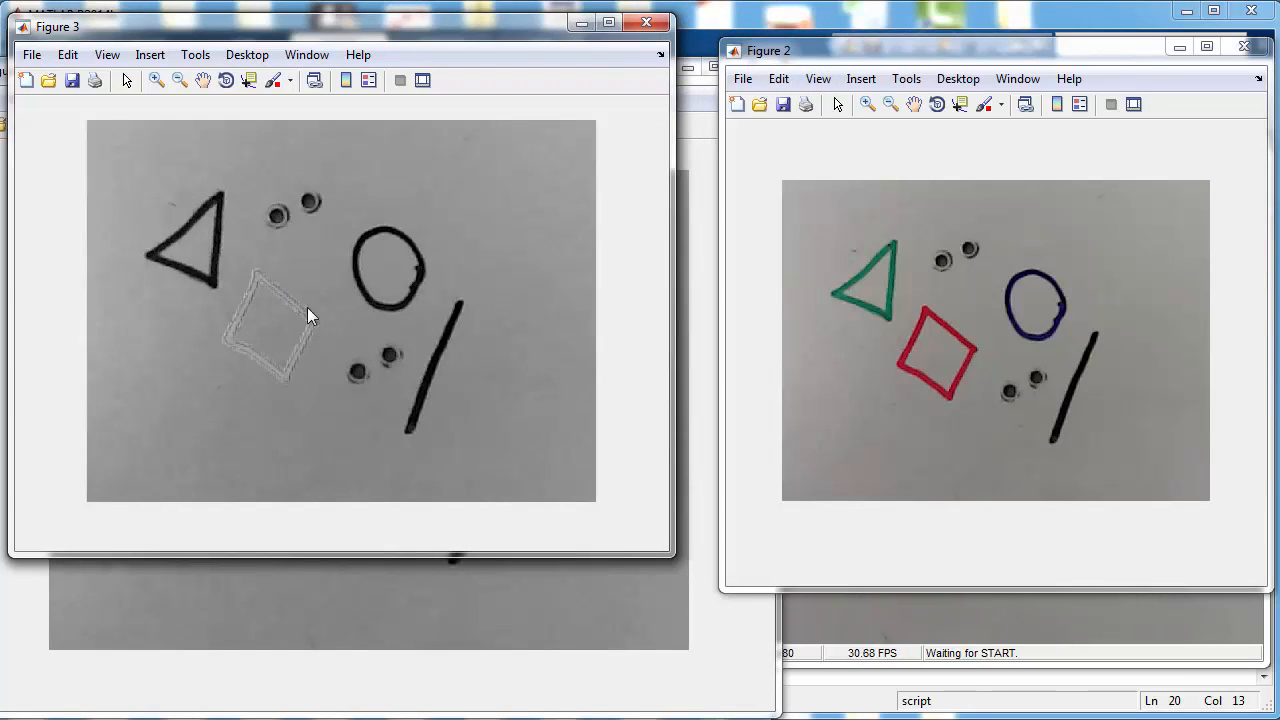
{"action": "mouse_move", "coordinate": [581, 23]}
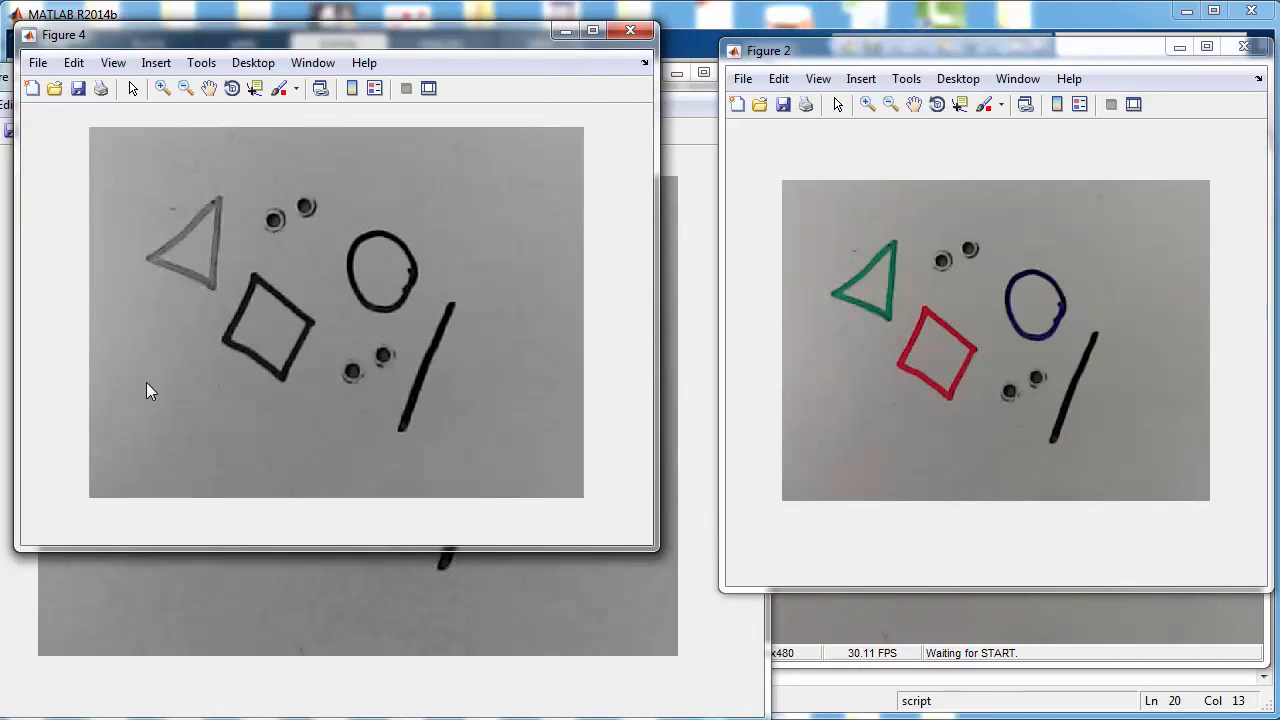
{"action": "mouse_move", "coordinate": [145, 372]}
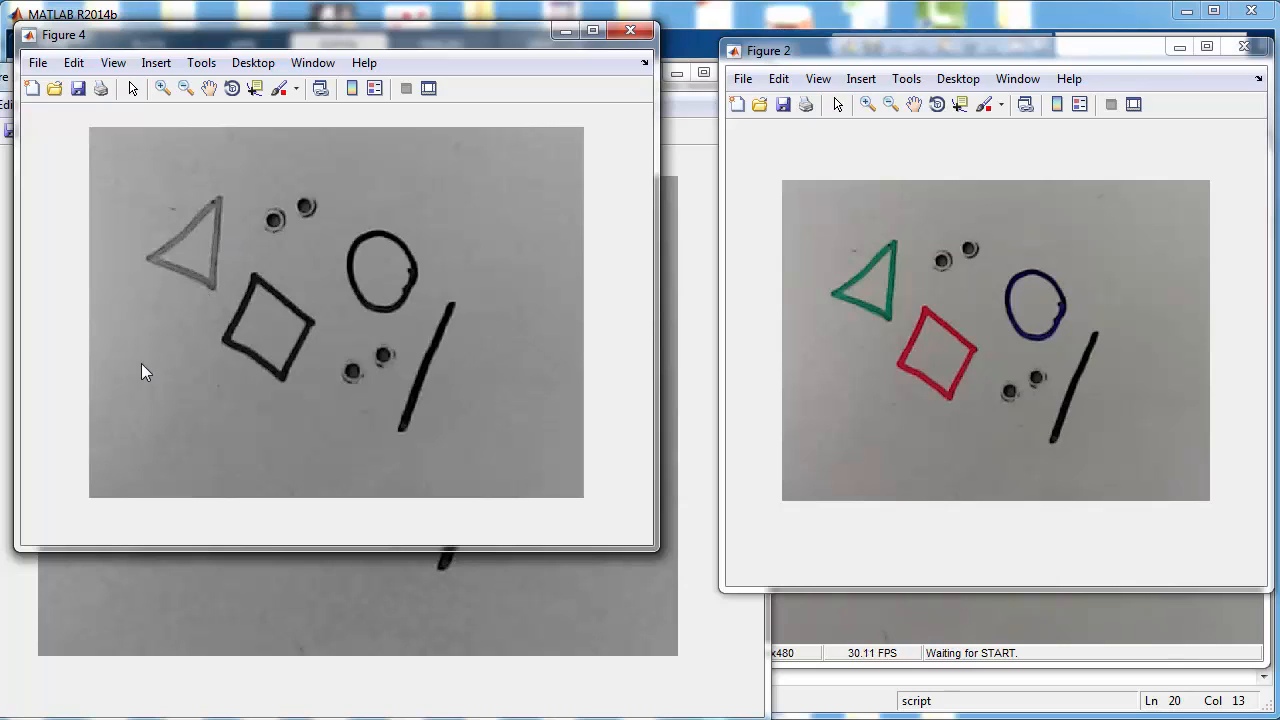
{"action": "mouse_move", "coordinate": [163, 311]}
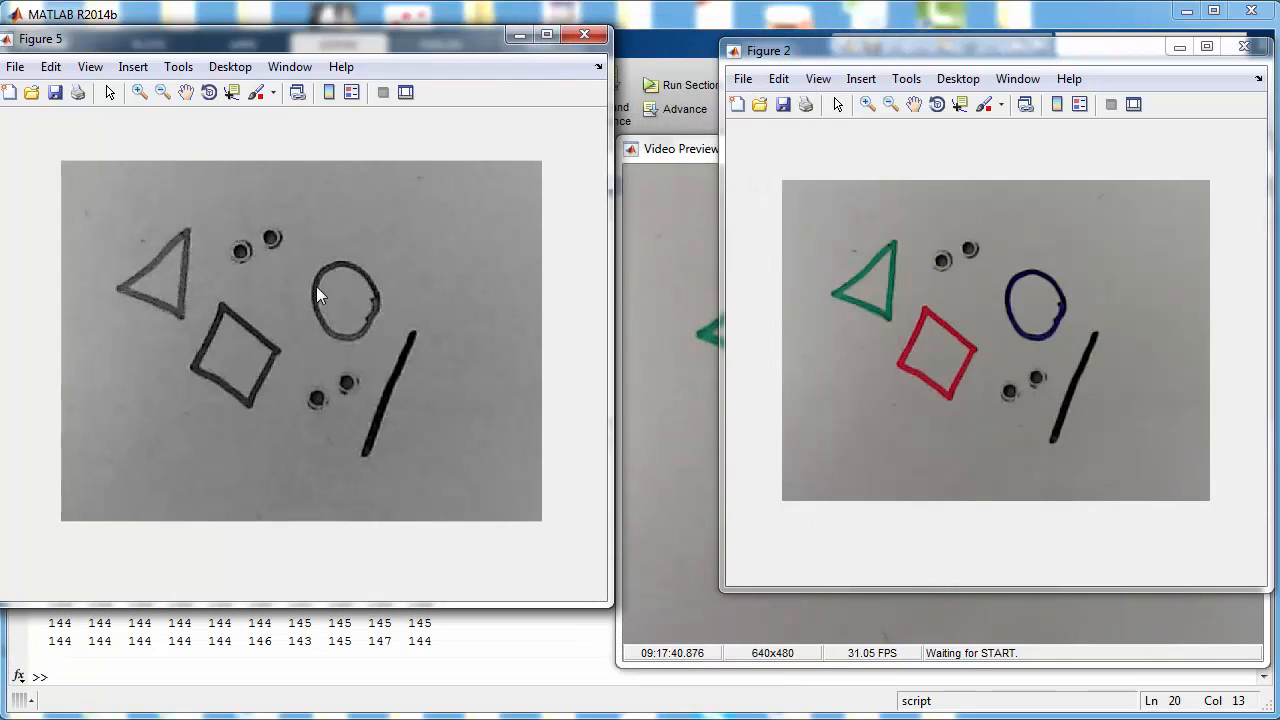
{"action": "mouse_move", "coordinate": [562, 491]}
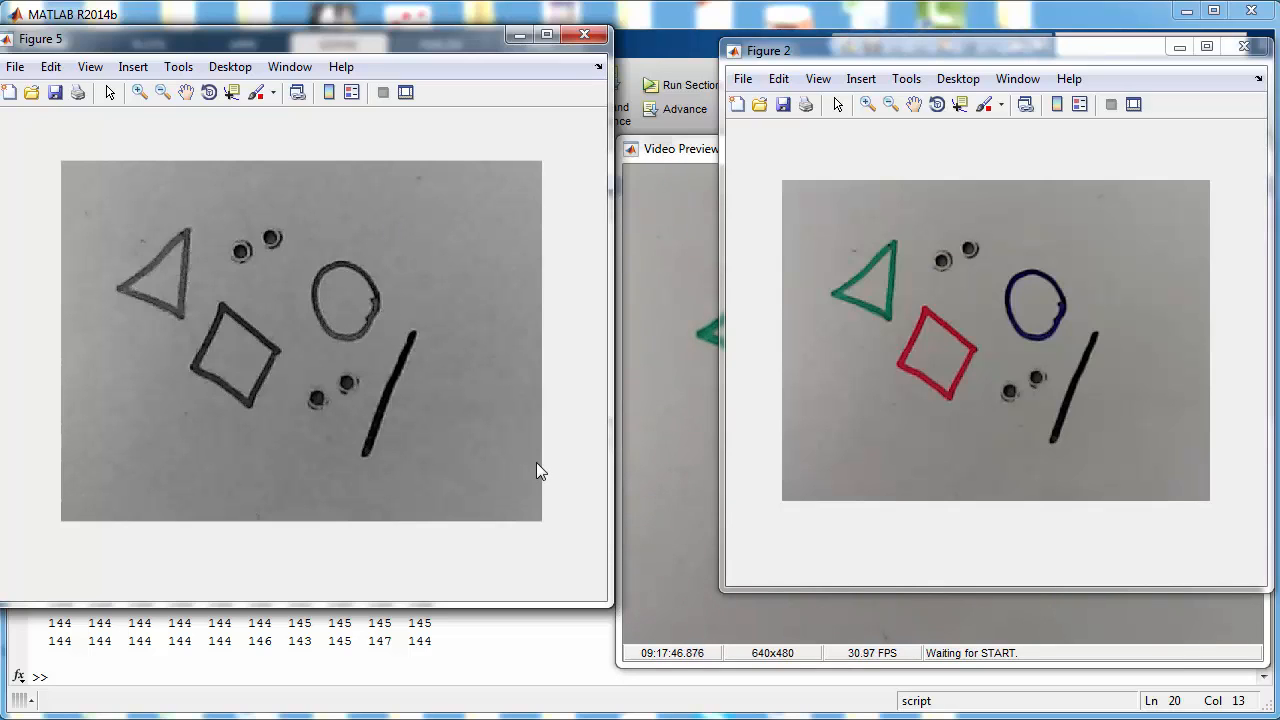
{"action": "mouse_move", "coordinate": [535, 502]}
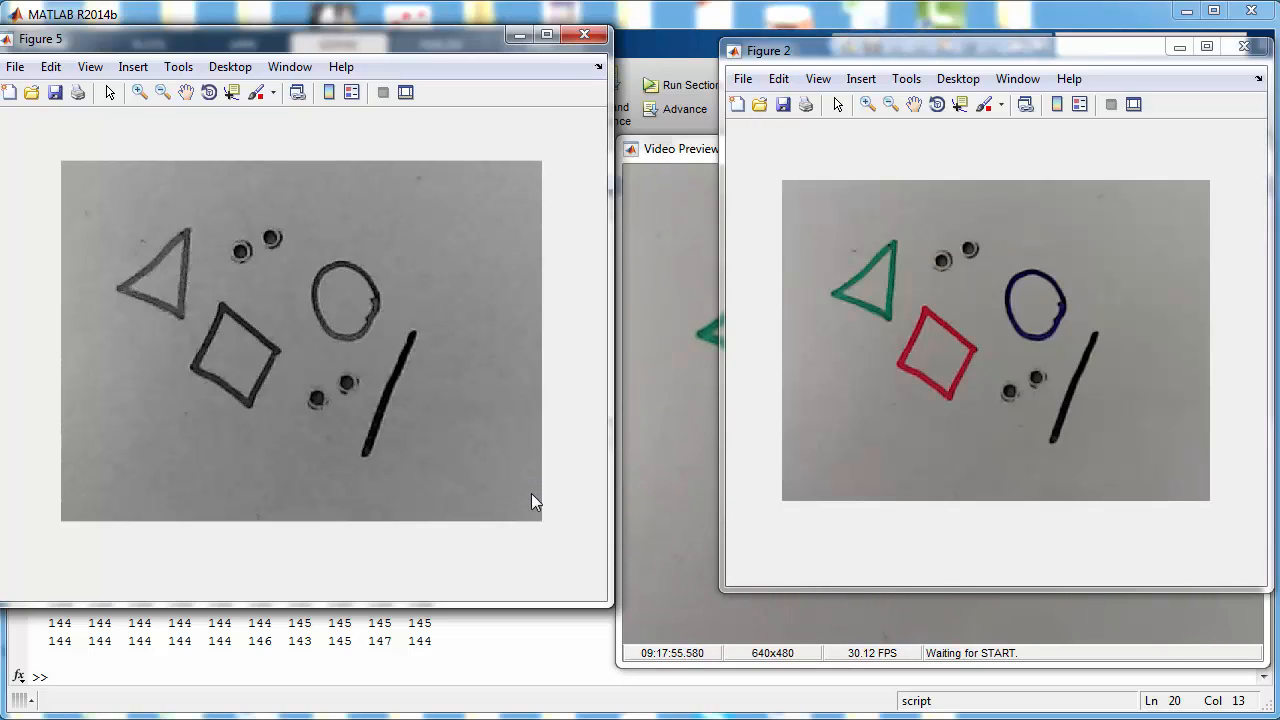
{"action": "mouse_move", "coordinate": [612, 575]}
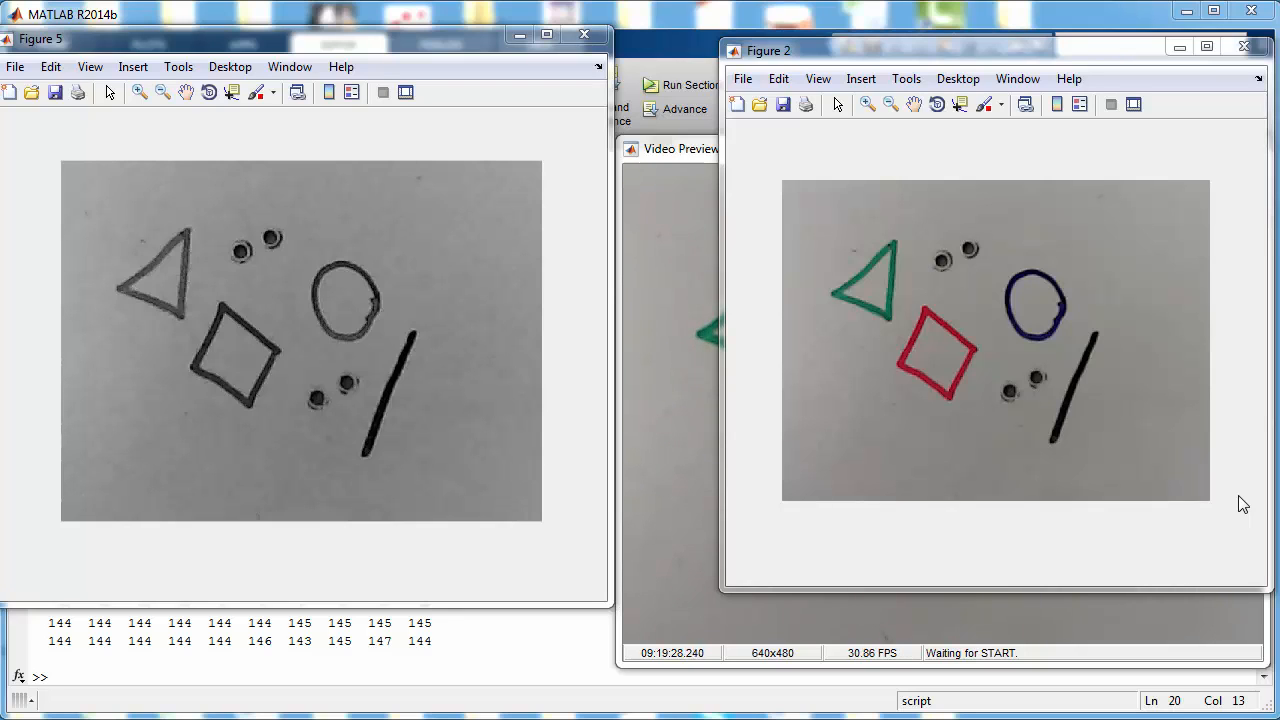
{"action": "mouse_move", "coordinate": [1209, 529]}
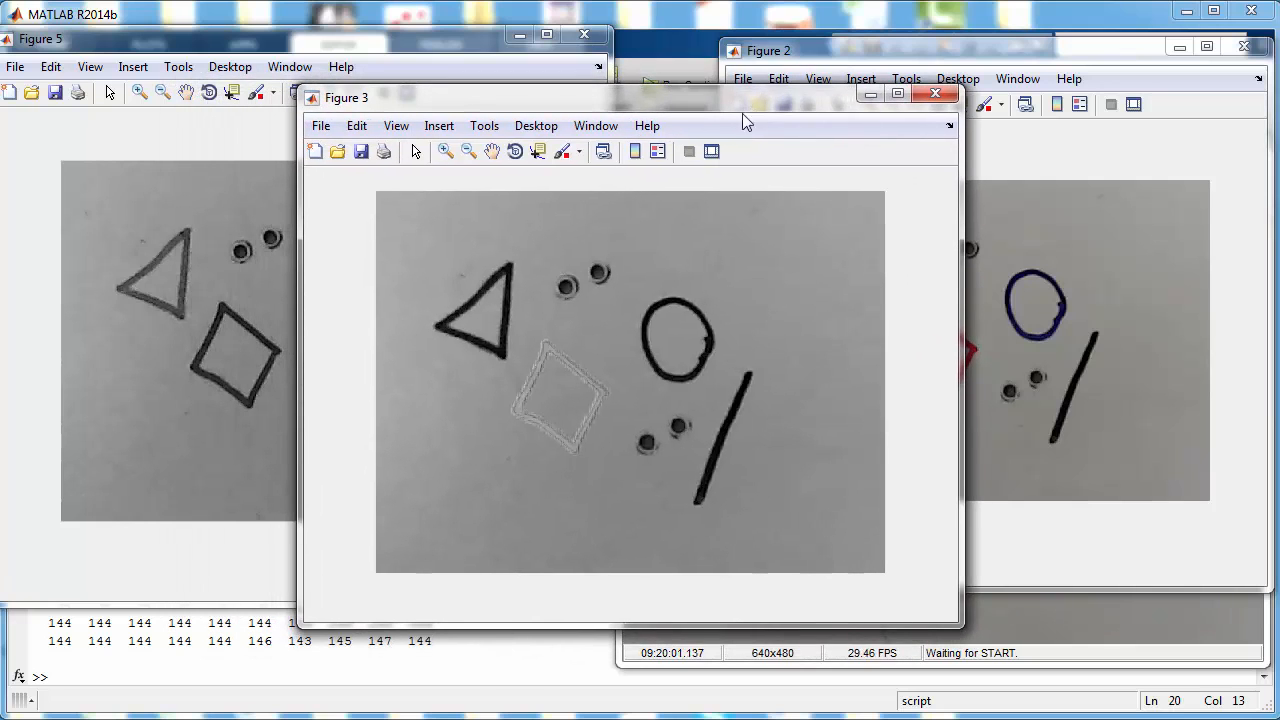
{"action": "mouse_move", "coordinate": [855, 320]}
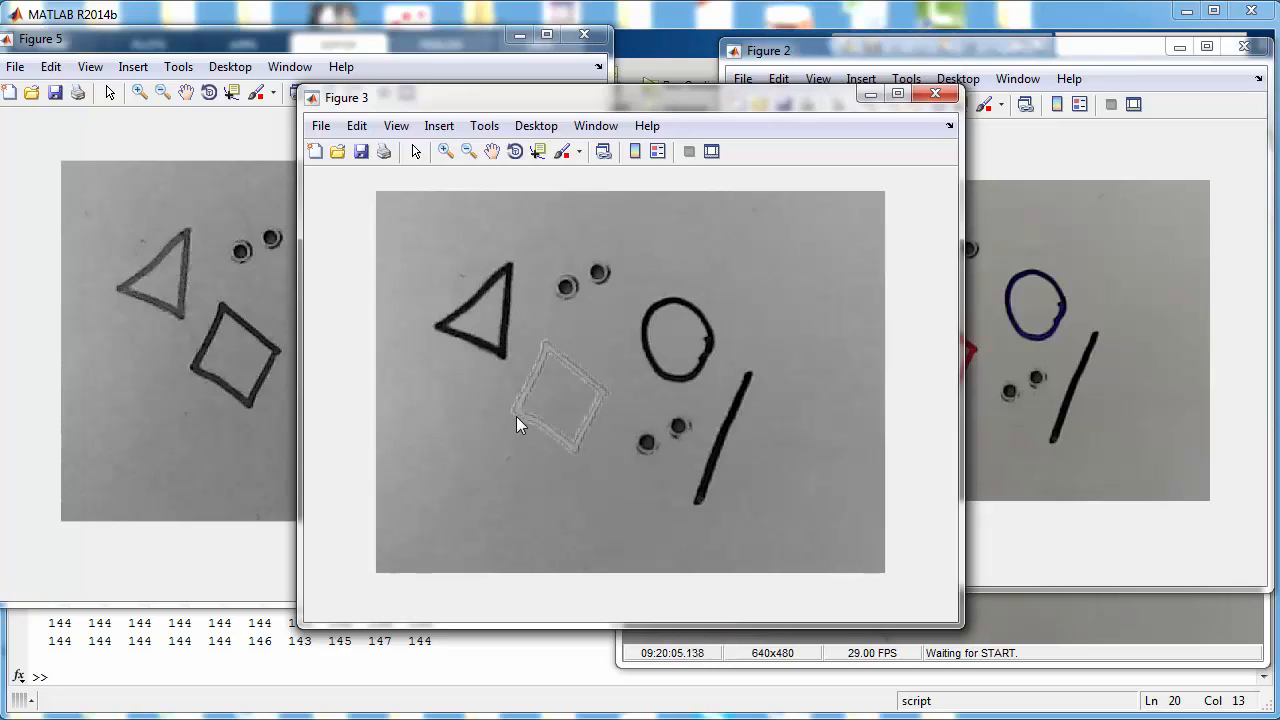
{"action": "mouse_move", "coordinate": [575, 460]}
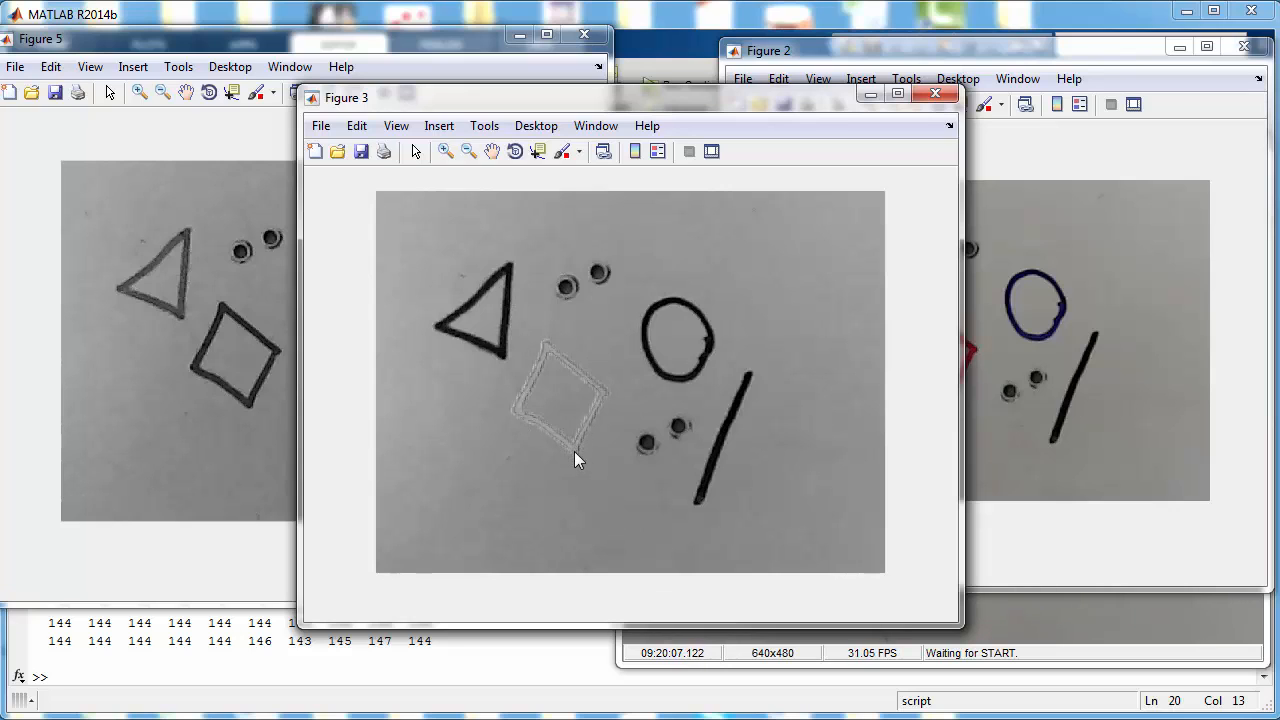
{"action": "mouse_move", "coordinate": [937, 573]}
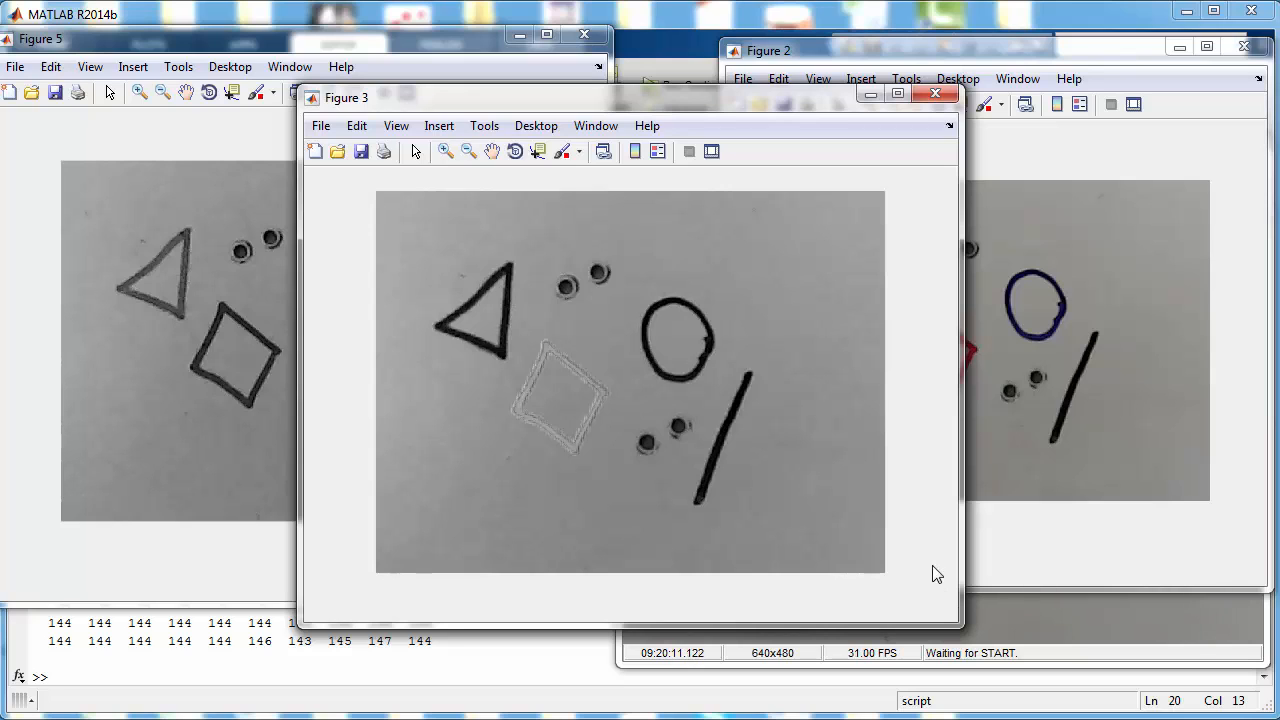
{"action": "mouse_move", "coordinate": [573, 367]}
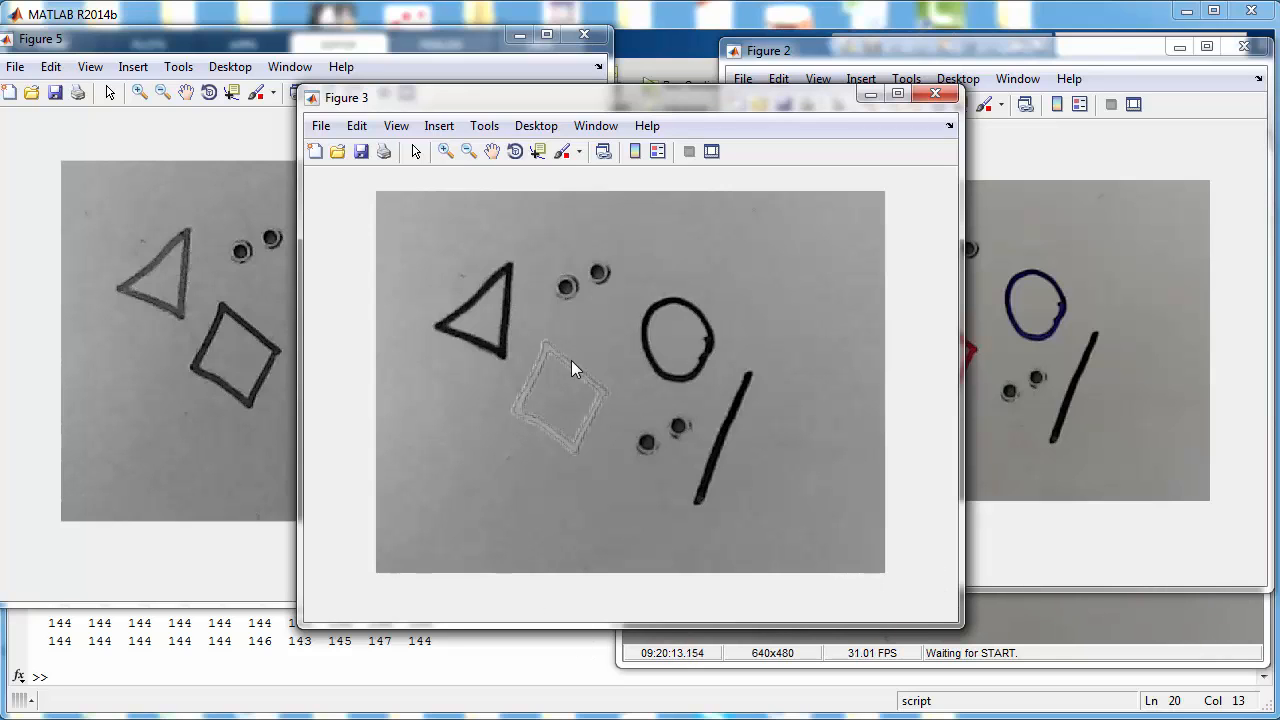
{"action": "mouse_move", "coordinate": [420, 437]}
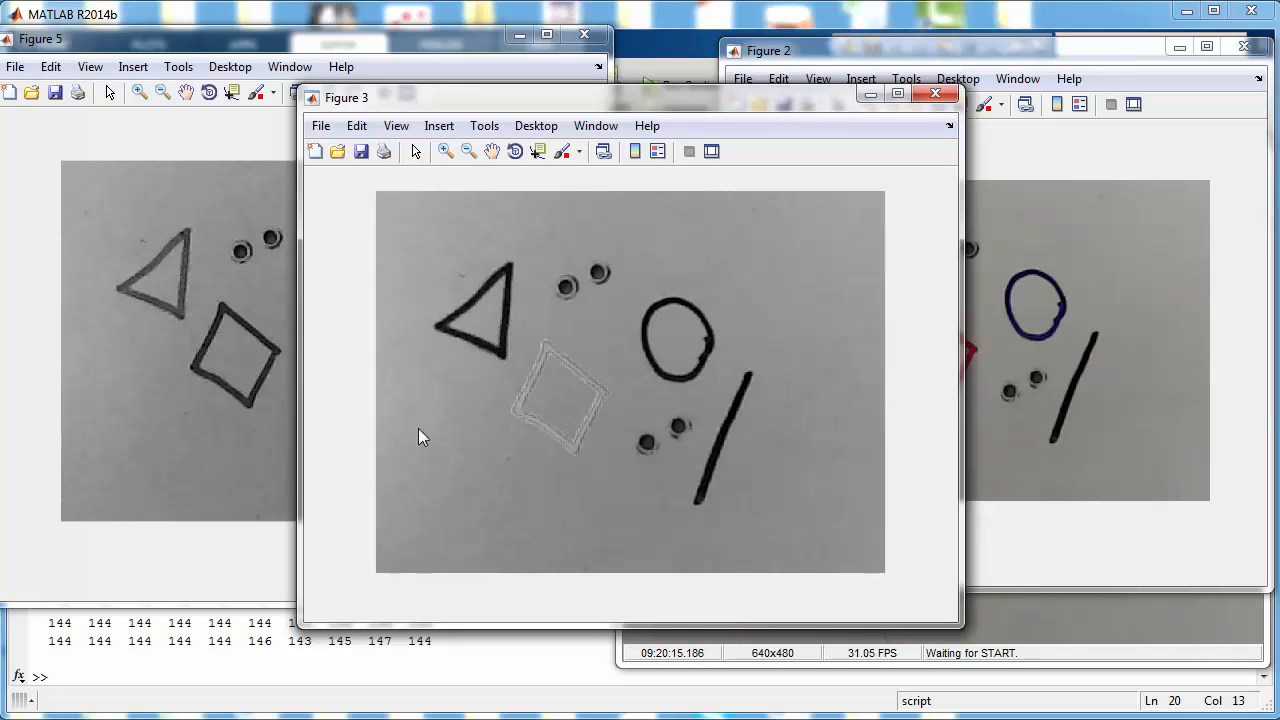
{"action": "mouse_move", "coordinate": [867, 501]}
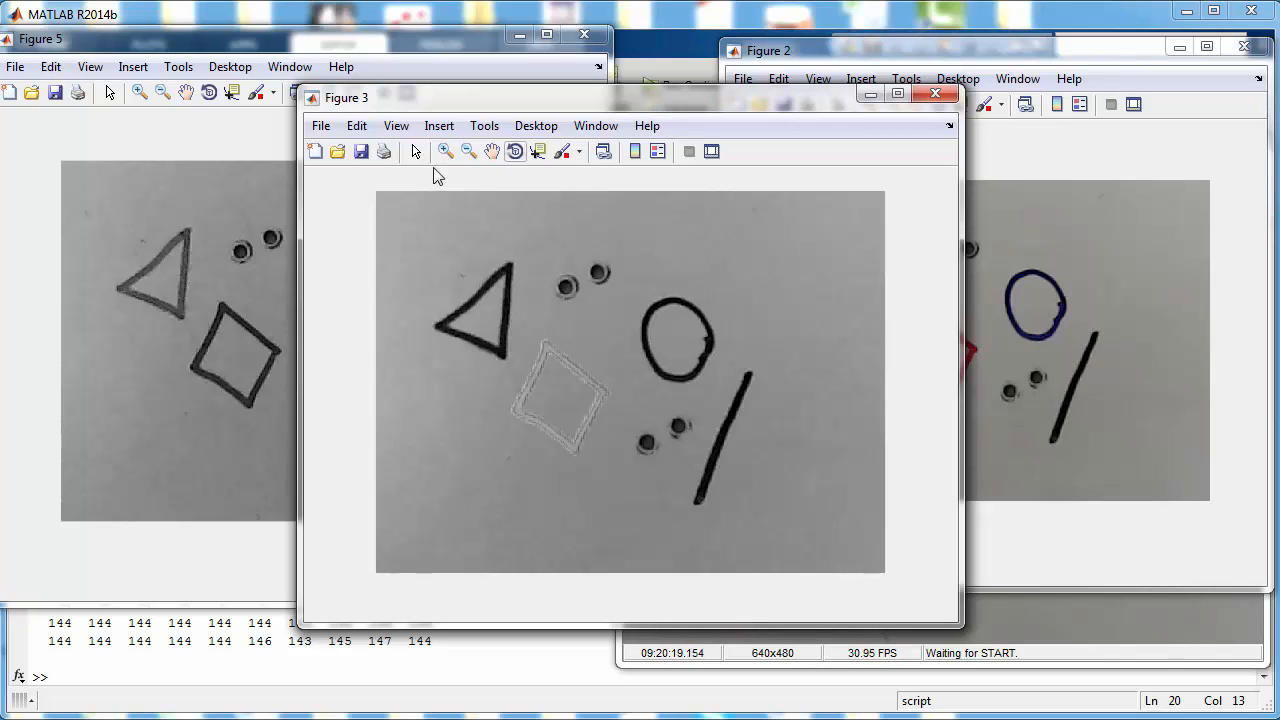
{"action": "mouse_move", "coordinate": [836, 306]}
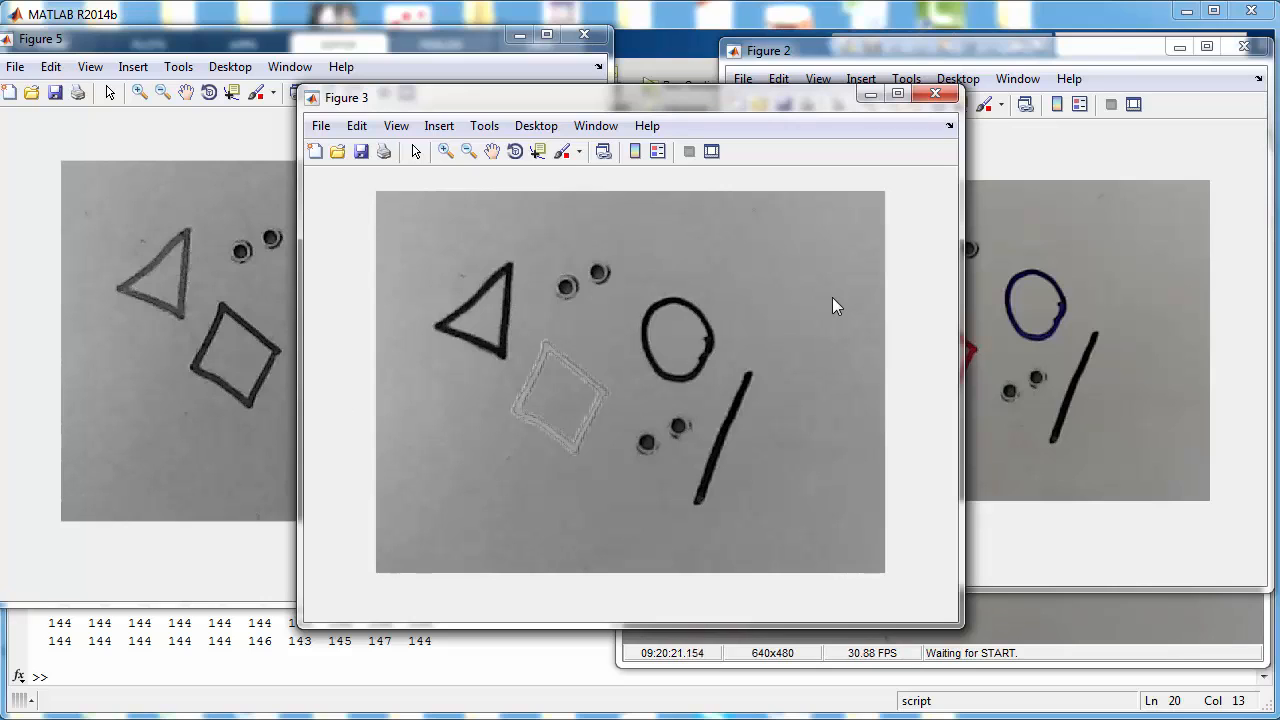
{"action": "mouse_move", "coordinate": [613, 514]}
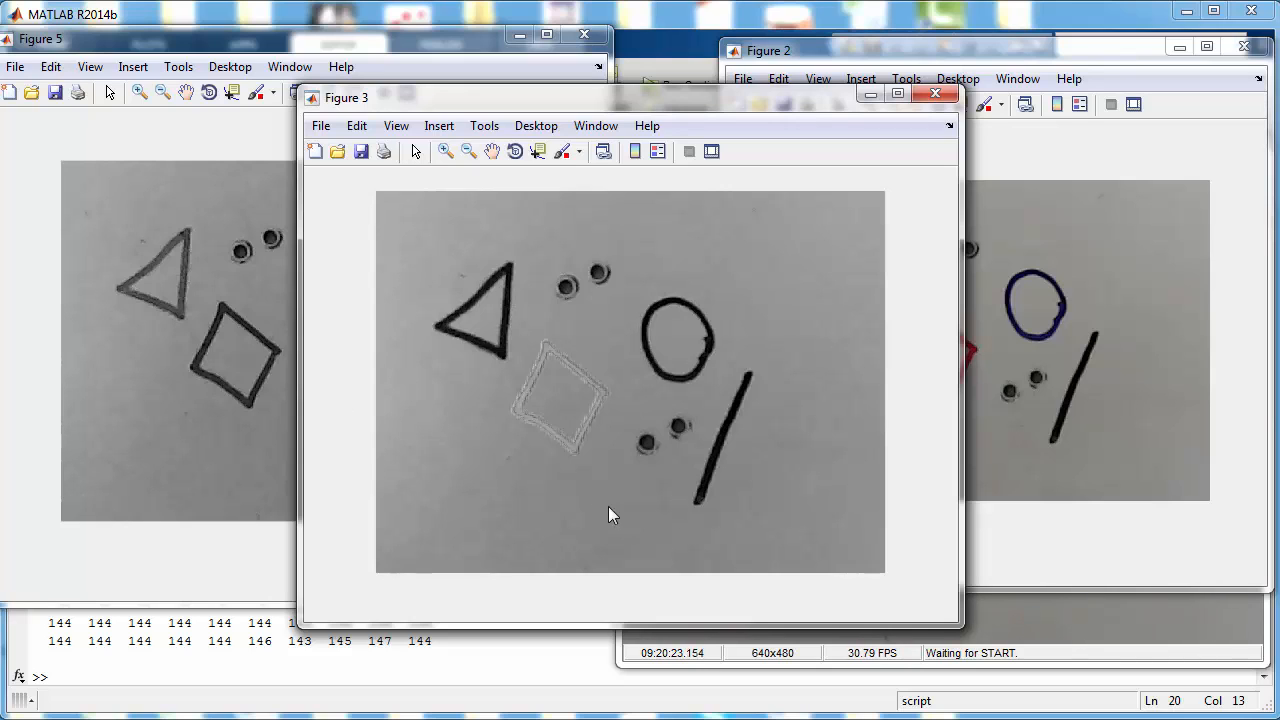
{"action": "mouse_move", "coordinate": [745, 512]}
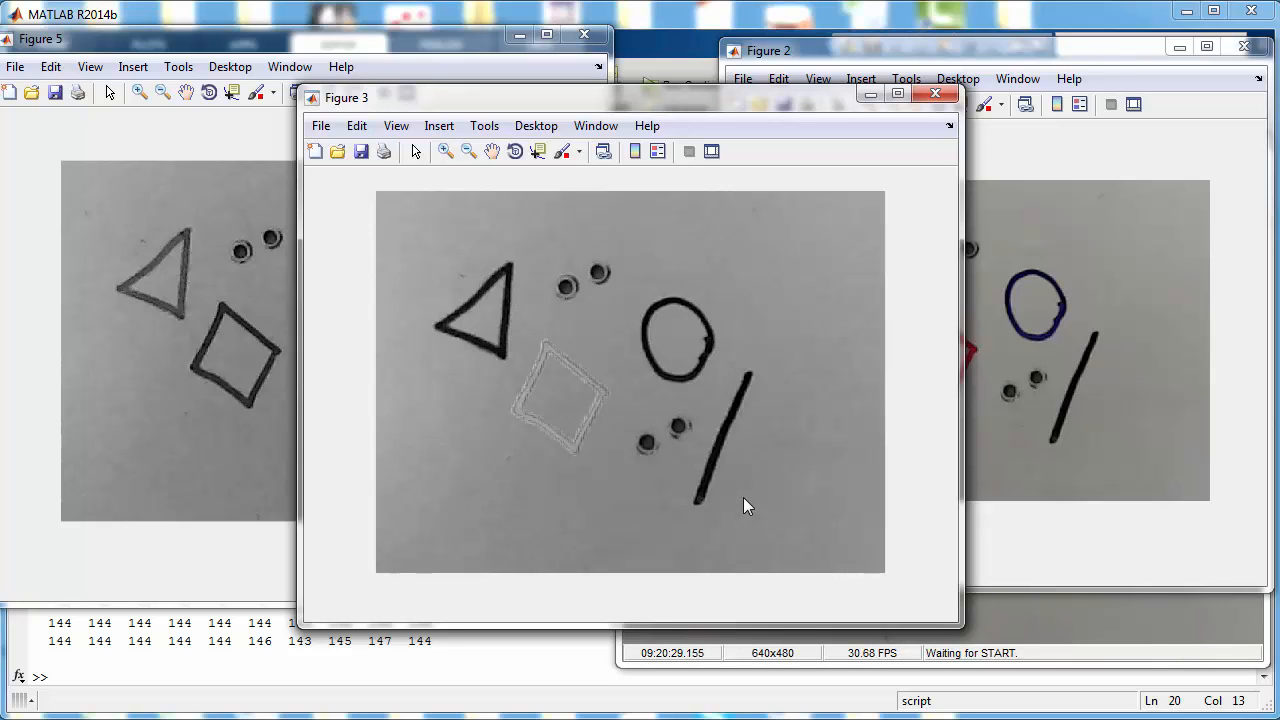
{"action": "mouse_move", "coordinate": [825, 383]}
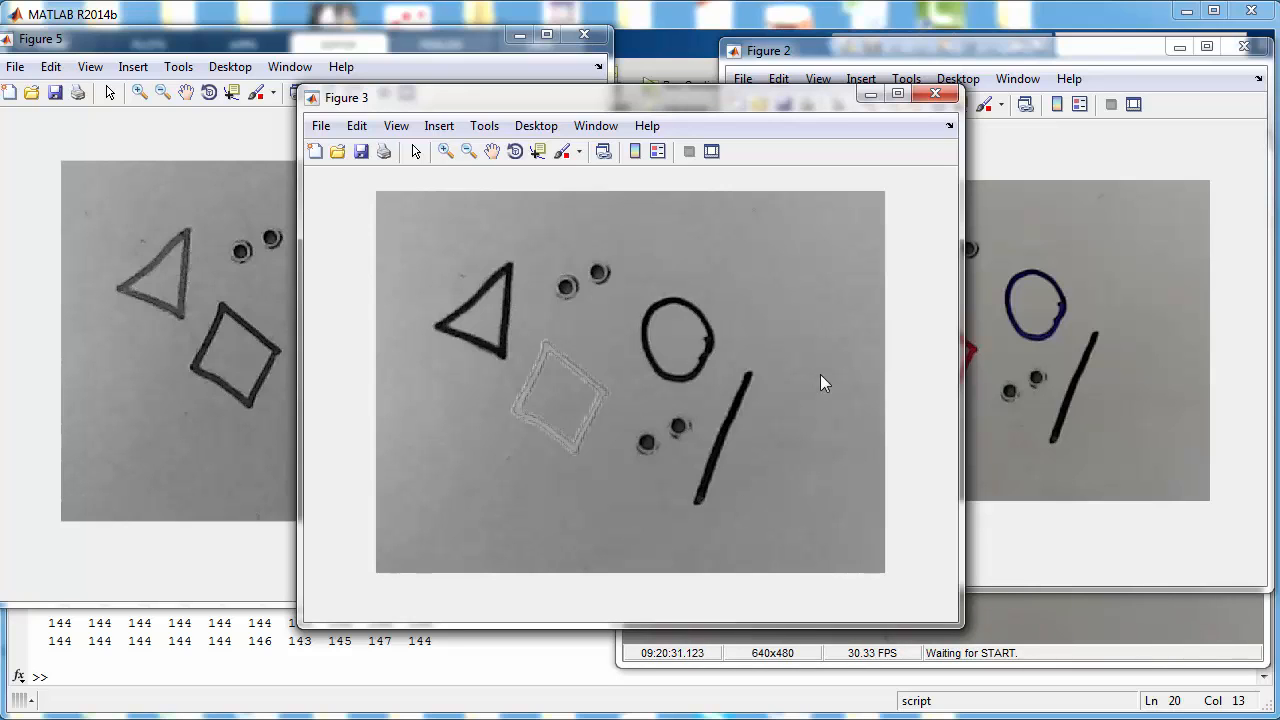
{"action": "mouse_move", "coordinate": [825, 365]}
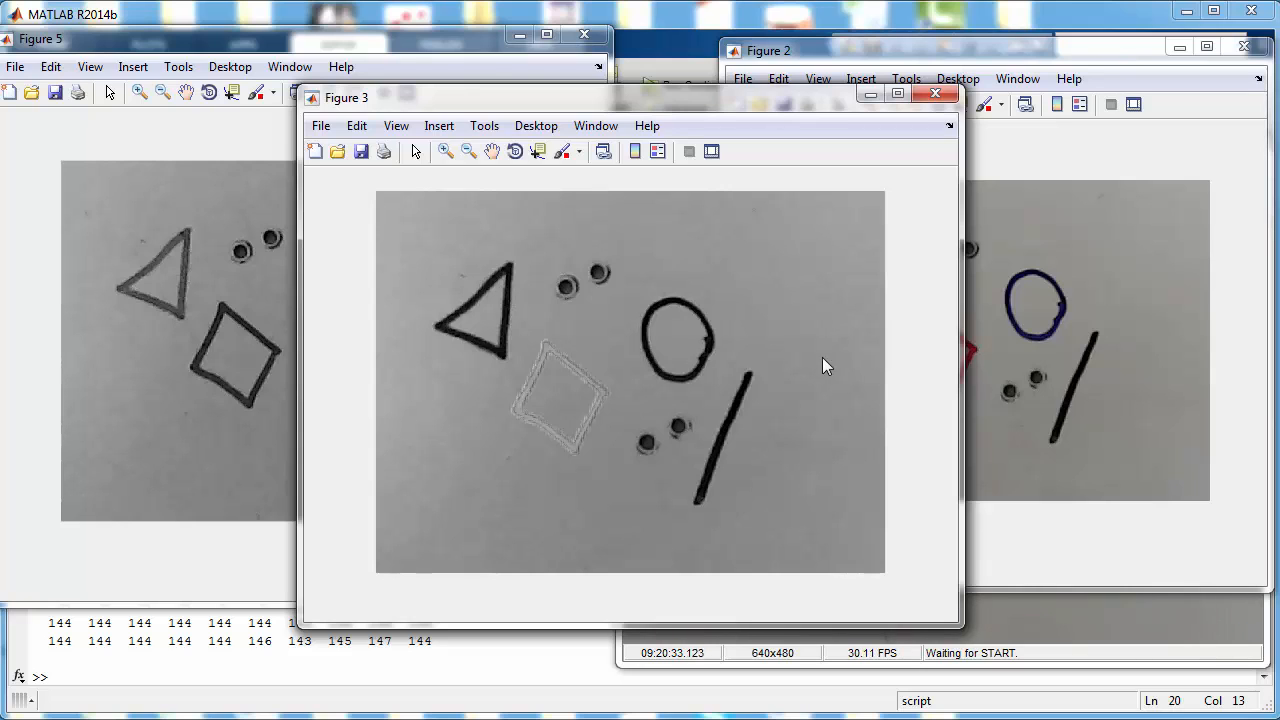
{"action": "mouse_move", "coordinate": [540, 243]}
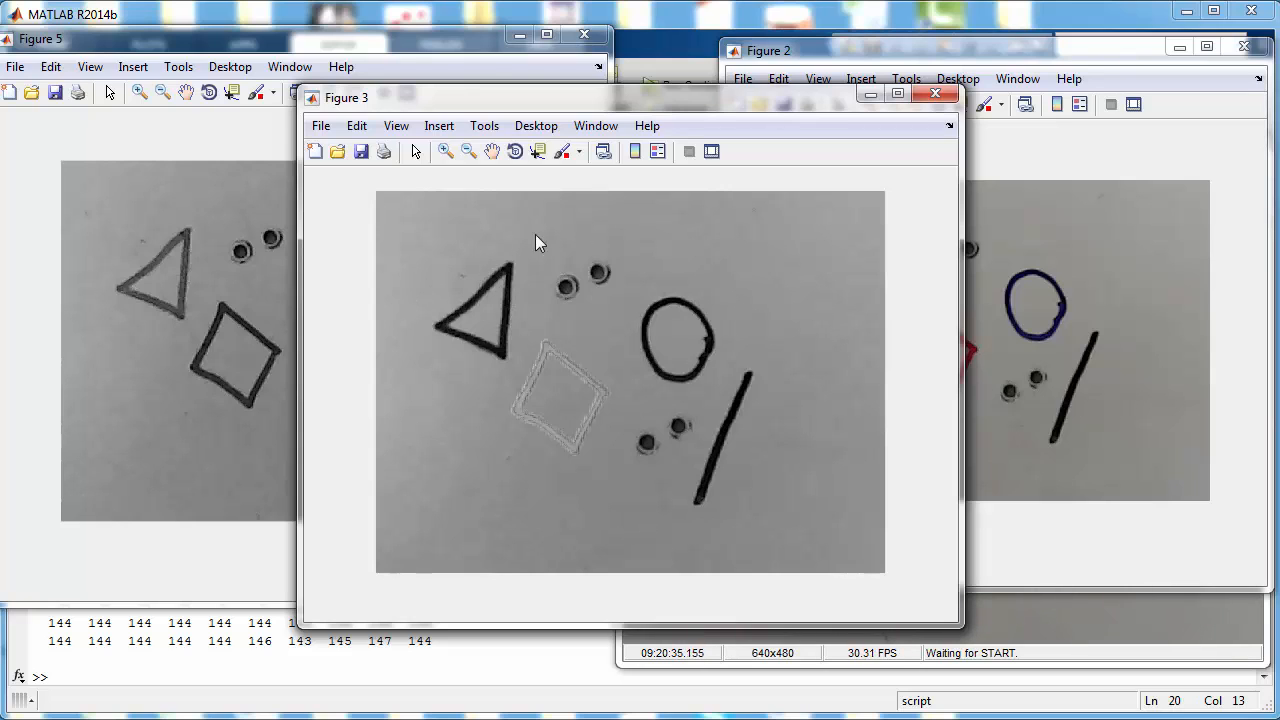
{"action": "mouse_move", "coordinate": [753, 254]}
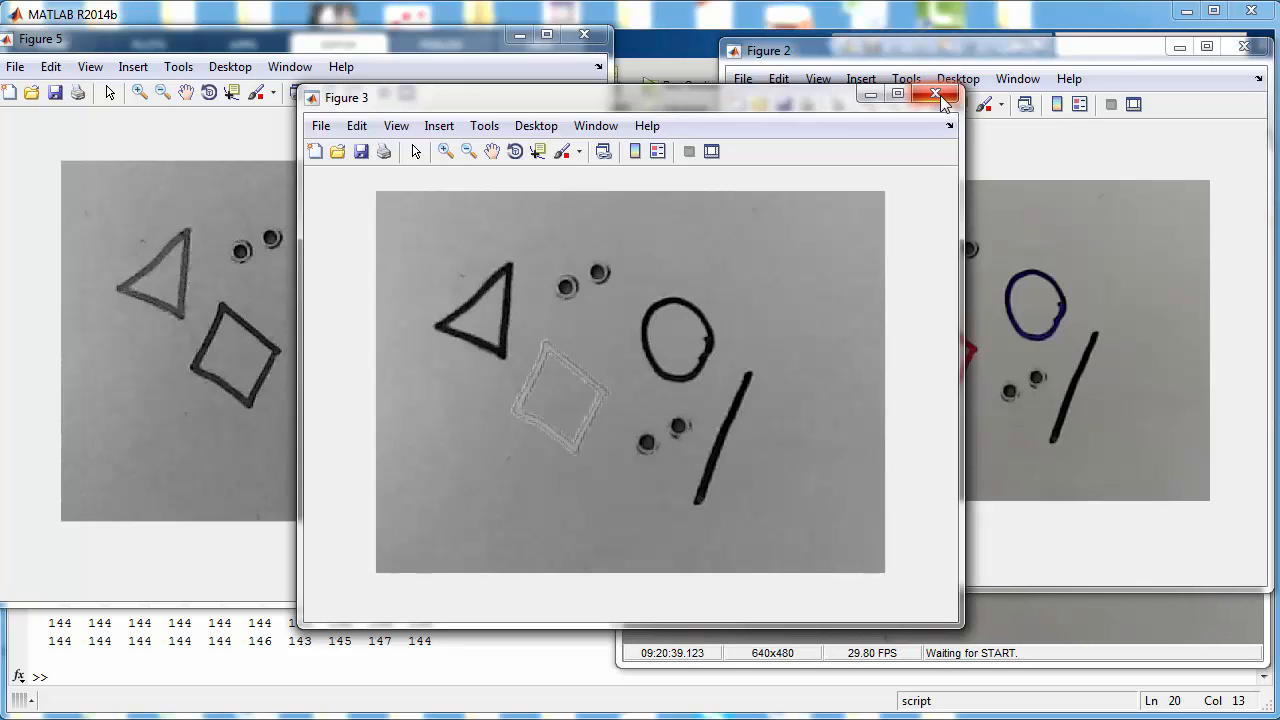
Close the red-channel Figure 3 window
{"action": "left_click", "coordinate": [936, 93]}
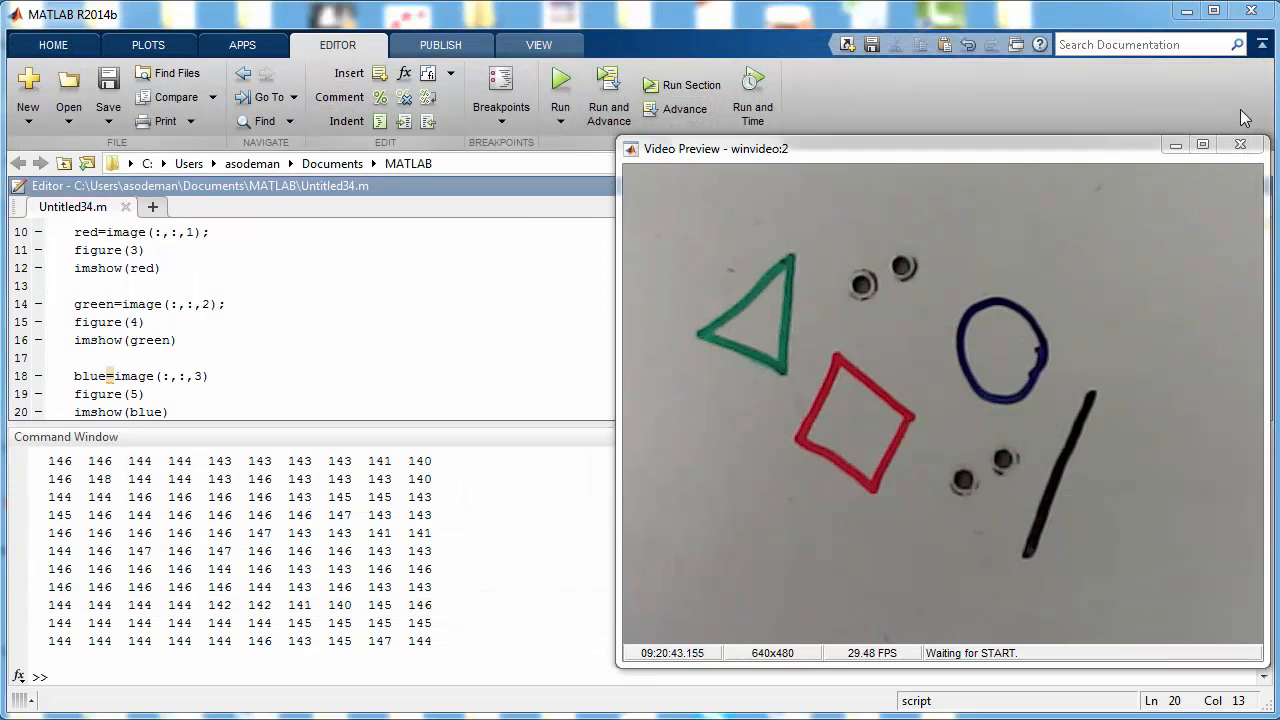
Return to the empty lines below imshow(blue) in the script
{"action": "left_click", "coordinate": [213, 376]}
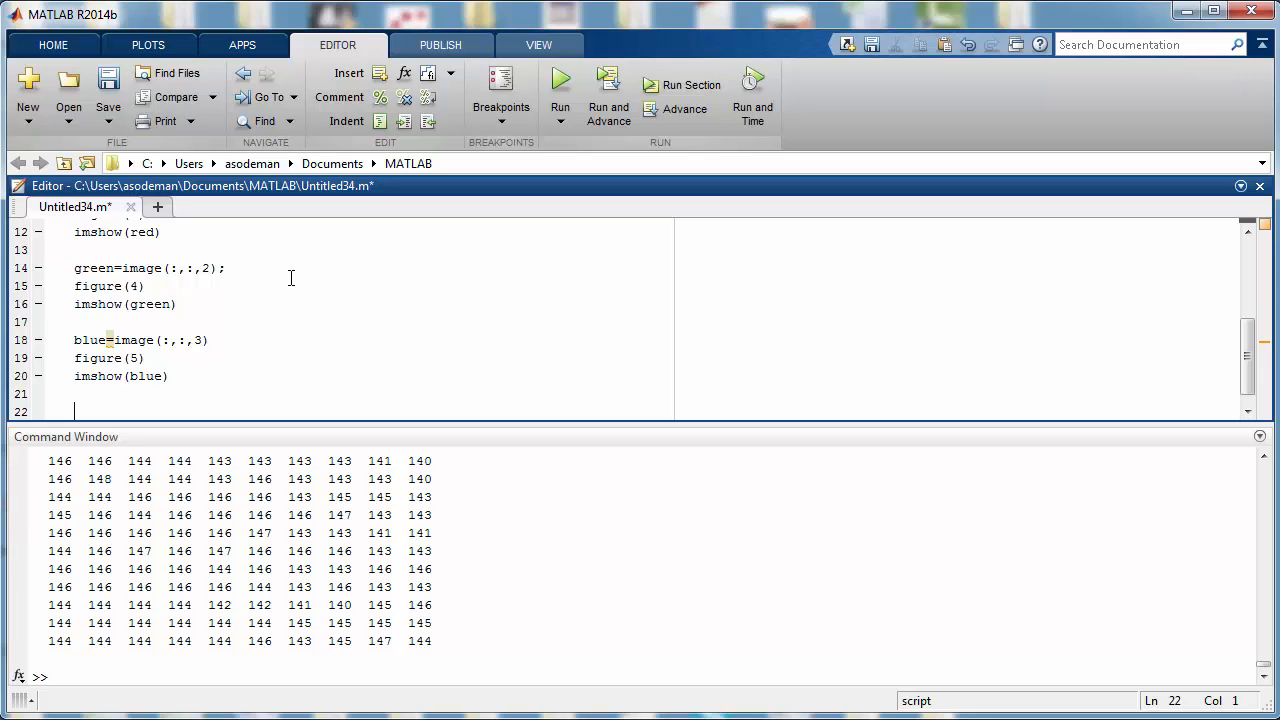
Write redonly=red-blue-green; on line 22 and begin a new line below
{"action": "type", "text": "red"}
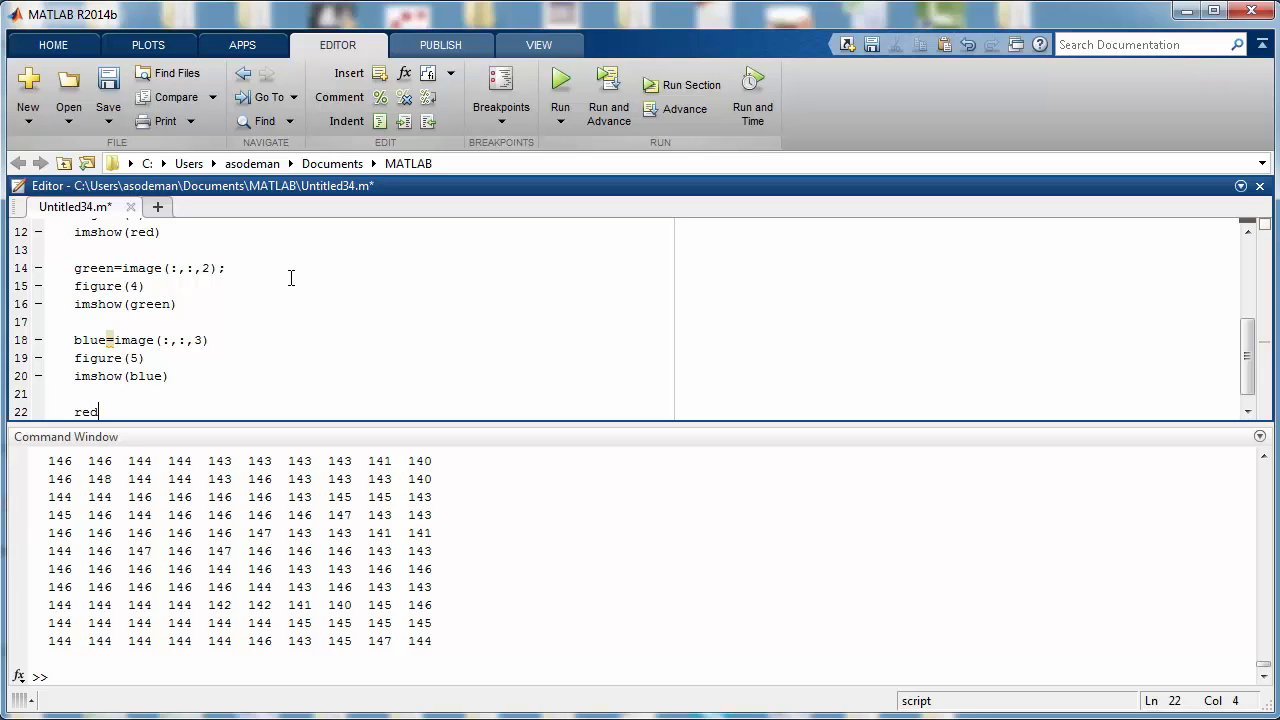
{"action": "type", "text": "only"}
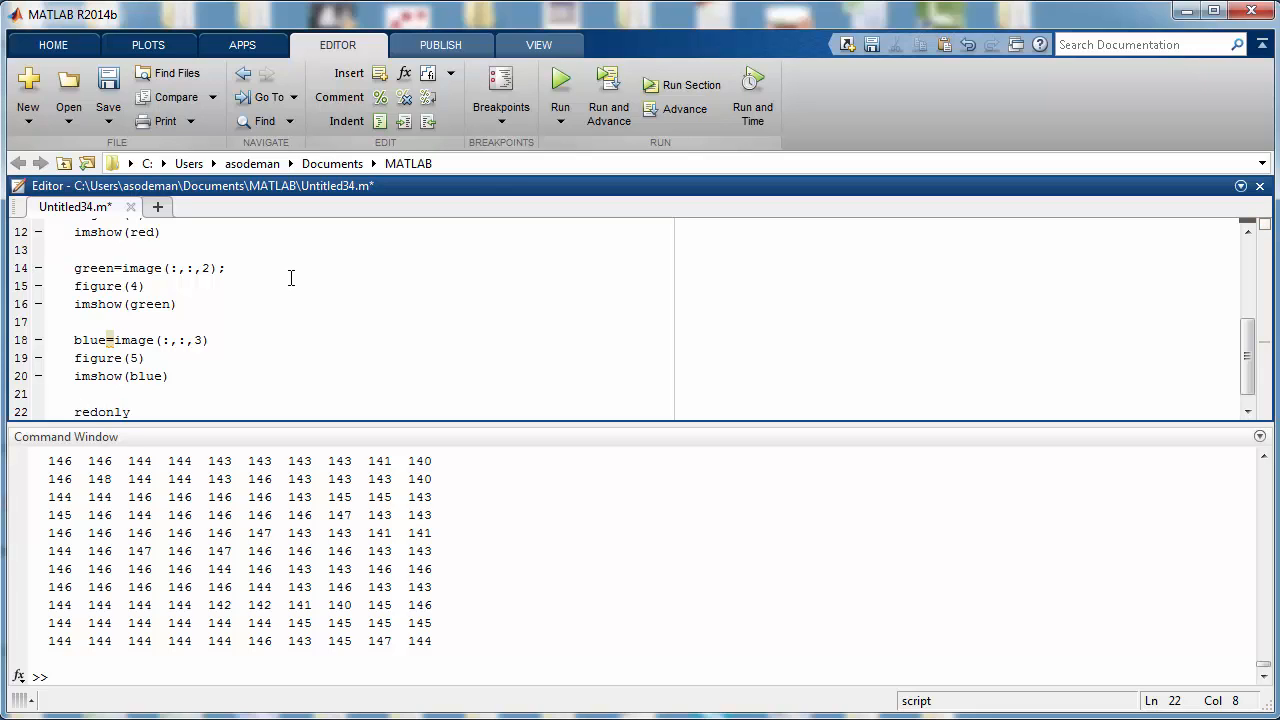
{"action": "type", "text": "="}
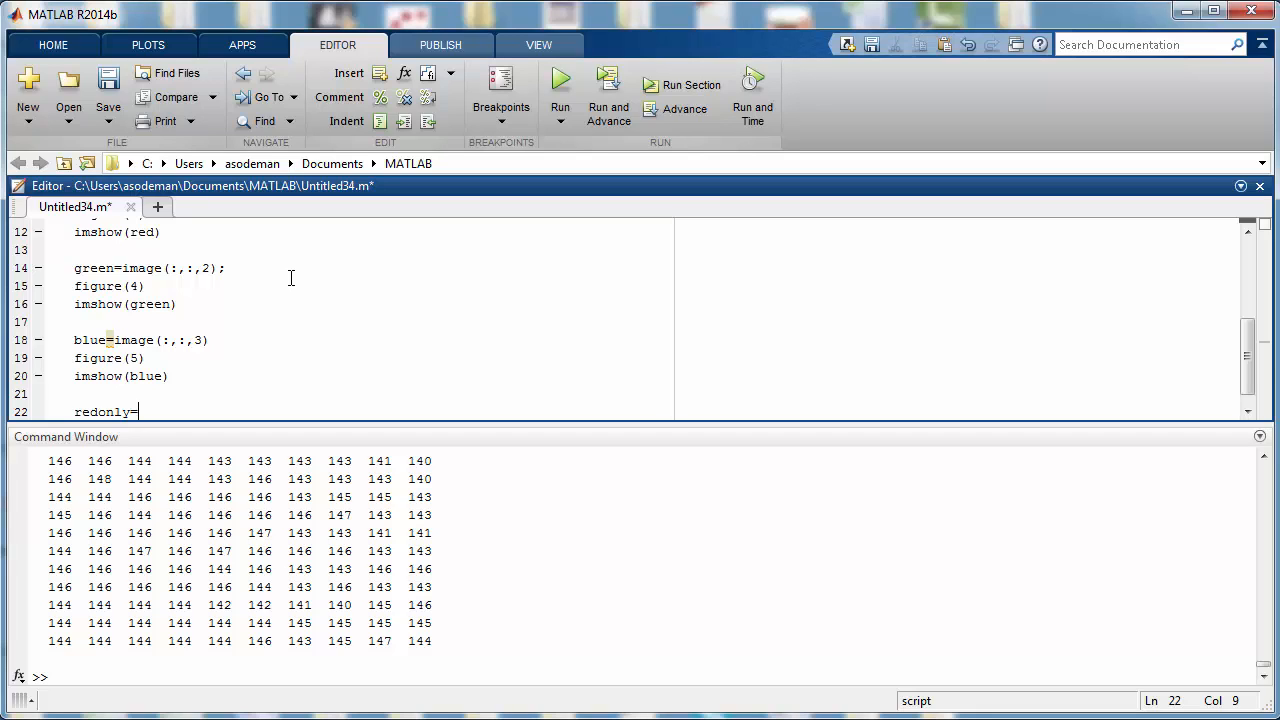
{"action": "type", "text": "re"}
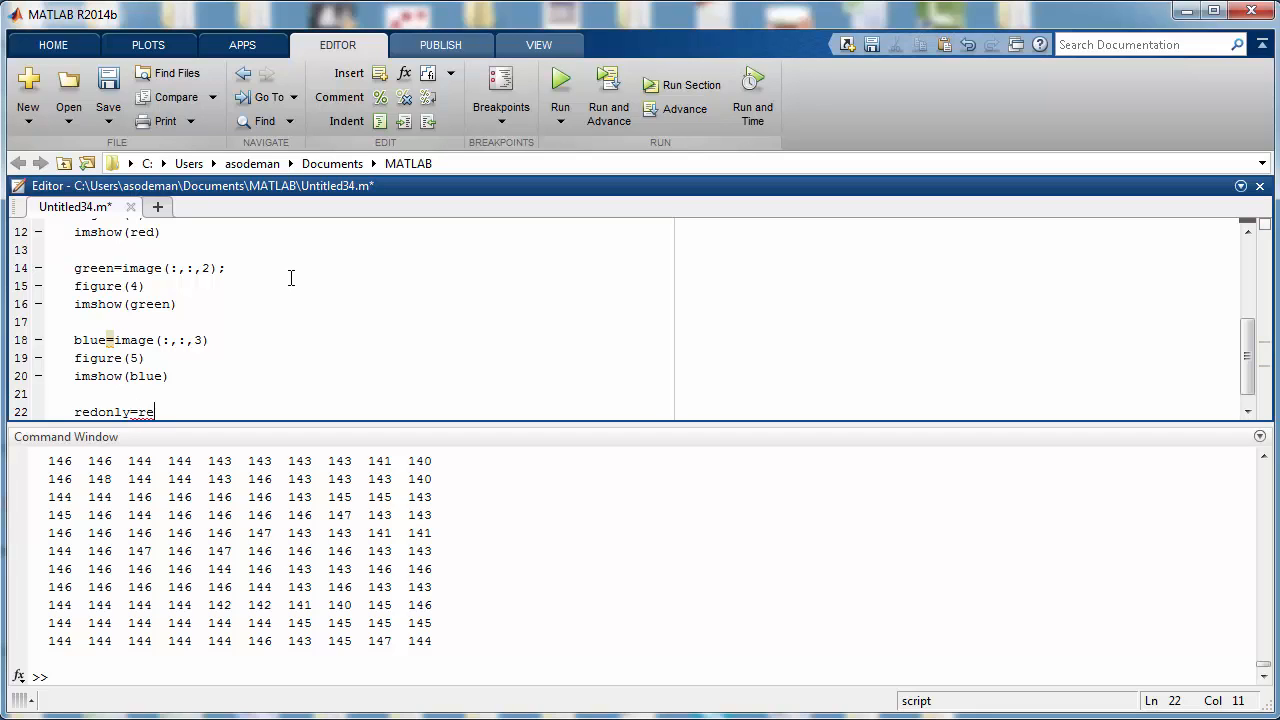
{"action": "type", "text": "d"}
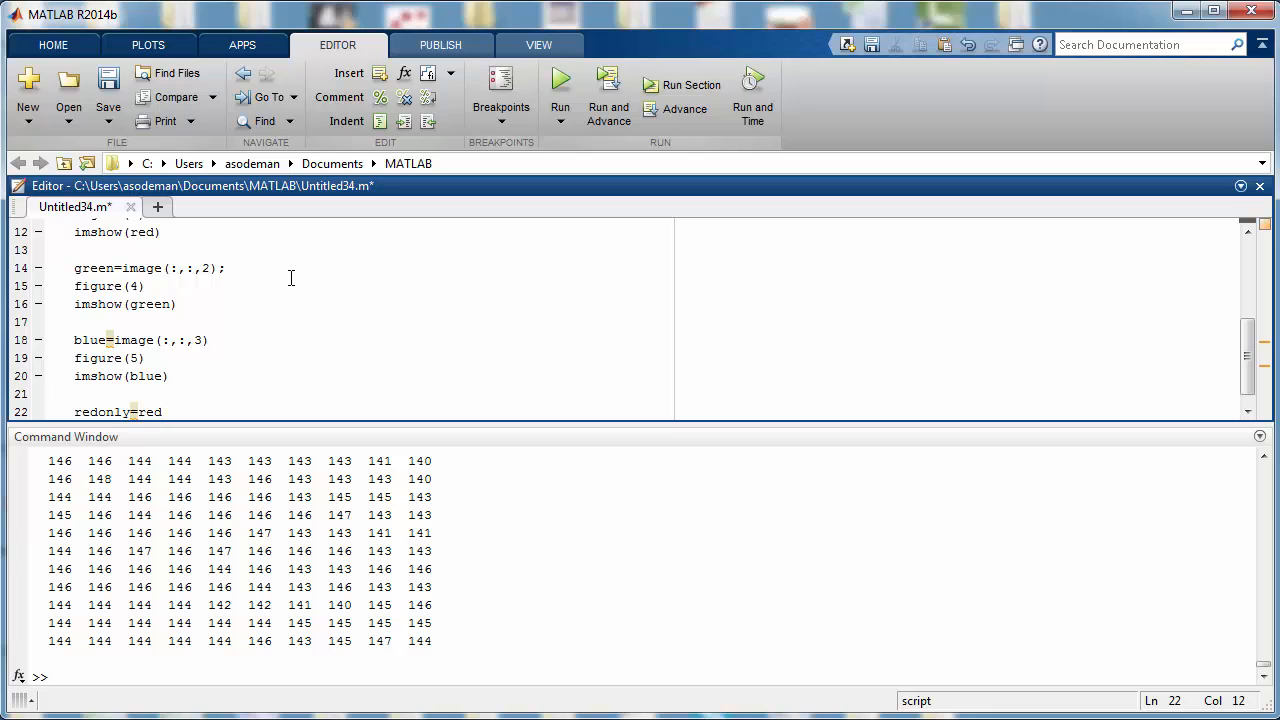
{"action": "type", "text": "-blue"}
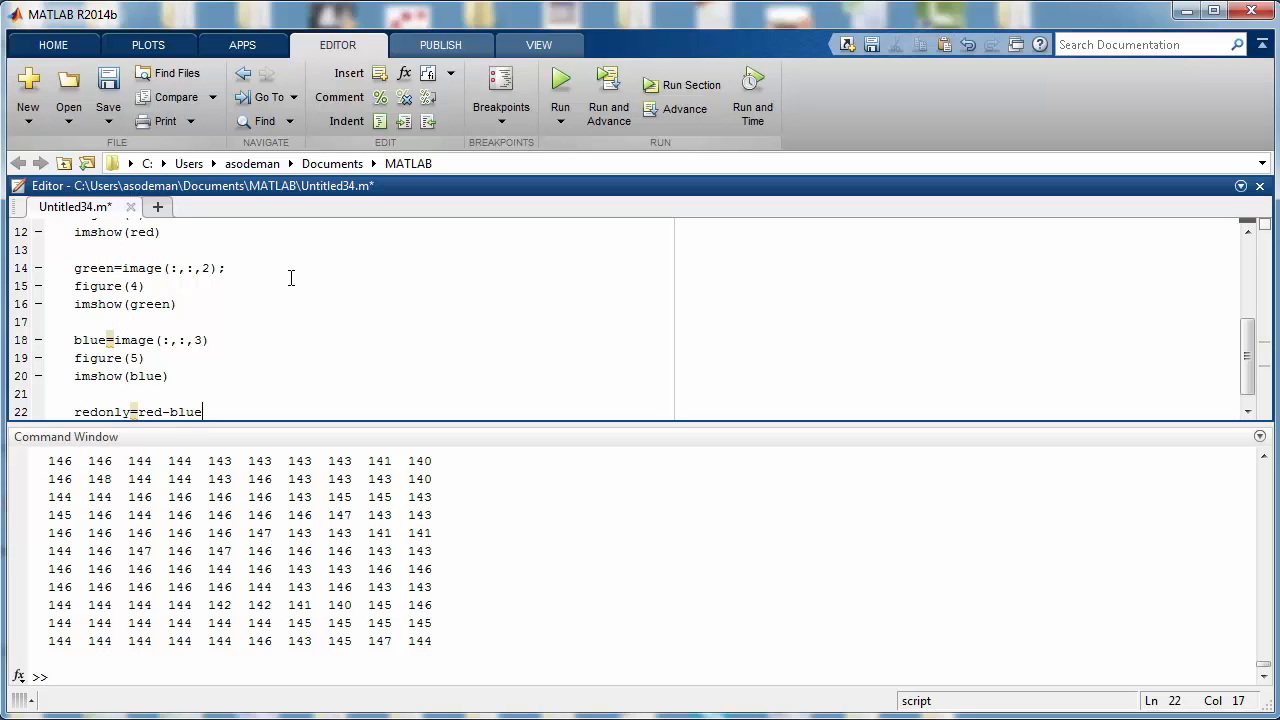
{"action": "type", "text": "-"}
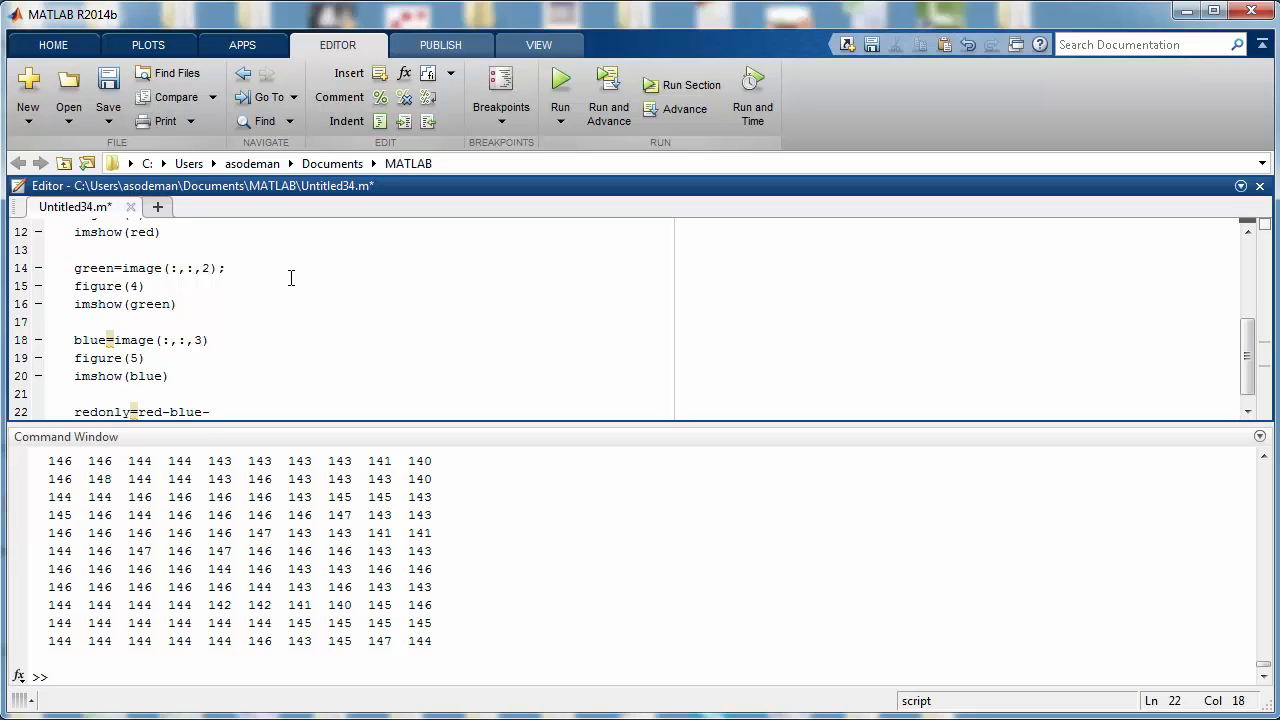
{"action": "type", "text": "green;"}
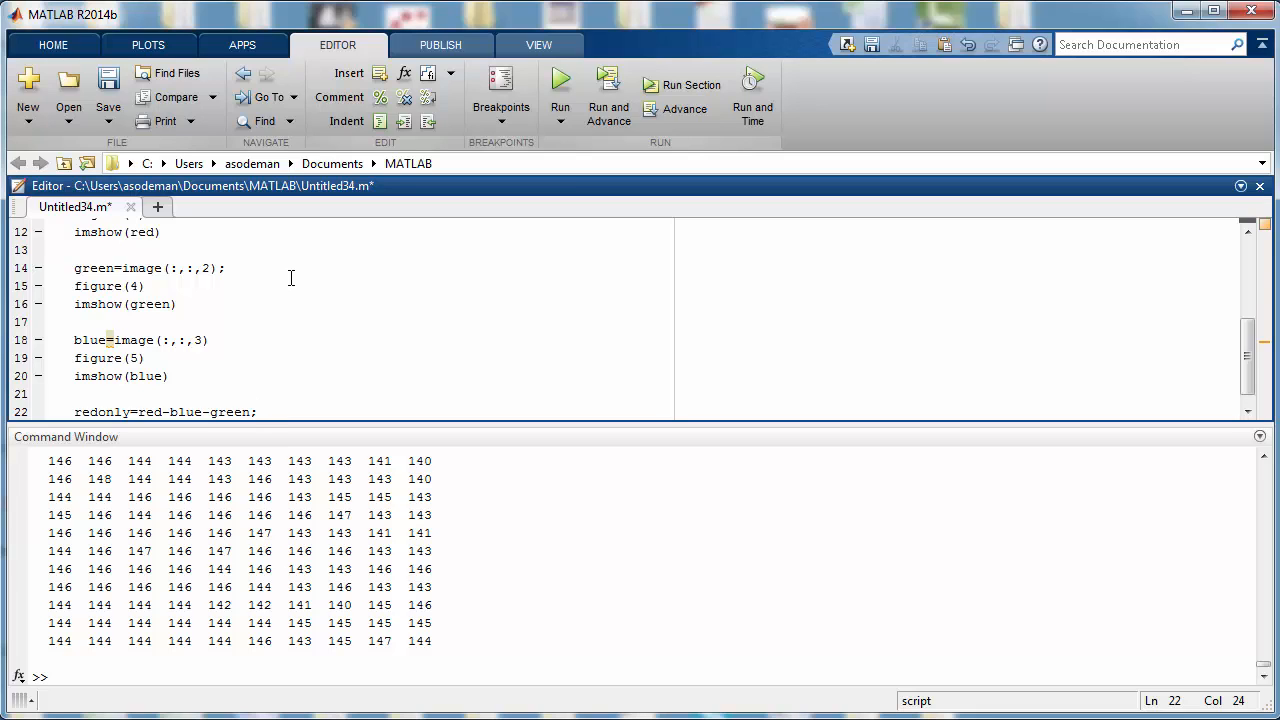
{"action": "key", "text": "enter"}
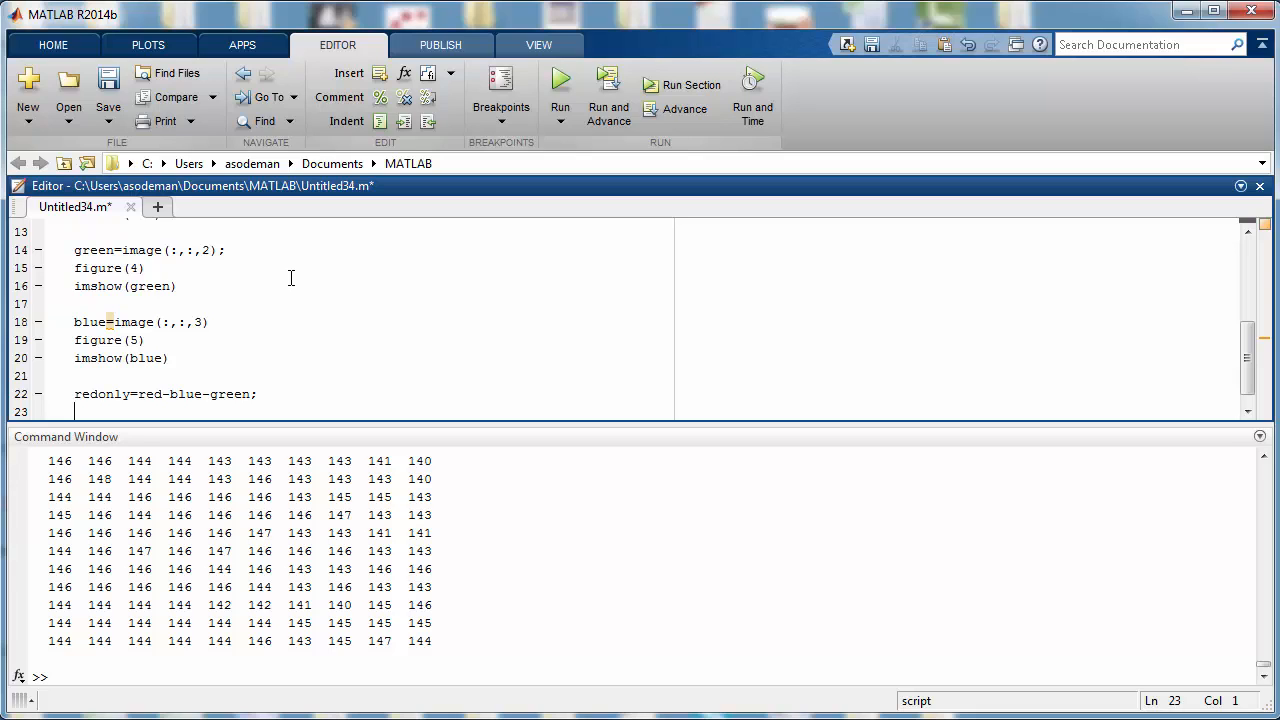
Add figure(6) and imshow(redonly) to the script and run it
{"action": "type", "text": "figure(6"}
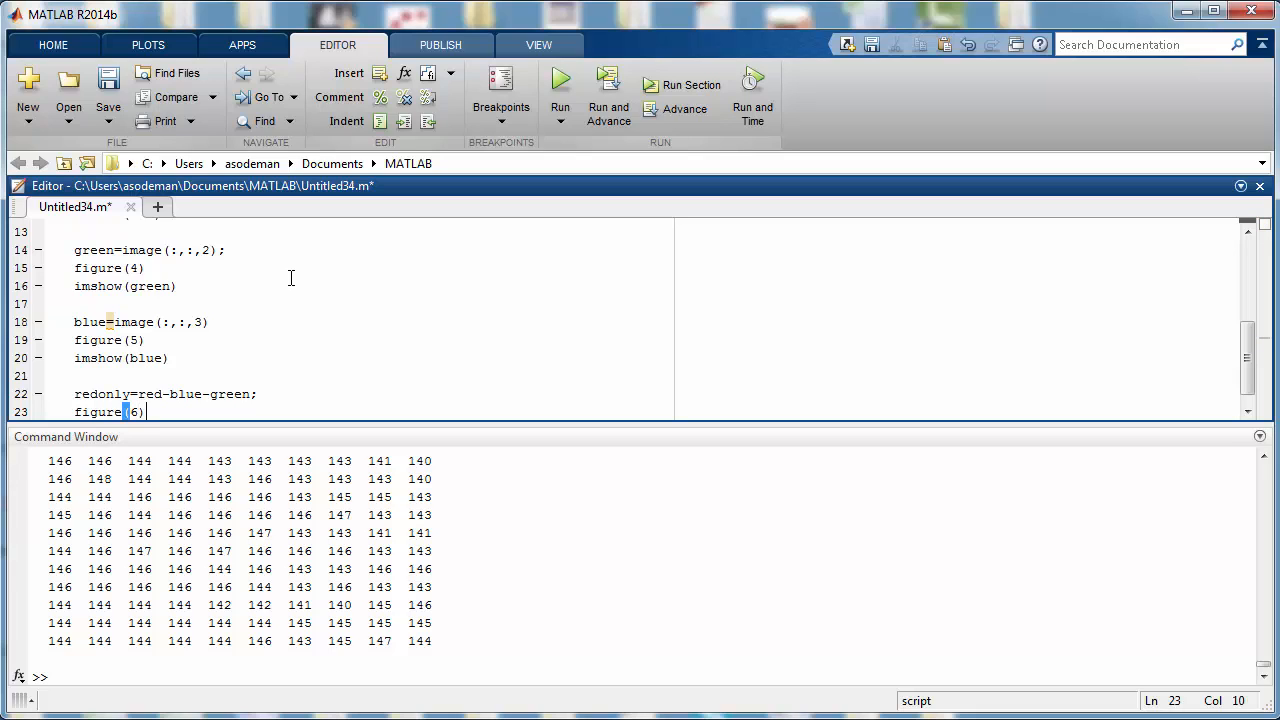
{"action": "type", "text": "imshow(red"}
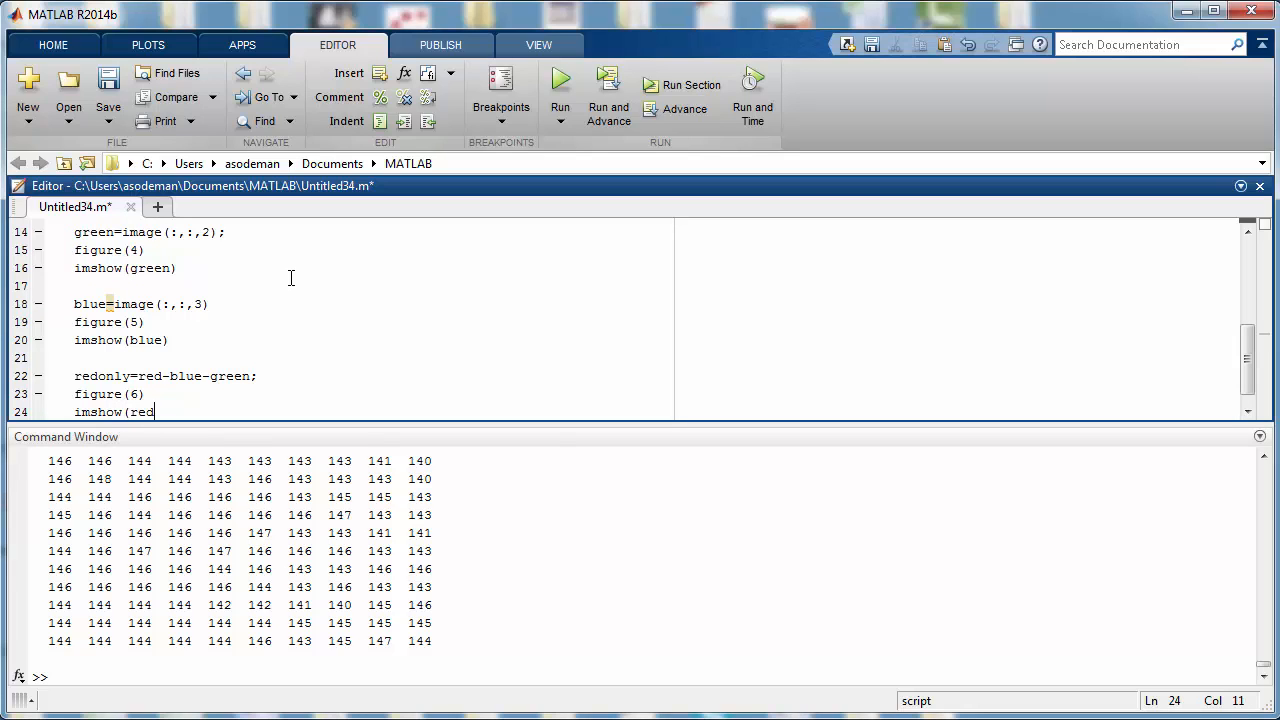
{"action": "type", "text": "only)"}
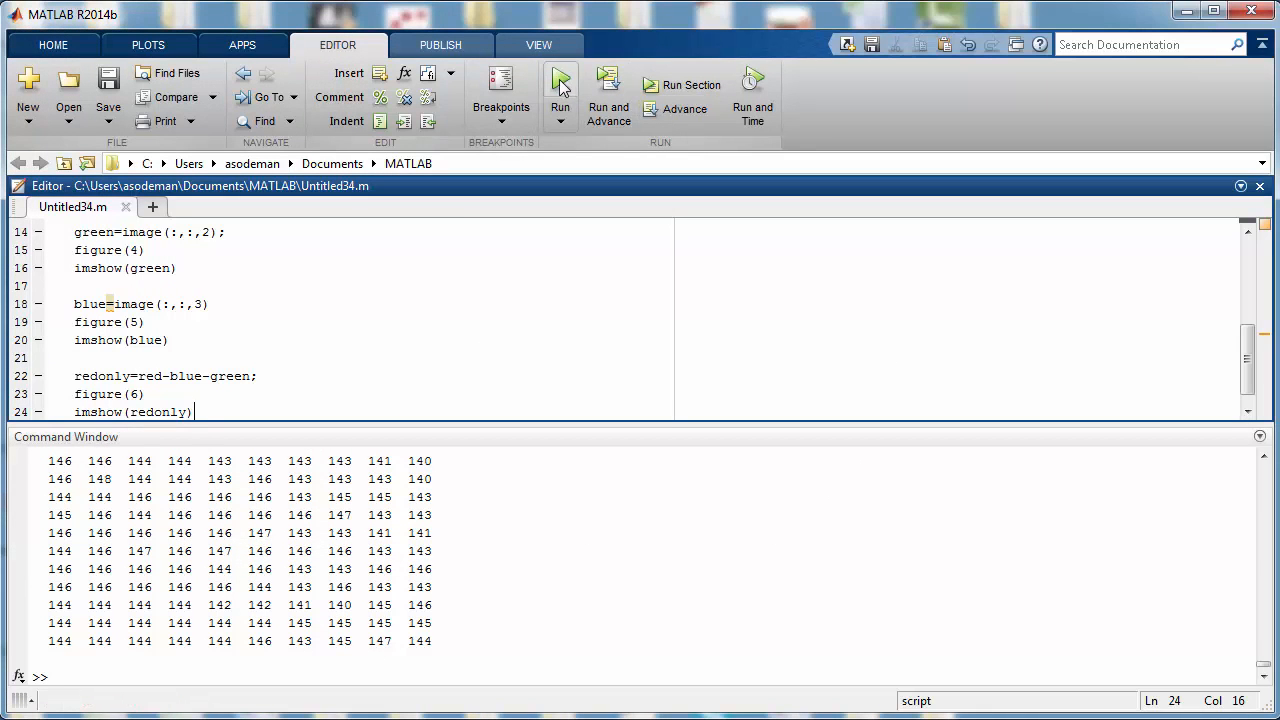
{"action": "left_click", "coordinate": [560, 82]}
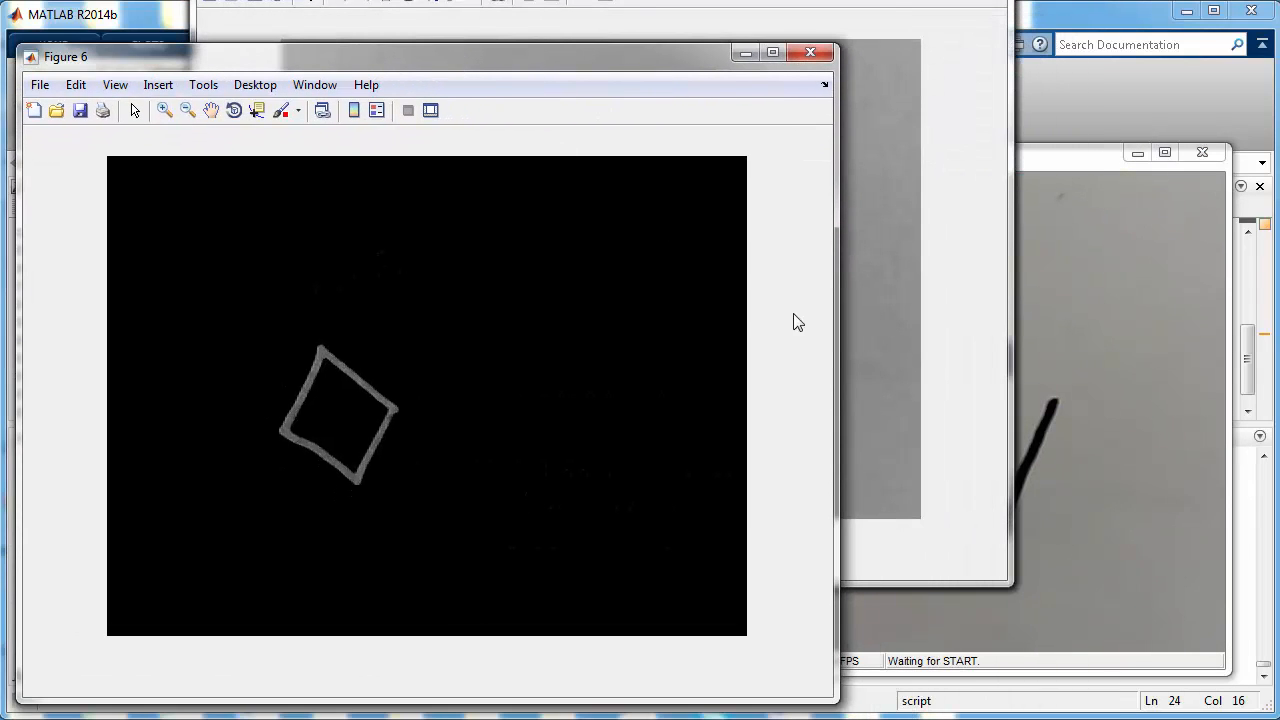
{"action": "mouse_move", "coordinate": [387, 466]}
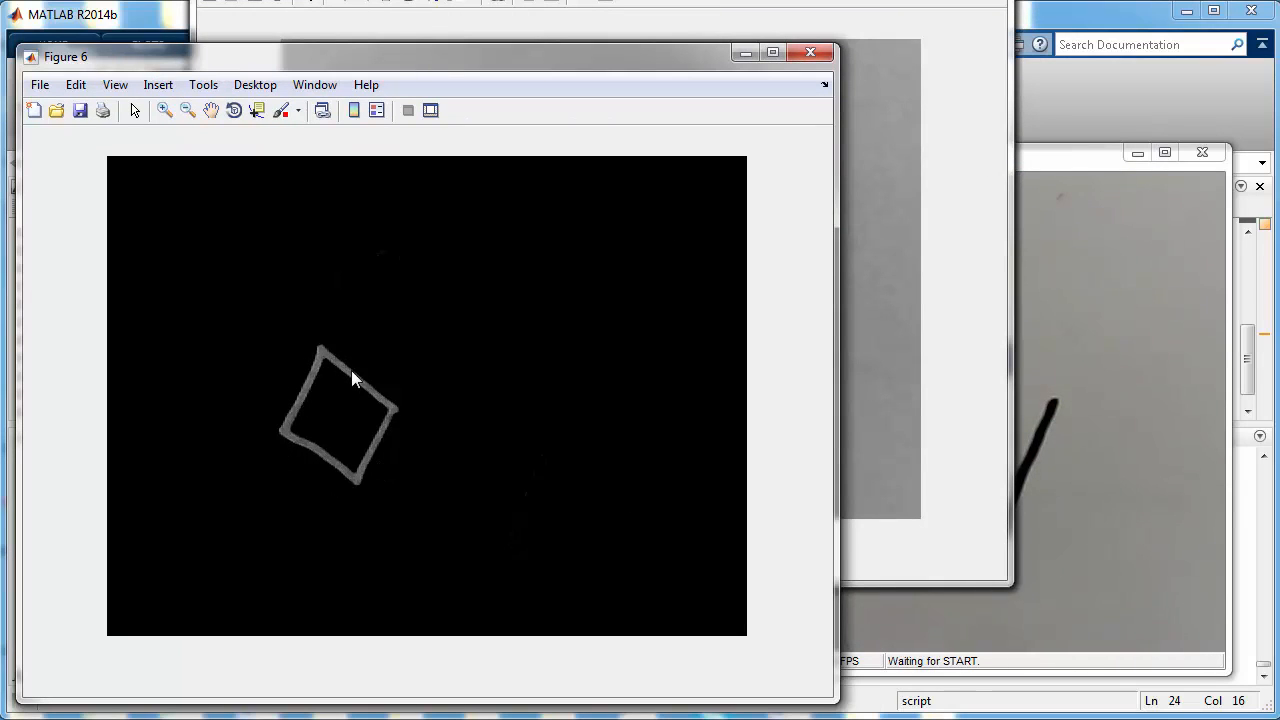
{"action": "mouse_move", "coordinate": [288, 398]}
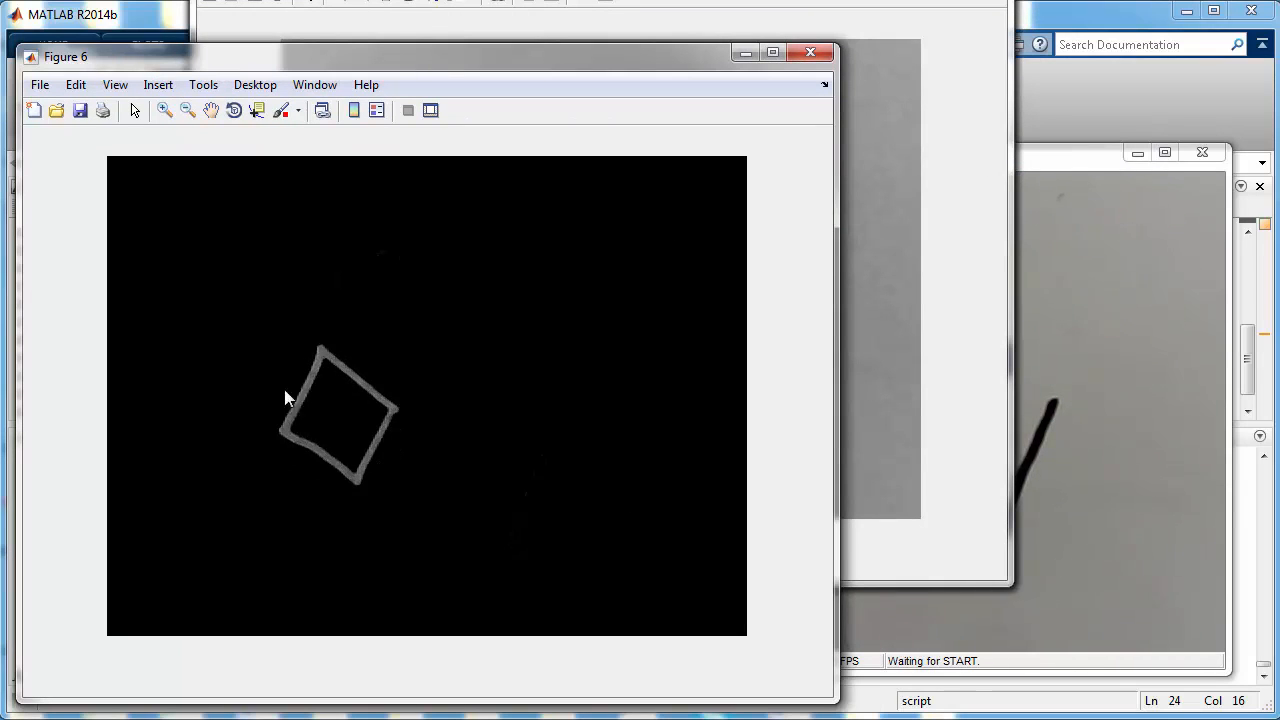
{"action": "mouse_move", "coordinate": [267, 546]}
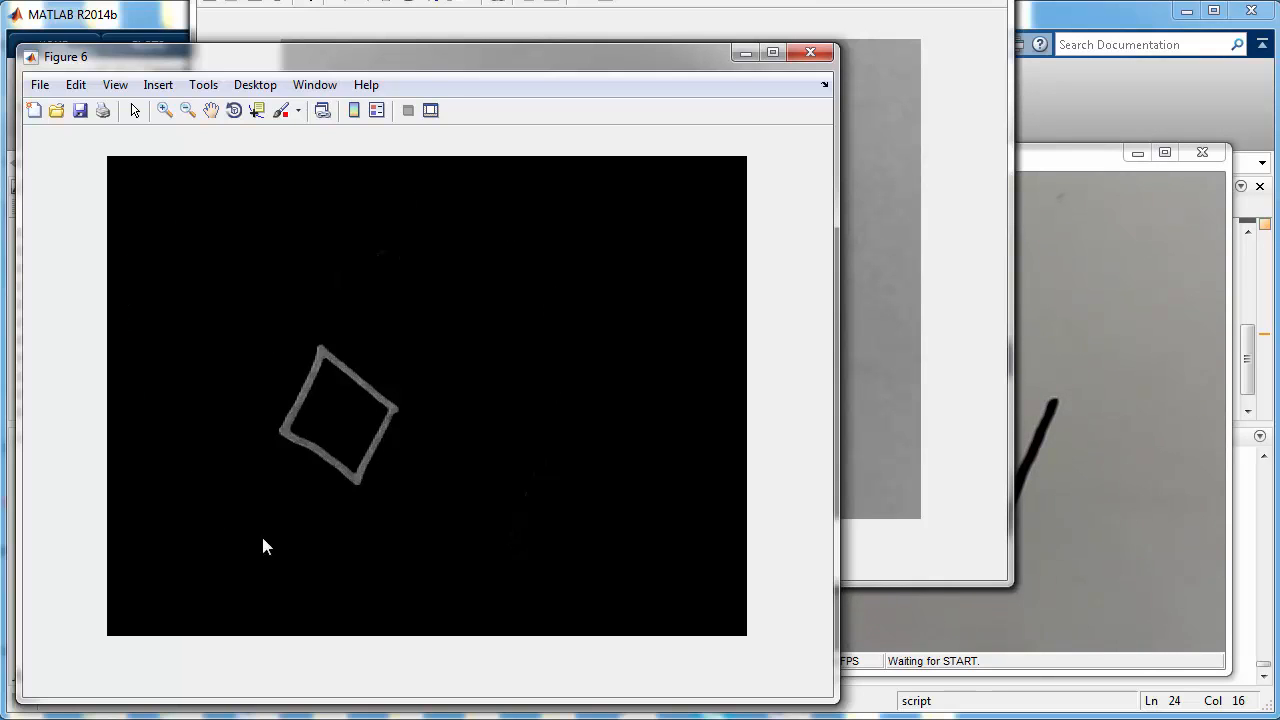
{"action": "mouse_move", "coordinate": [588, 489]}
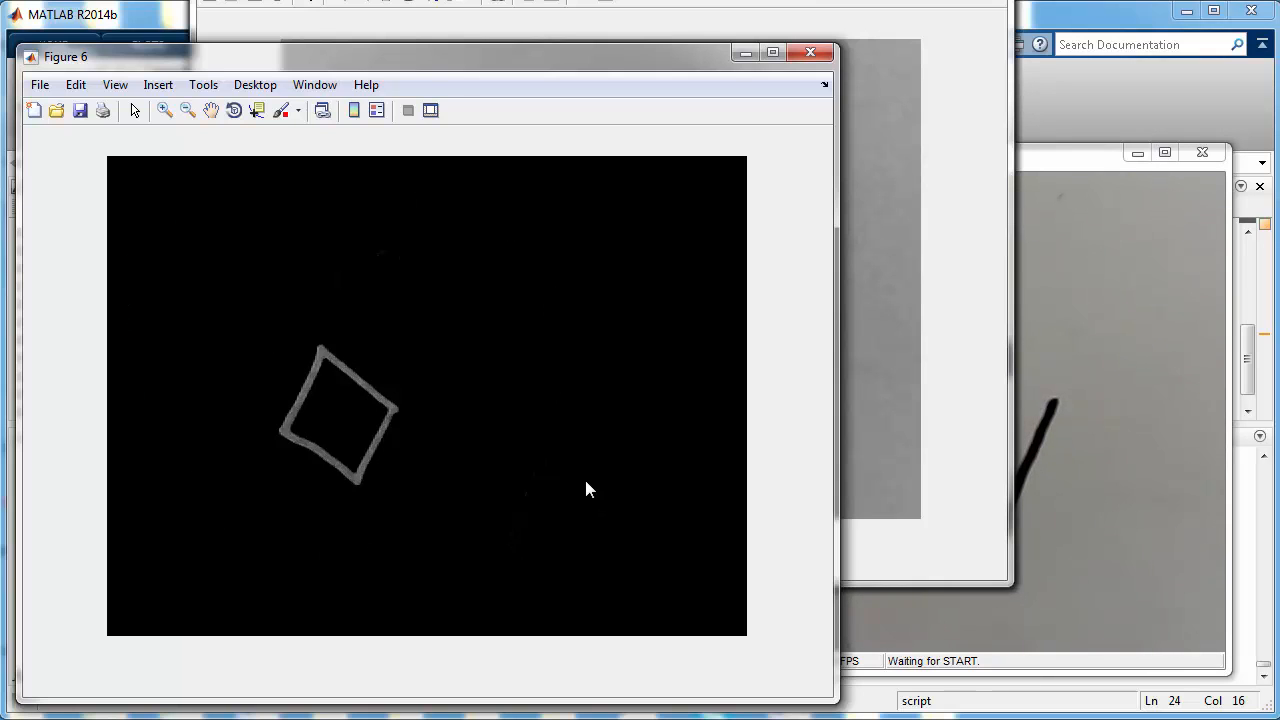
{"action": "mouse_move", "coordinate": [585, 485]}
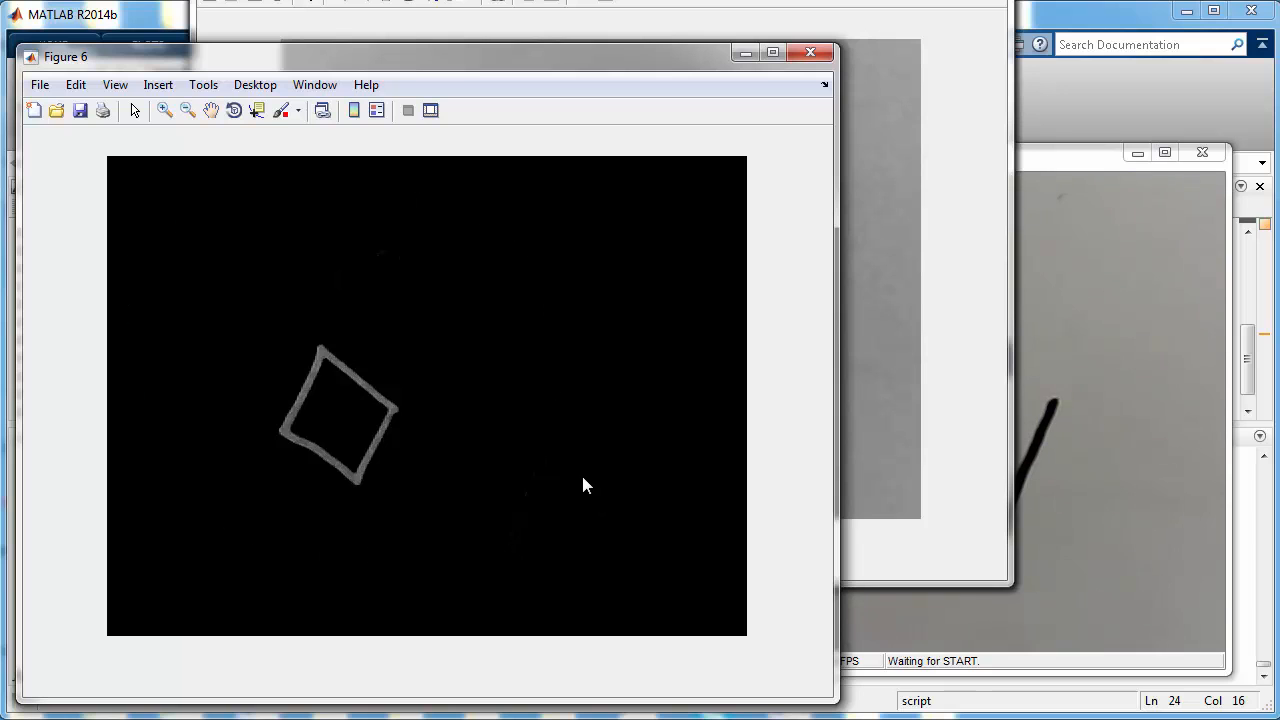
{"action": "mouse_move", "coordinate": [490, 429]}
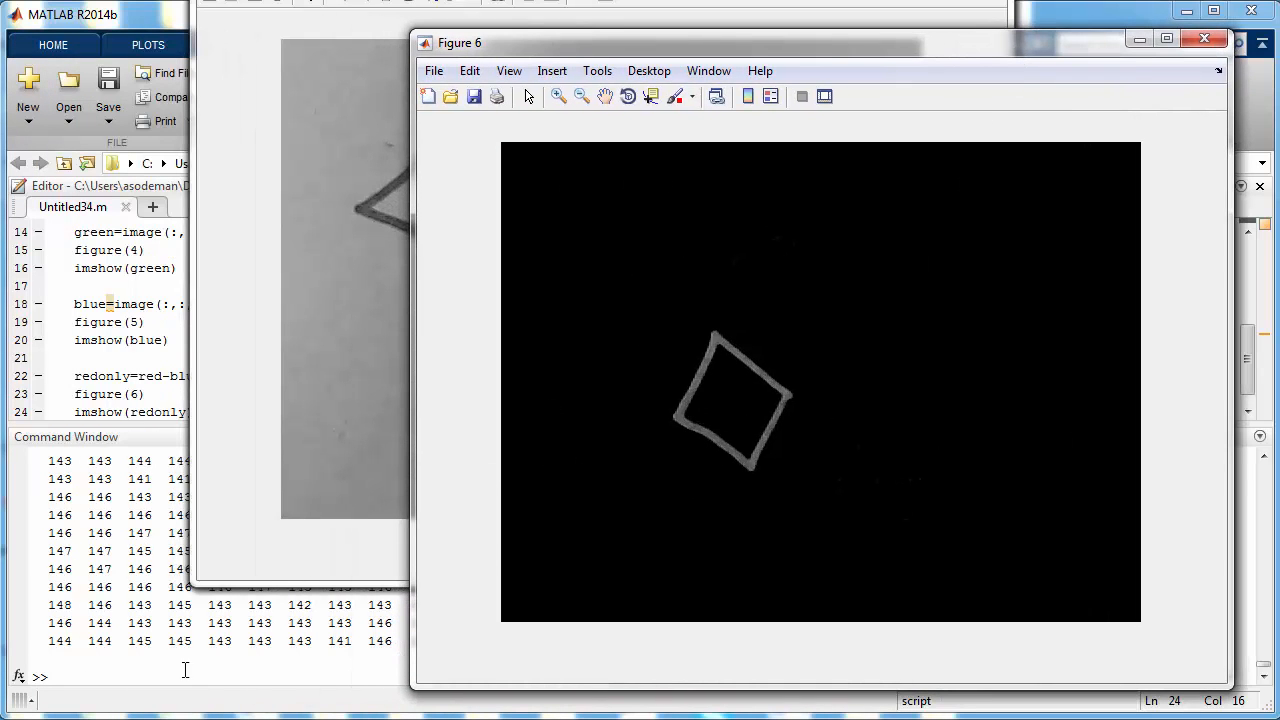
Enter redonly in the Command Window to print its matrix of zeros
{"action": "left_click", "coordinate": [1204, 39]}
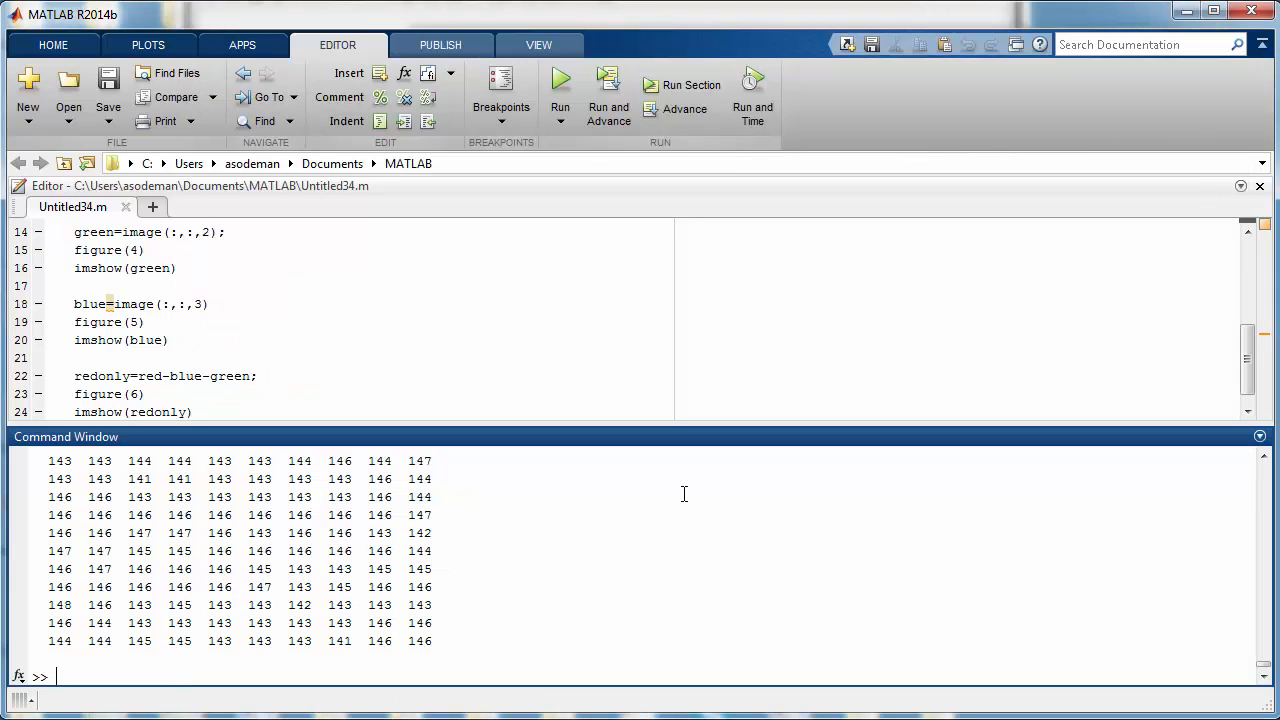
{"action": "type", "text": "redonly"}
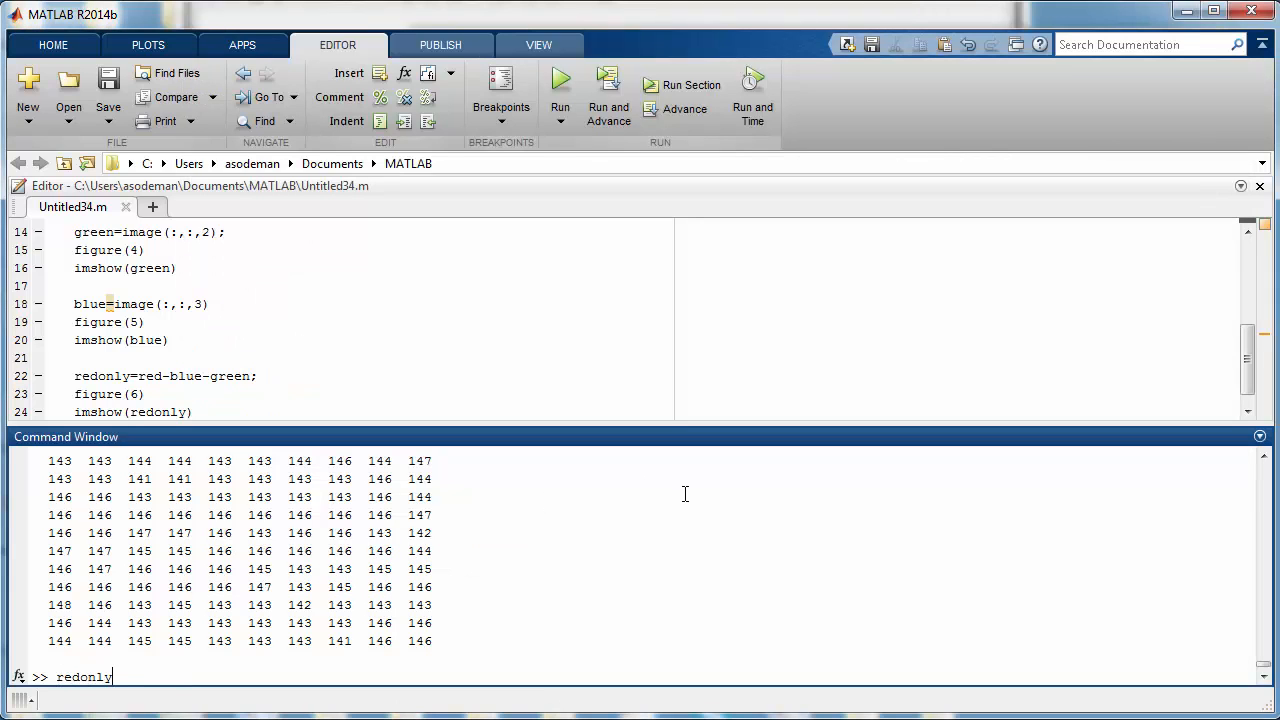
{"action": "key", "text": "enter"}
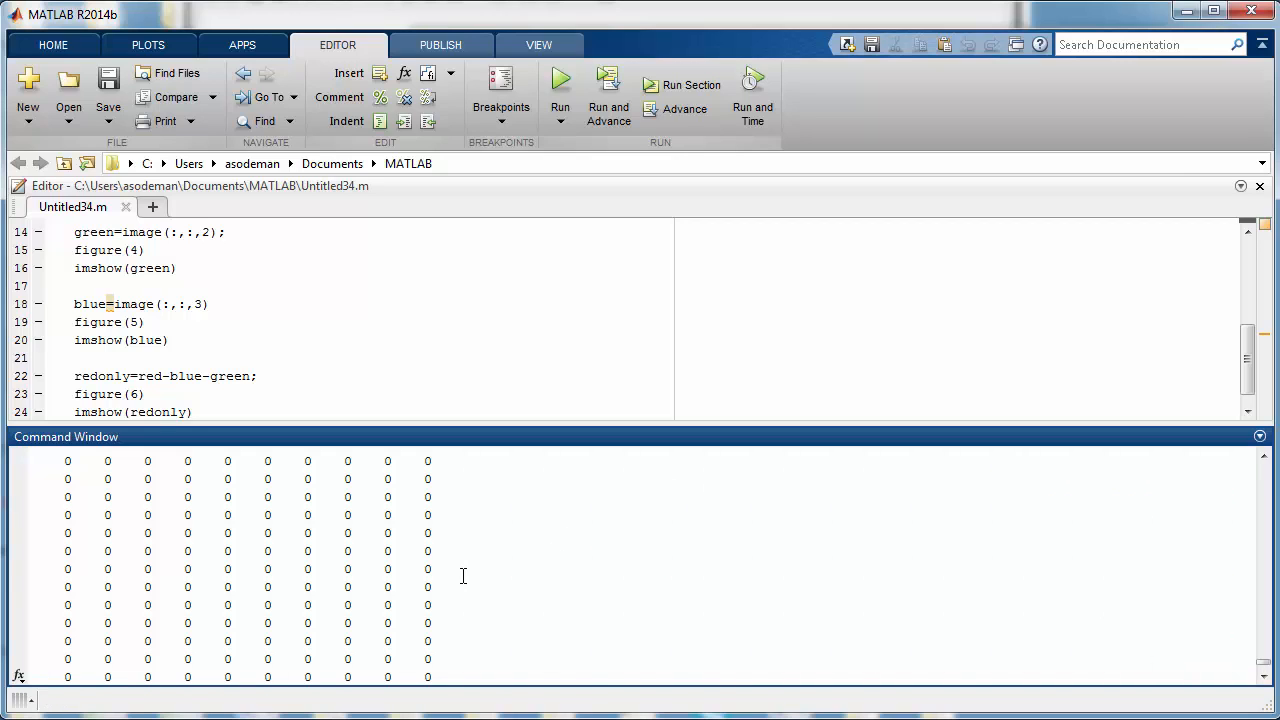
{"action": "mouse_move", "coordinate": [450, 567]}
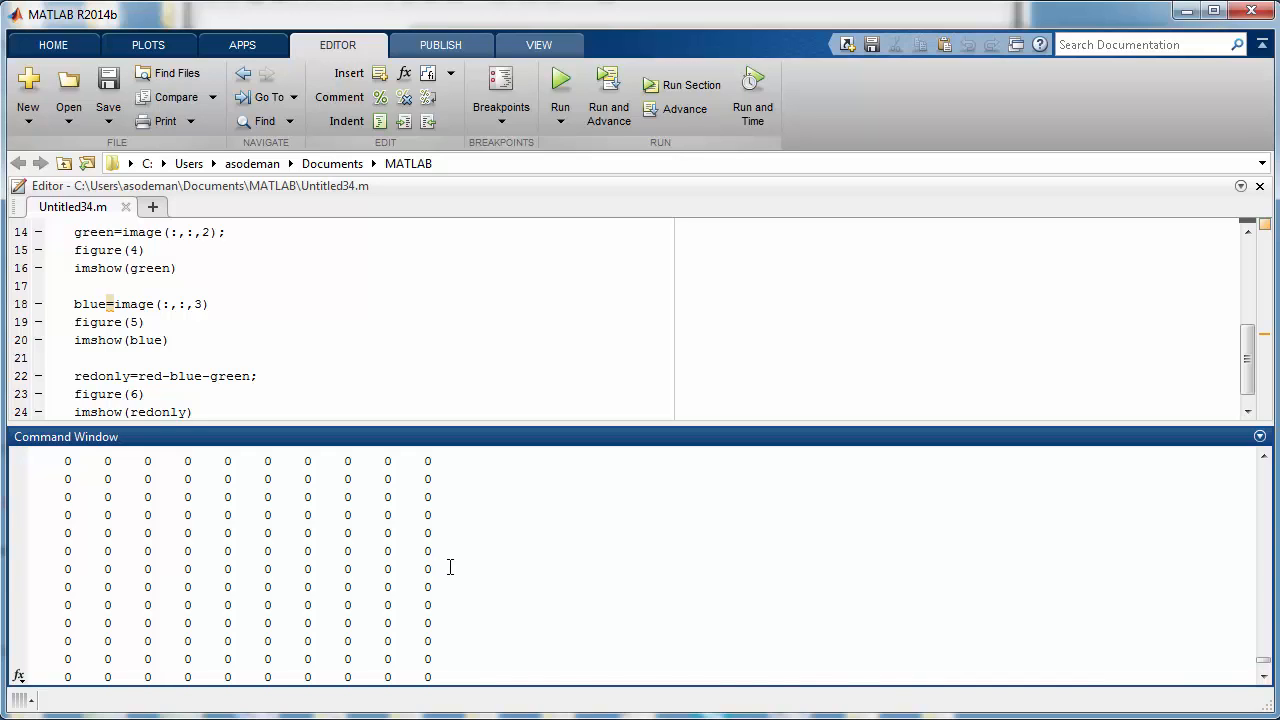
{"action": "mouse_move", "coordinate": [461, 586]}
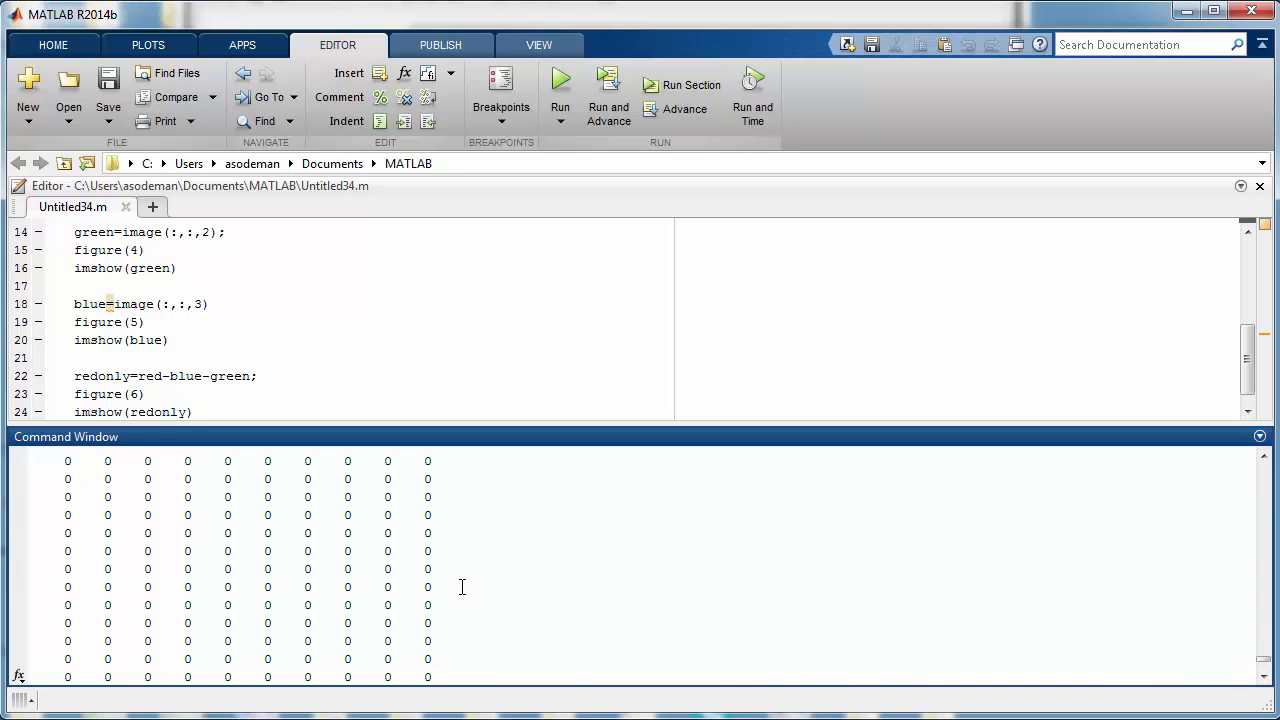
{"action": "mouse_move", "coordinate": [478, 610]}
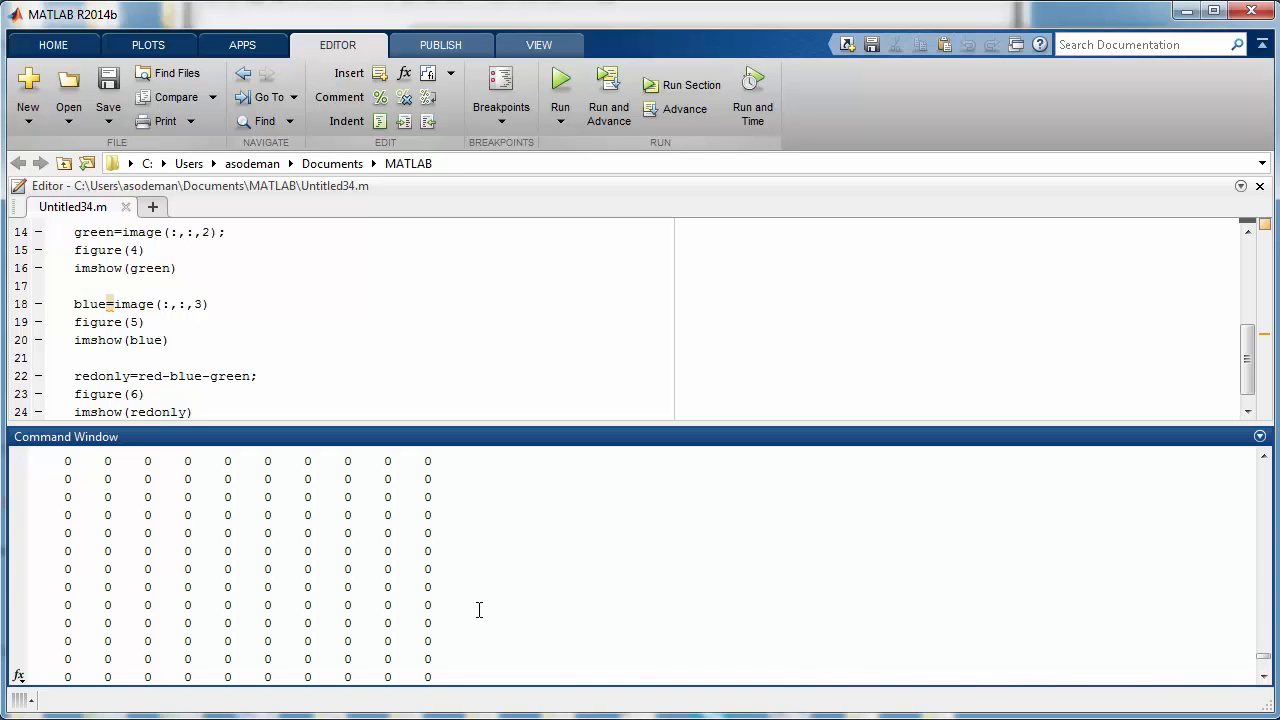
{"action": "mouse_move", "coordinate": [461, 589]}
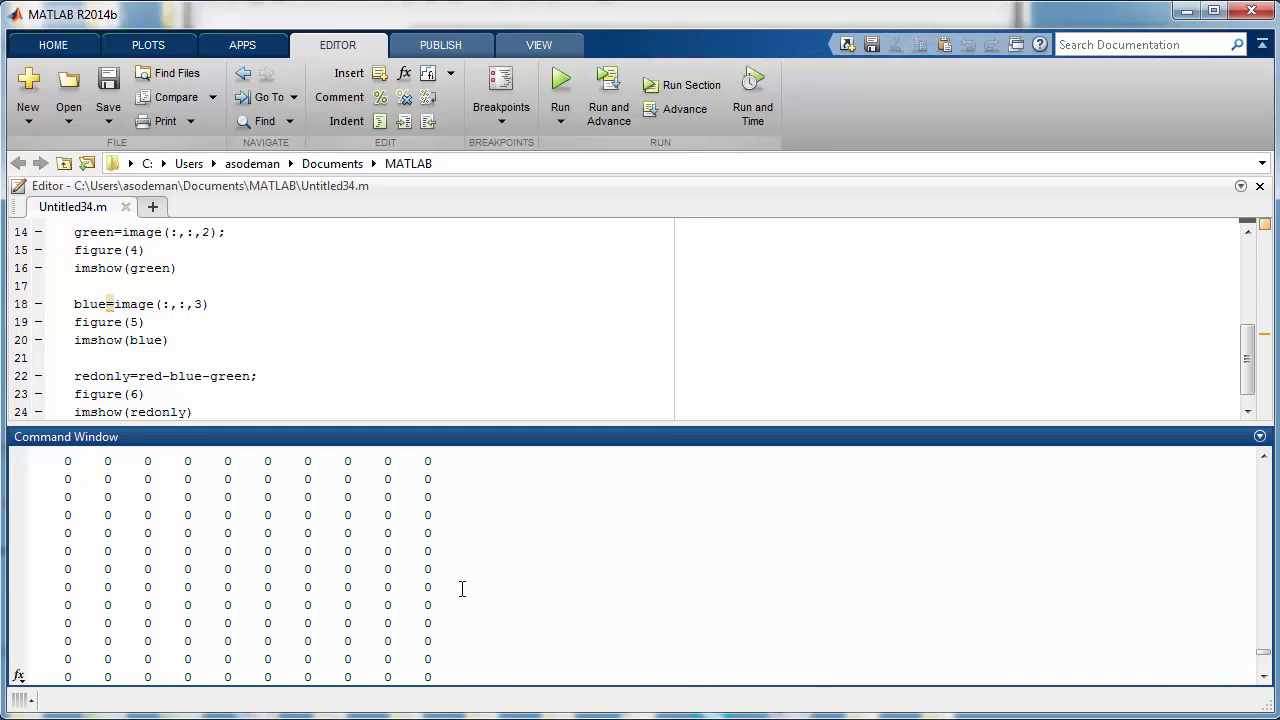